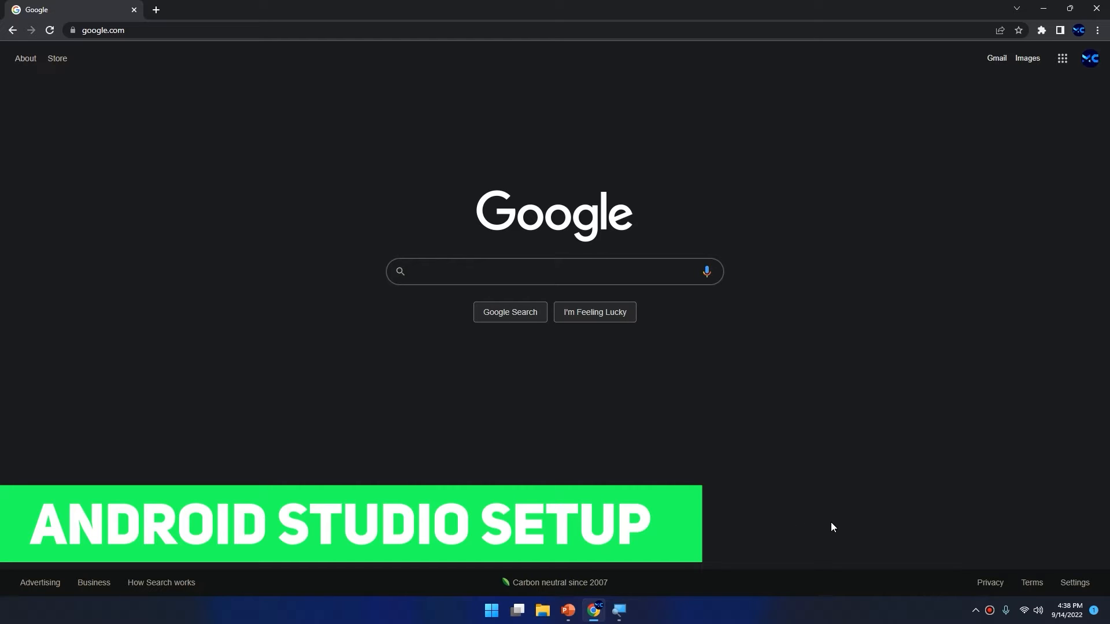
# Step: Search Google for 'android studio' to reach the results page
pyautogui.write('android studio')
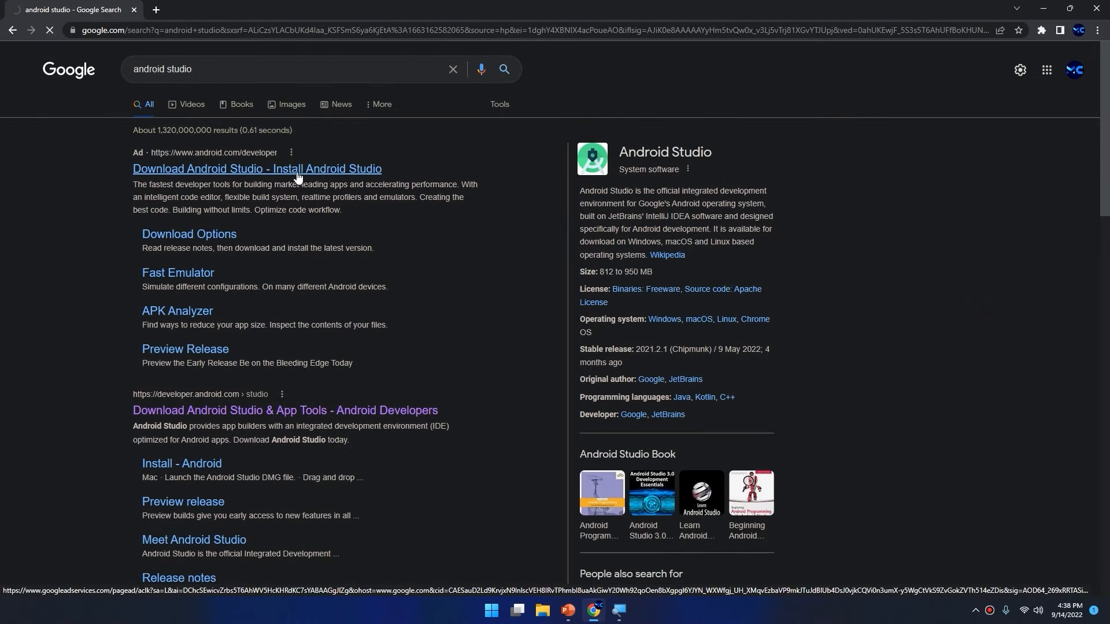
# Step: Reach the Android Studio download page and bring up its license terms
pyautogui.click(256, 169)
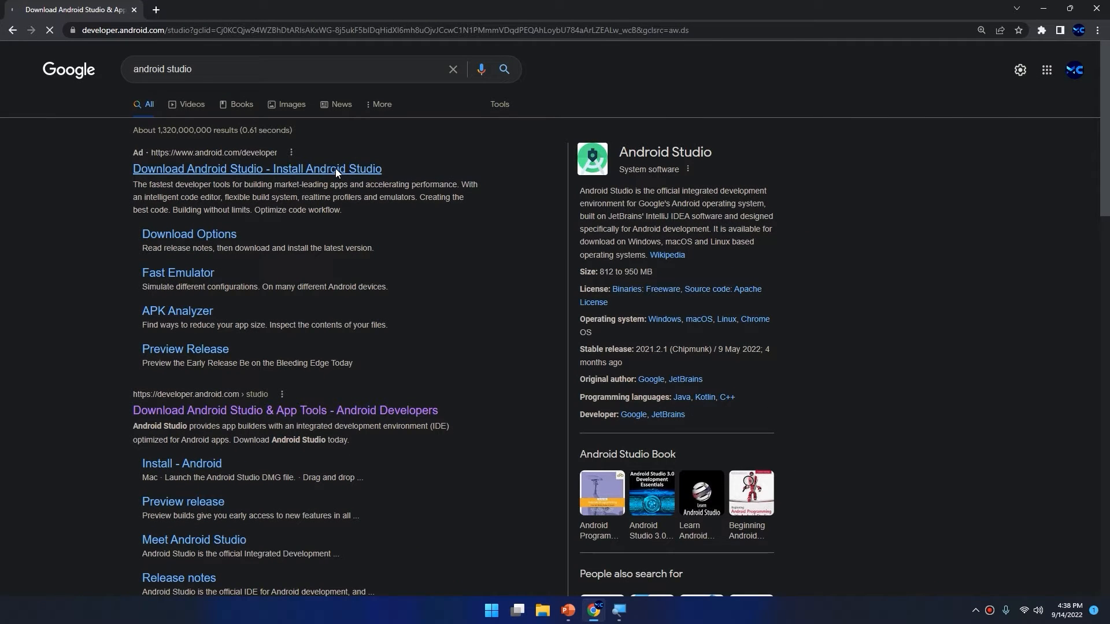
pyautogui.click(257, 168)
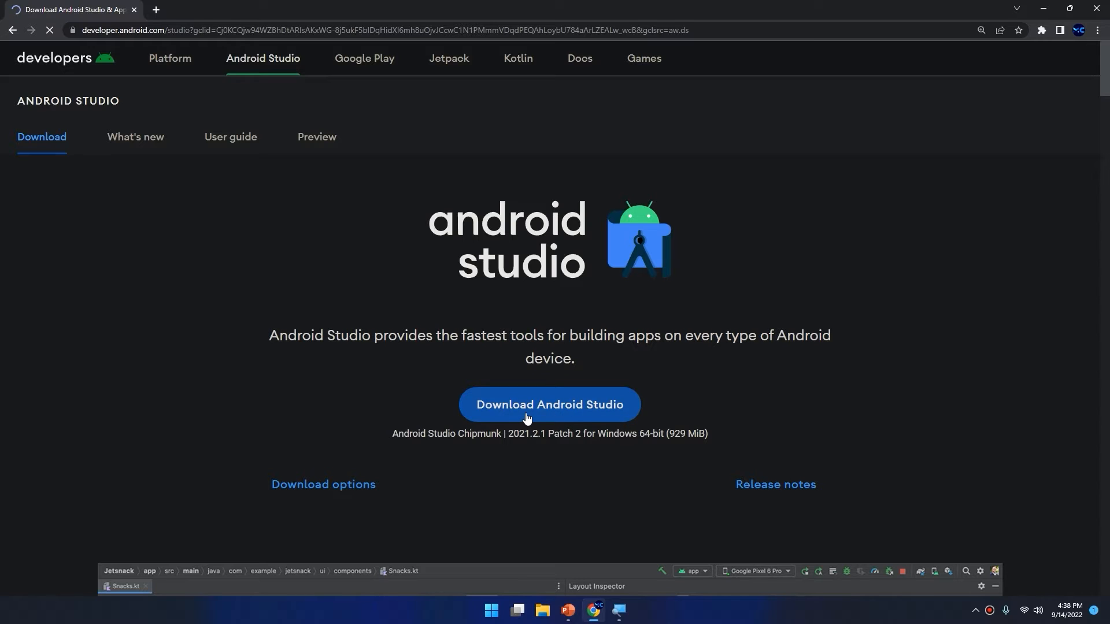
pyautogui.moveTo(570, 414)
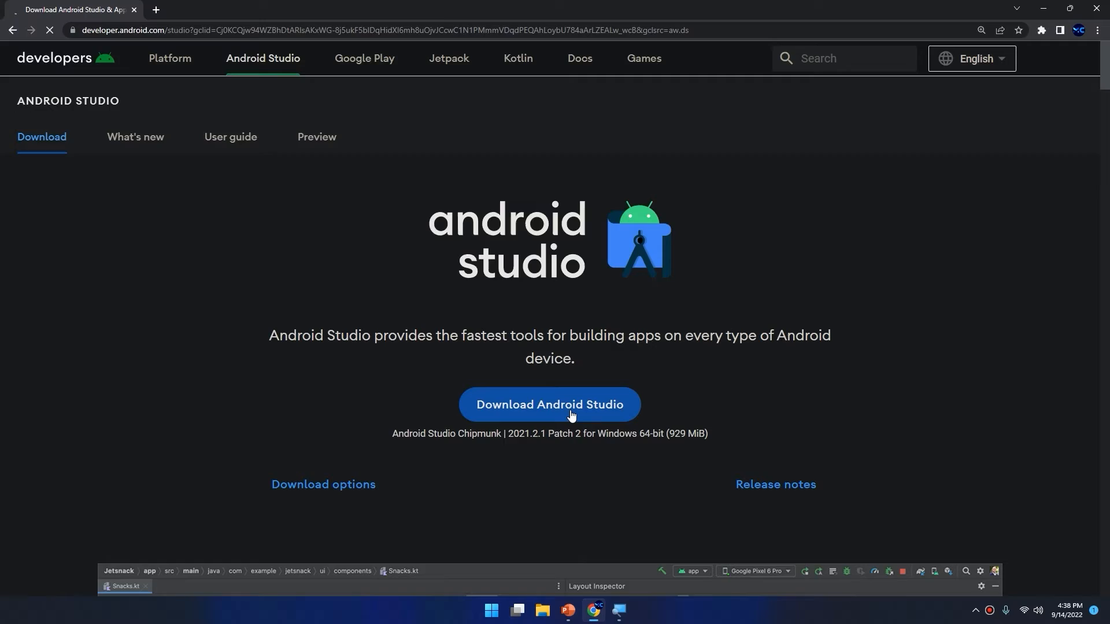
pyautogui.click(548, 404)
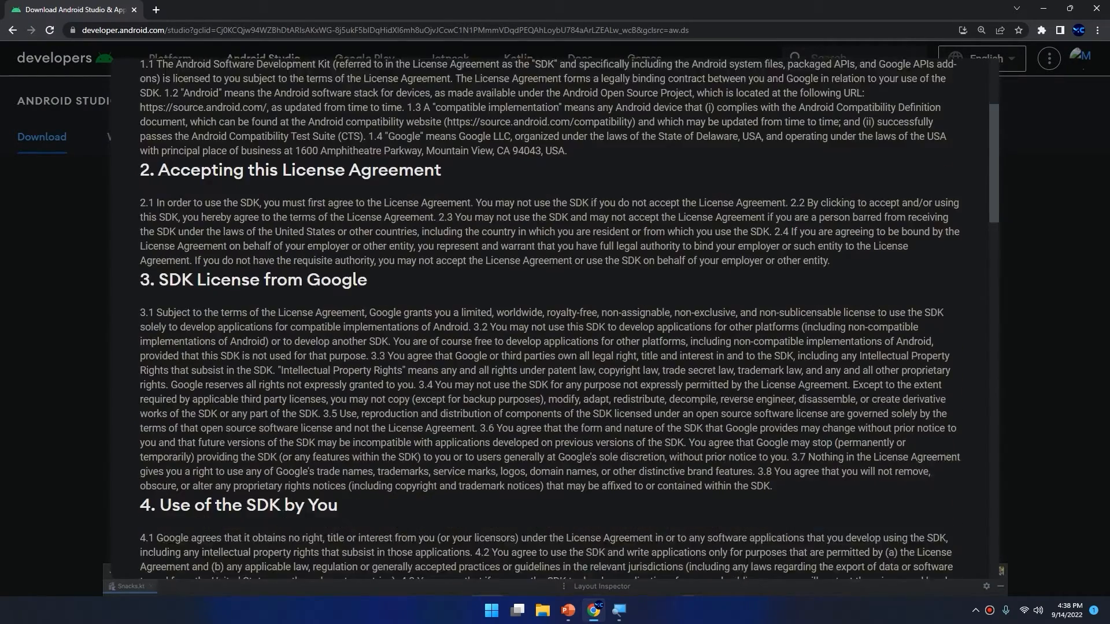
# Step: Agree to the license terms and start the Android Studio Chipmunk Windows download
pyautogui.scroll(-3)
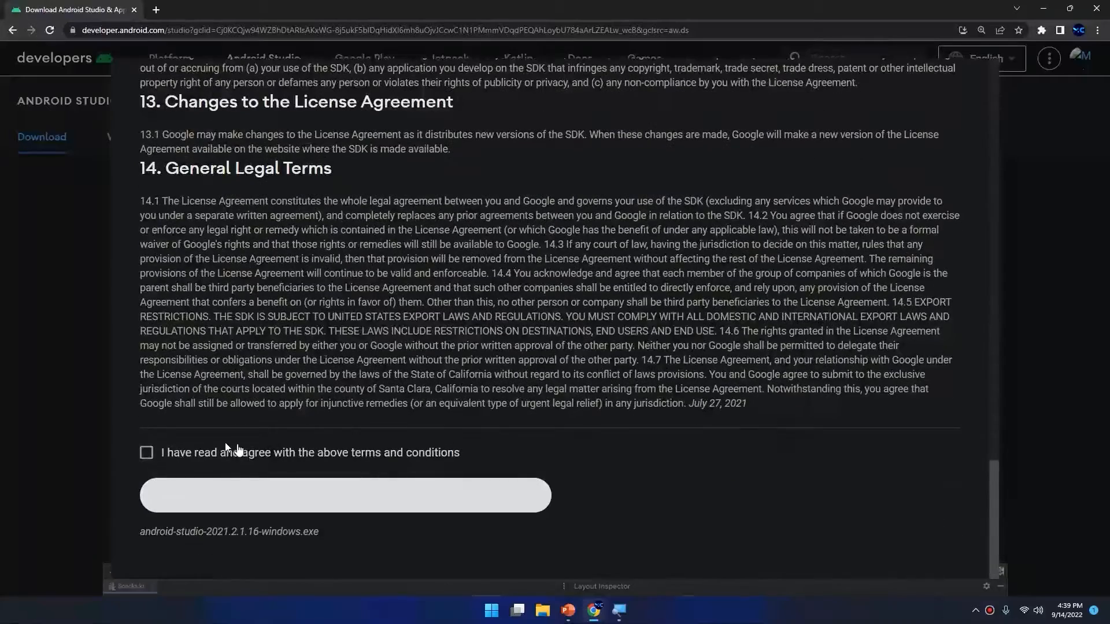
pyautogui.click(145, 453)
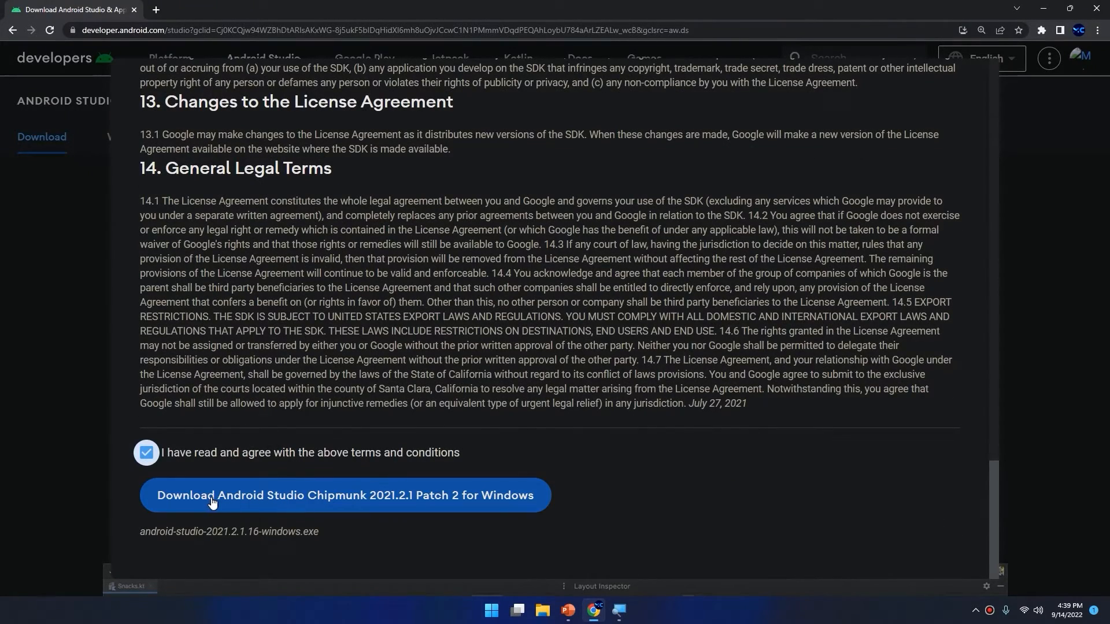
pyautogui.click(344, 494)
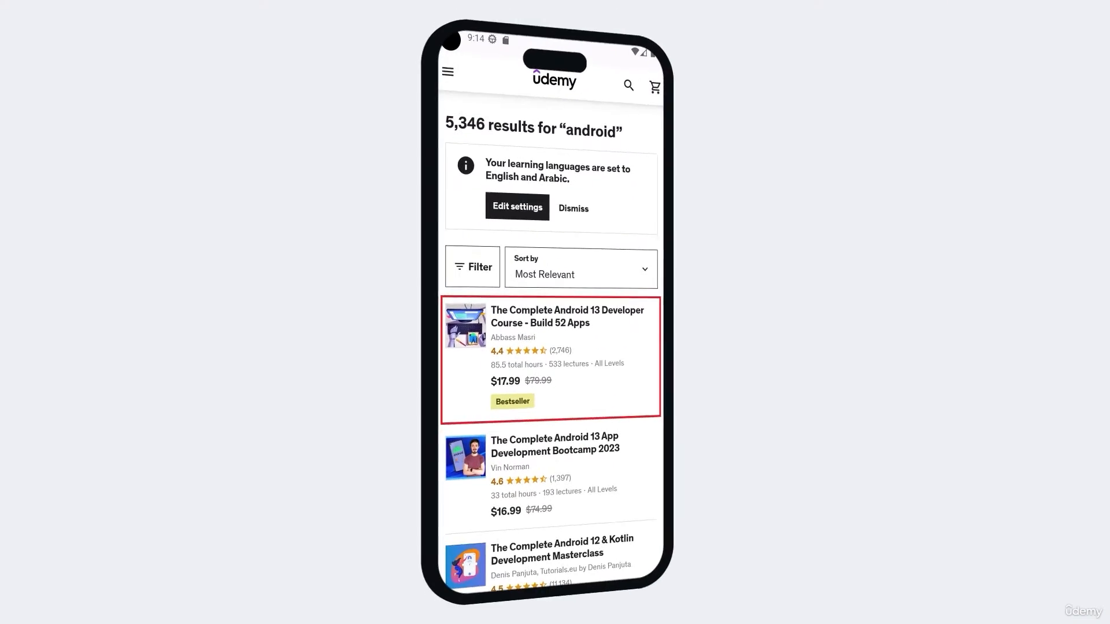
pyautogui.click(566, 317)
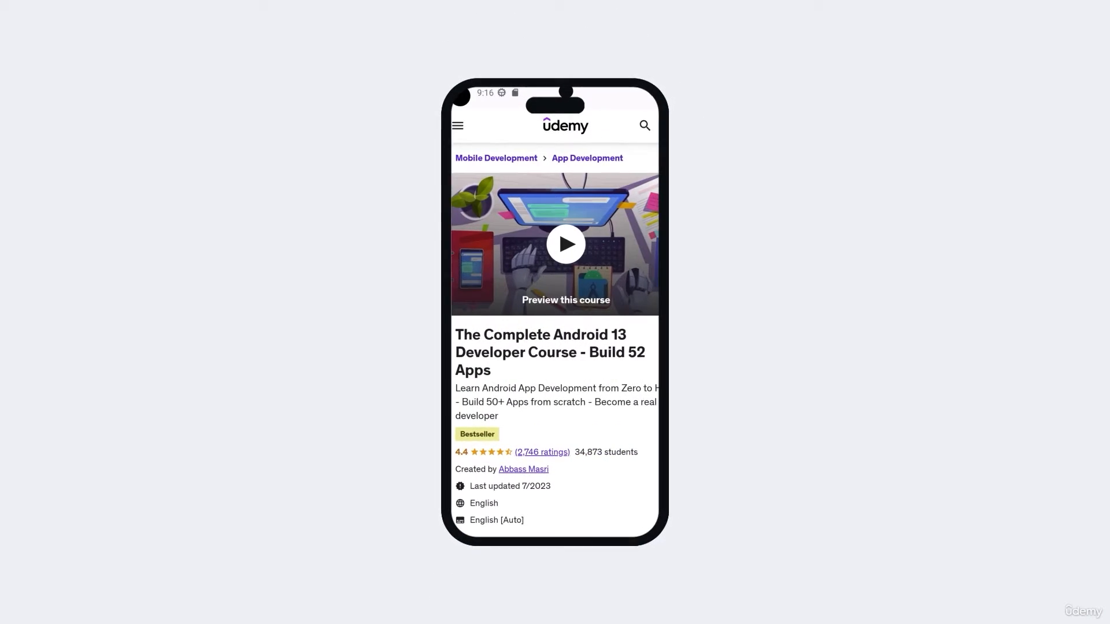
pyautogui.scroll(-3)
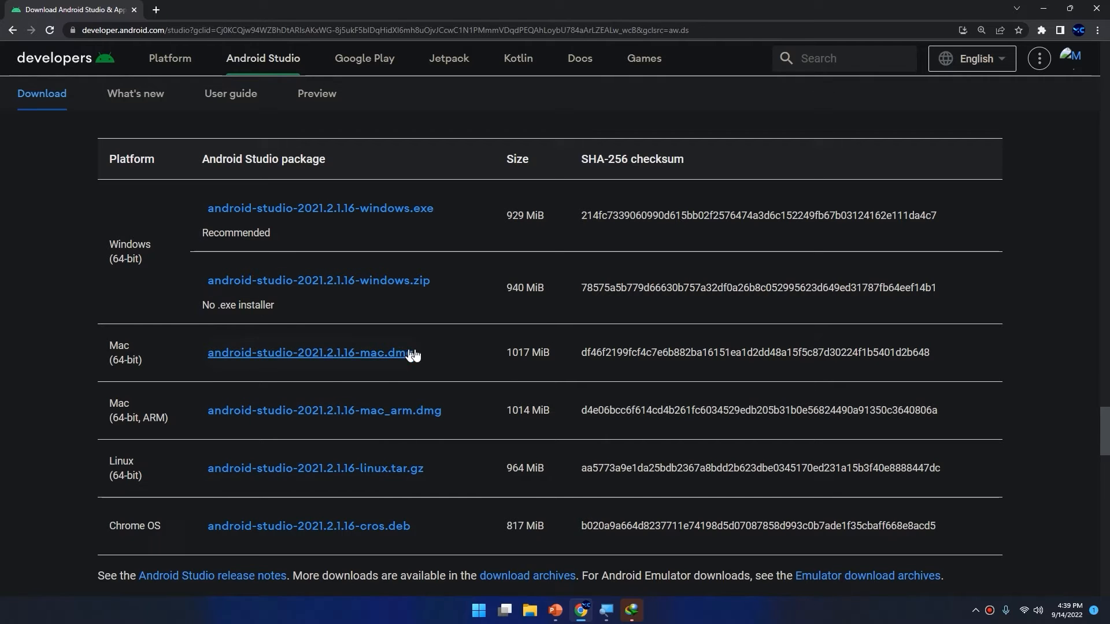
pyautogui.moveTo(112, 345)
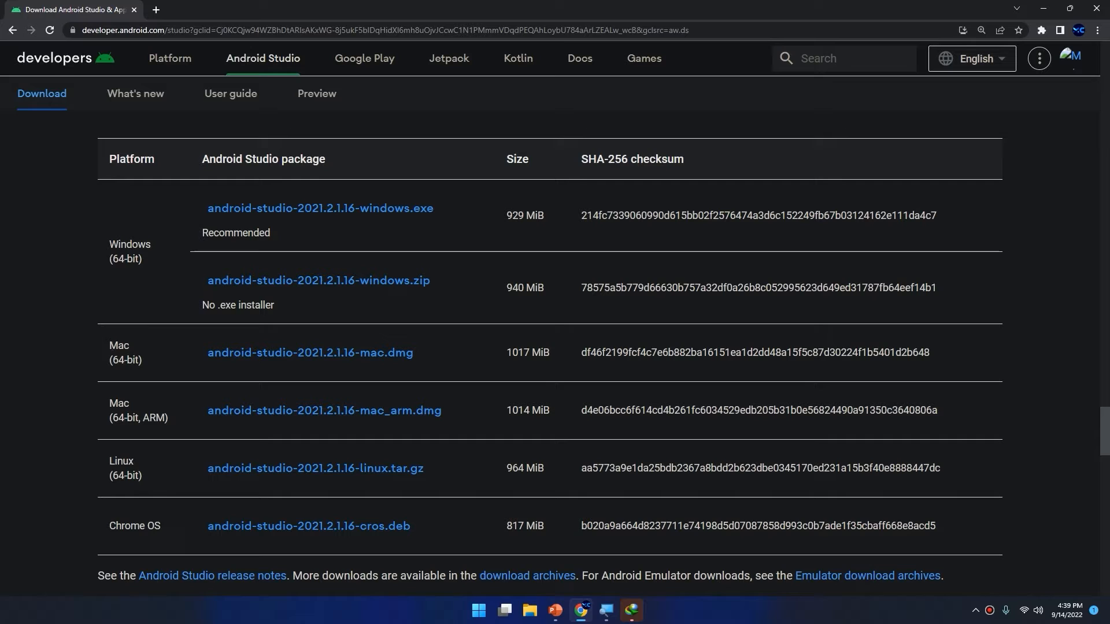
# Step: Review the per-platform Android Studio packages table, highlighting the Chrome OS entry
pyautogui.doubleClick(118, 402)
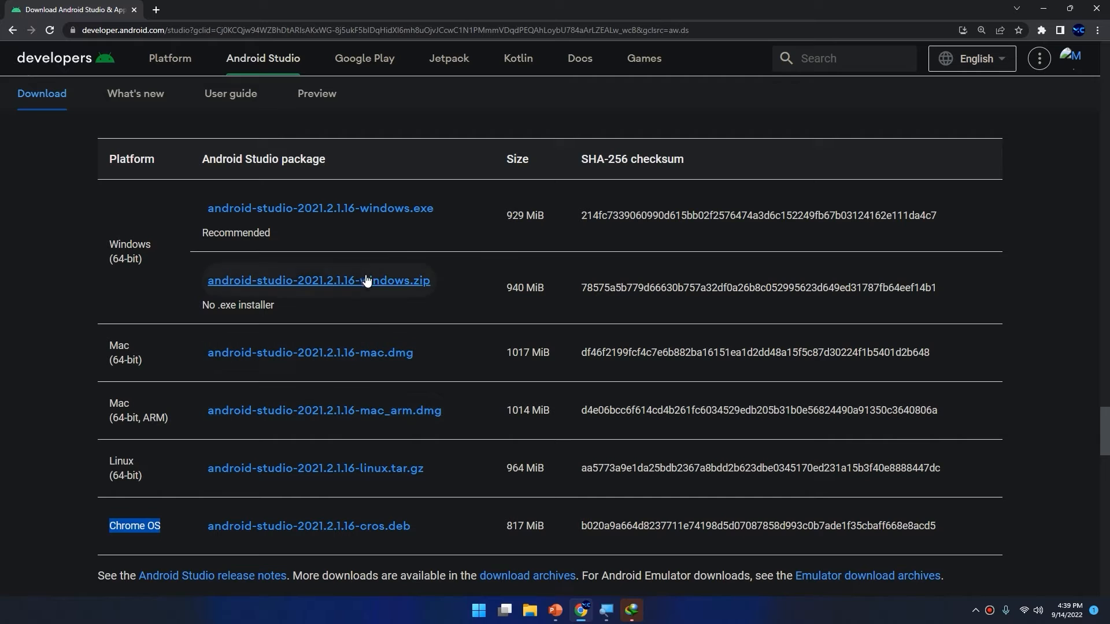
pyautogui.scroll(-3)
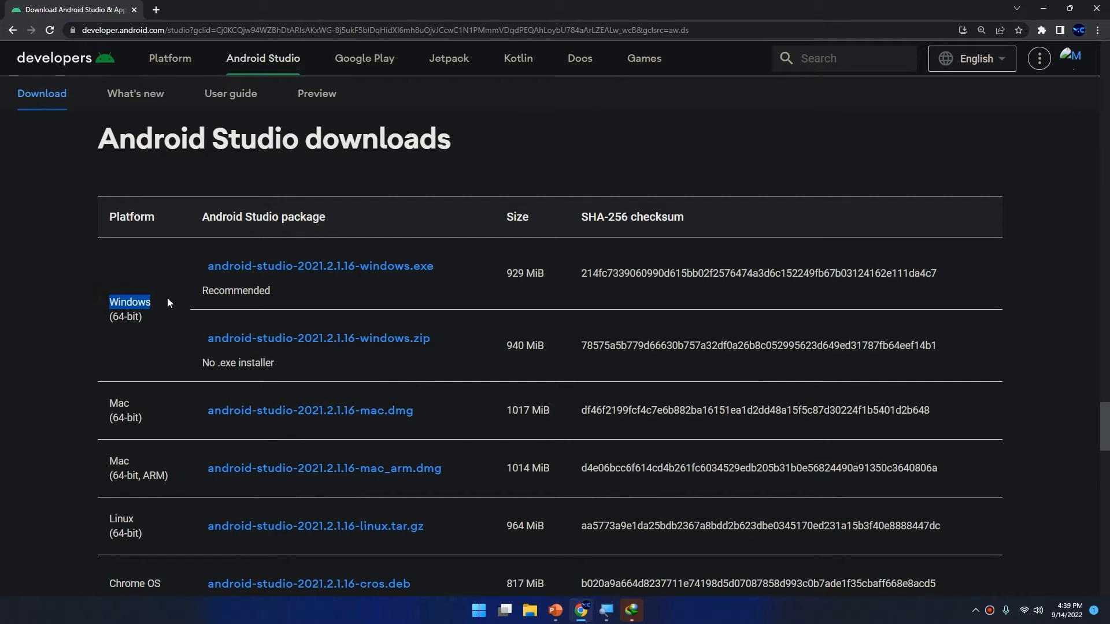
pyautogui.moveTo(190, 305)
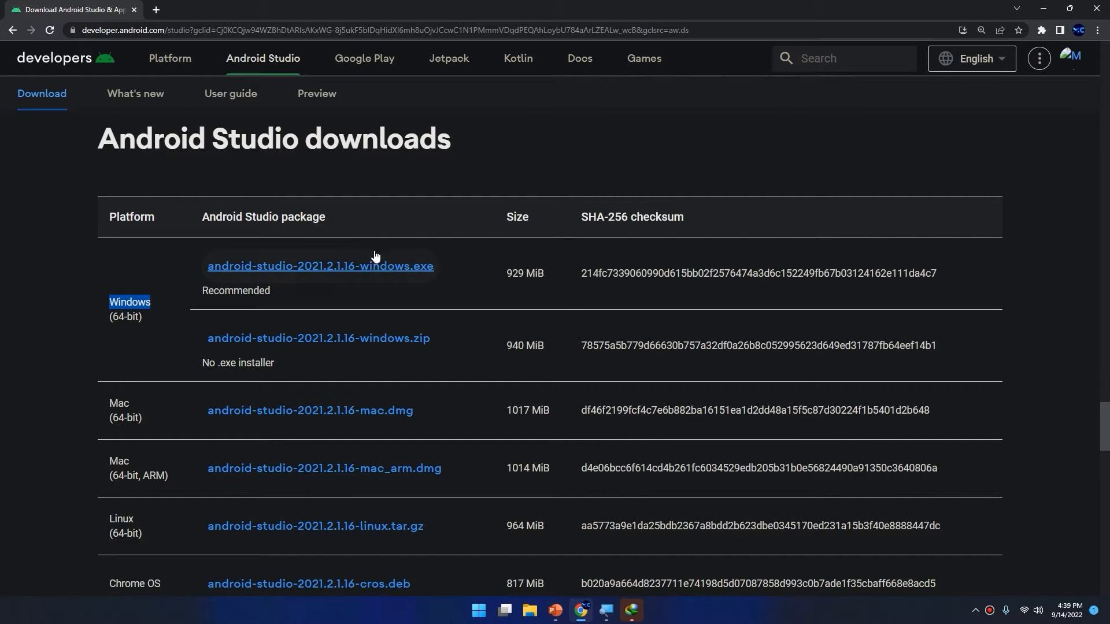
pyautogui.scroll(-3)
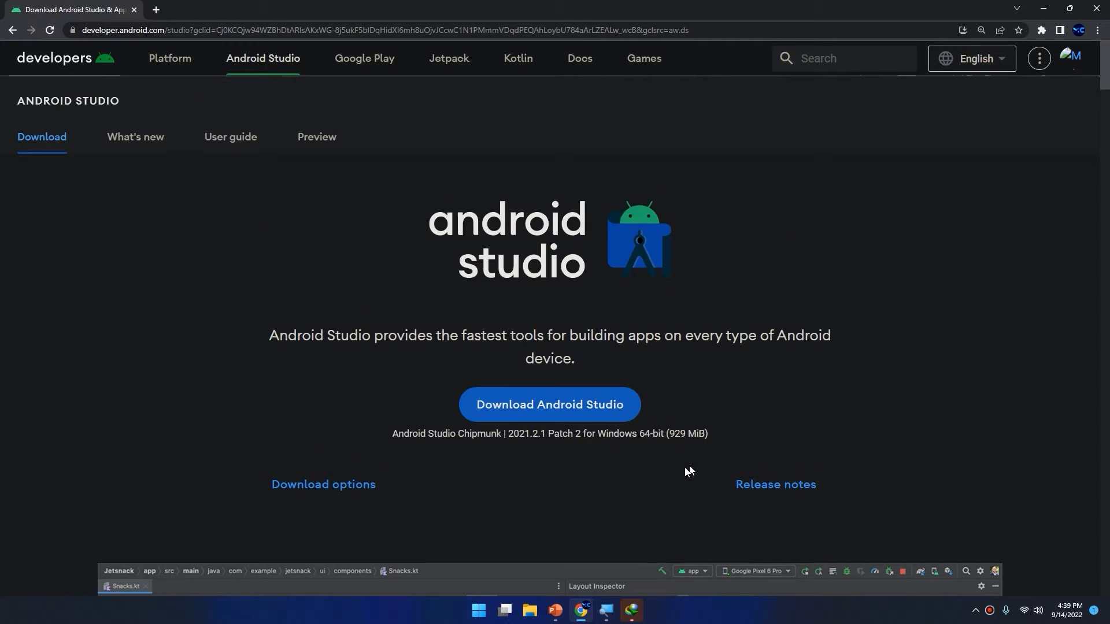
# Step: Start downloading the recommended Windows .exe installer of Android Studio
pyautogui.click(548, 404)
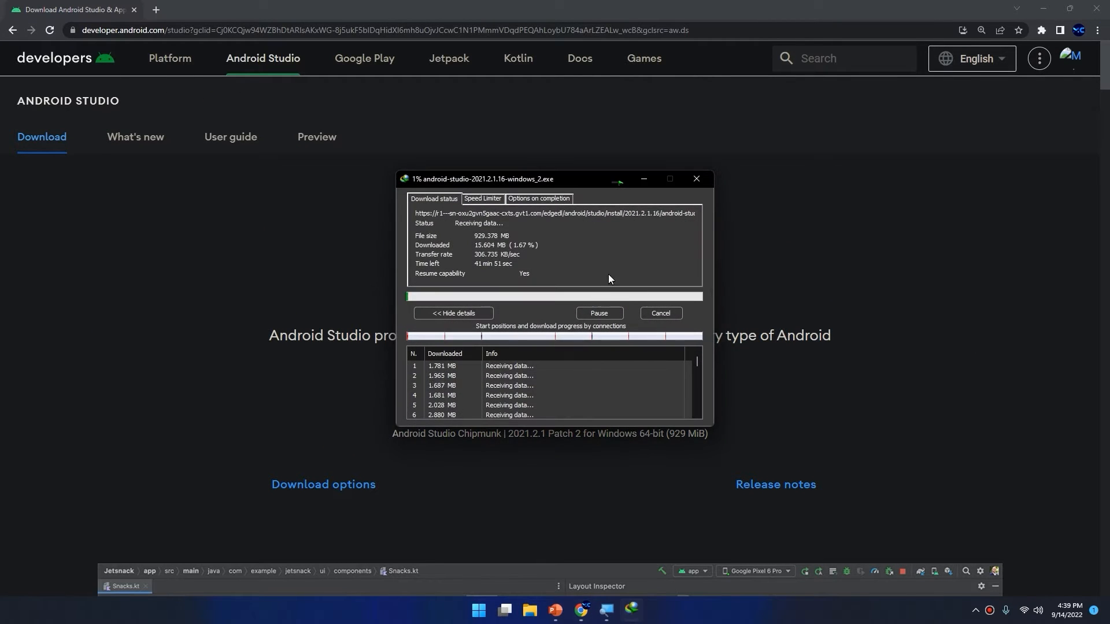
pyautogui.click(597, 313)
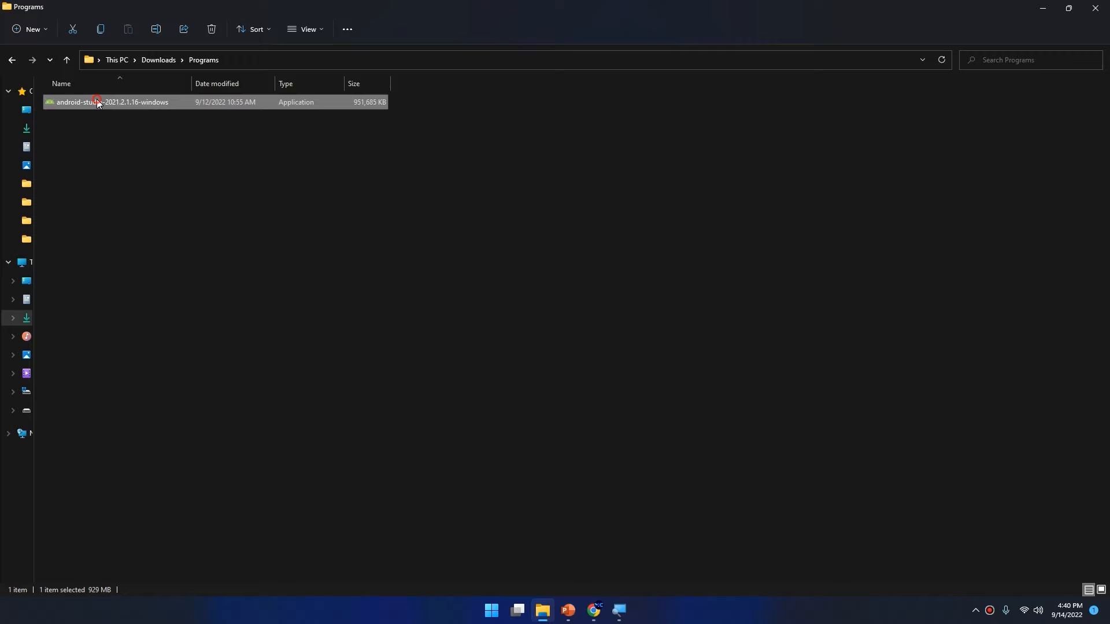
# Step: Run the installer and keep the Android Virtual Device component selected
pyautogui.doubleClick(111, 101)
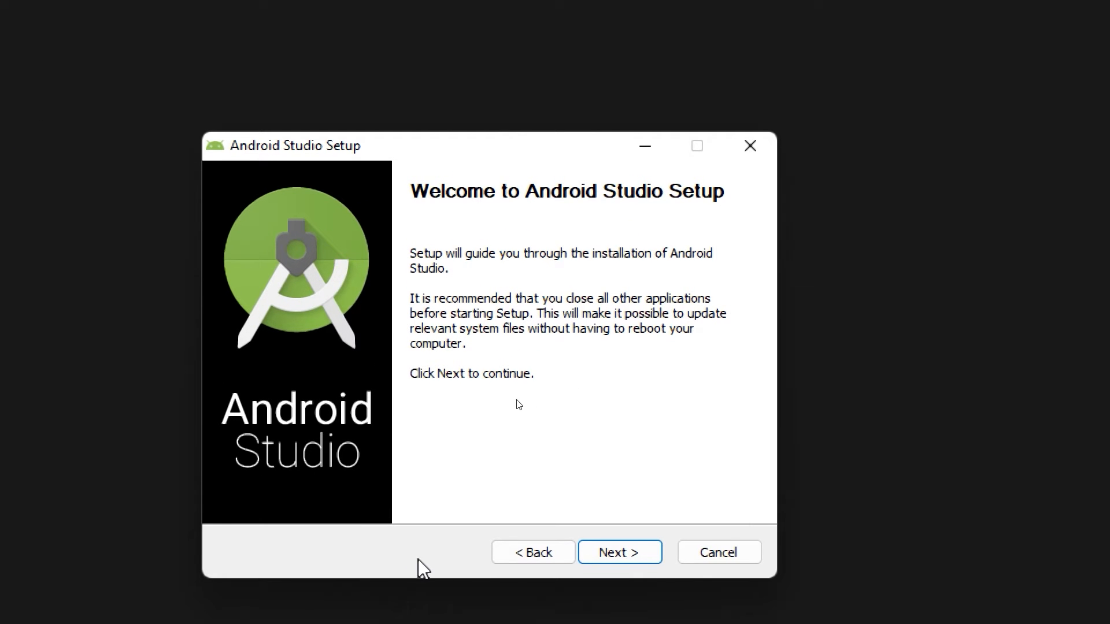
pyautogui.click(618, 553)
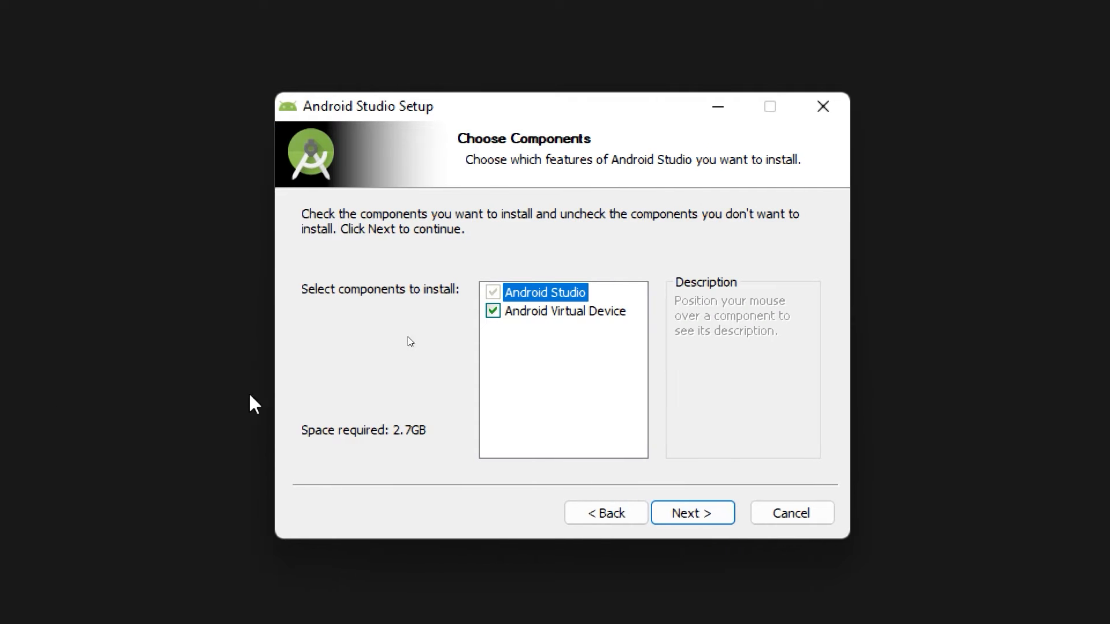
pyautogui.click(566, 311)
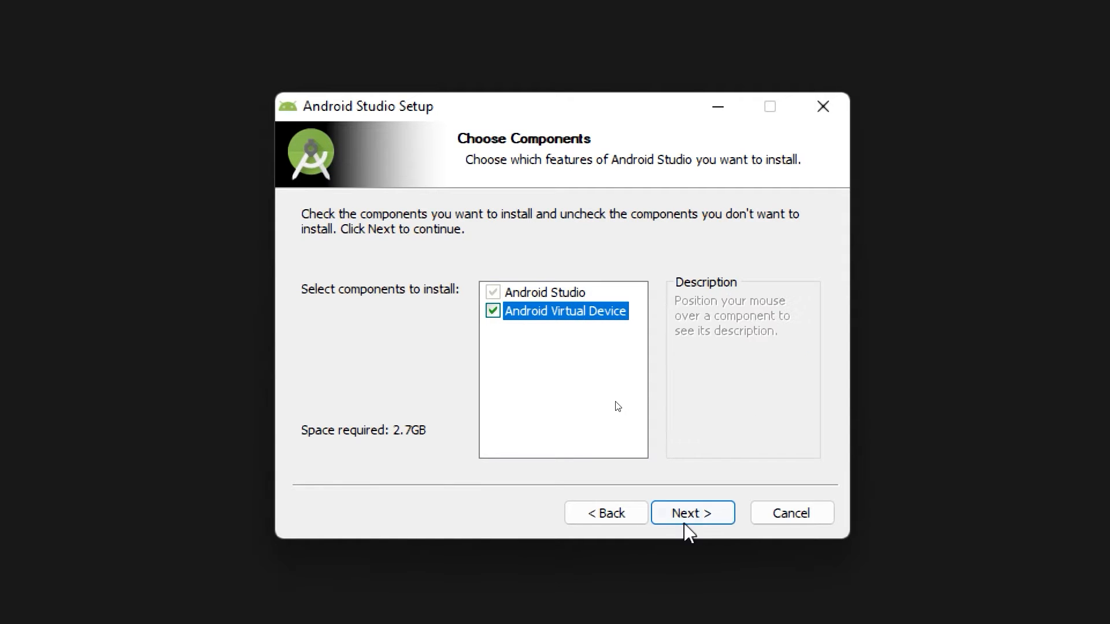
pyautogui.click(693, 512)
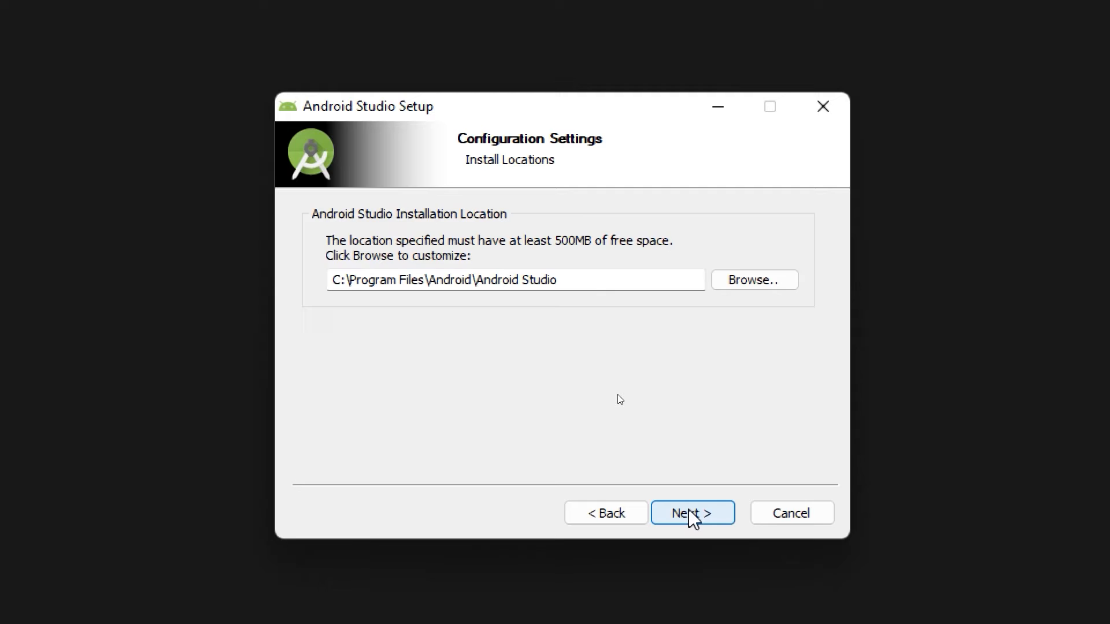
# Step: Install to C:\Program Files\Android\Android Studio, then finish and start Android Studio
pyautogui.click(691, 512)
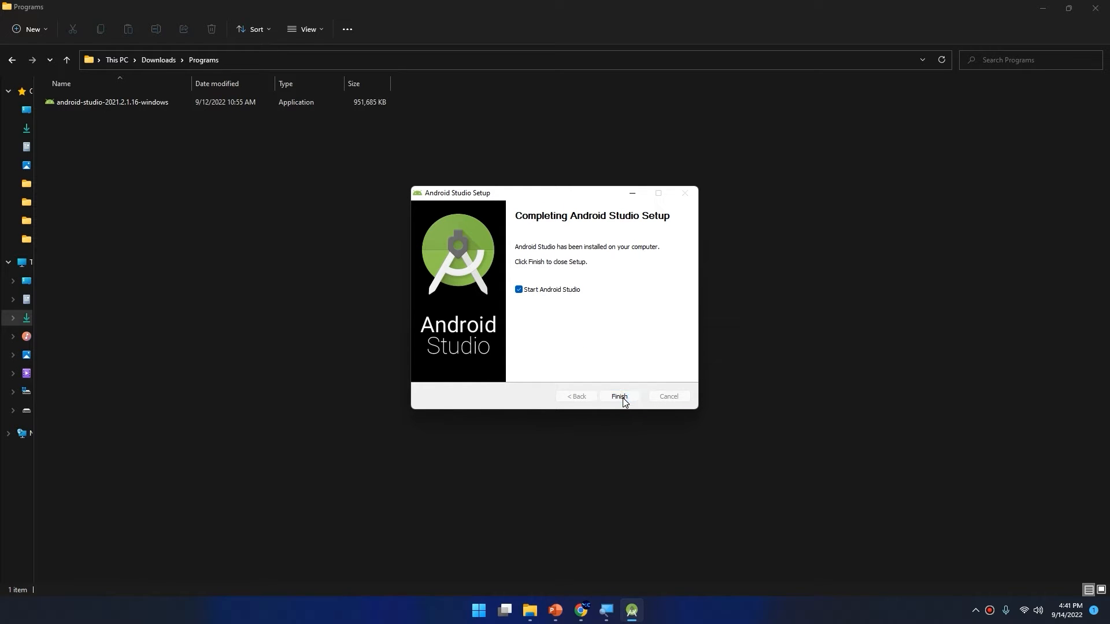
pyautogui.click(617, 396)
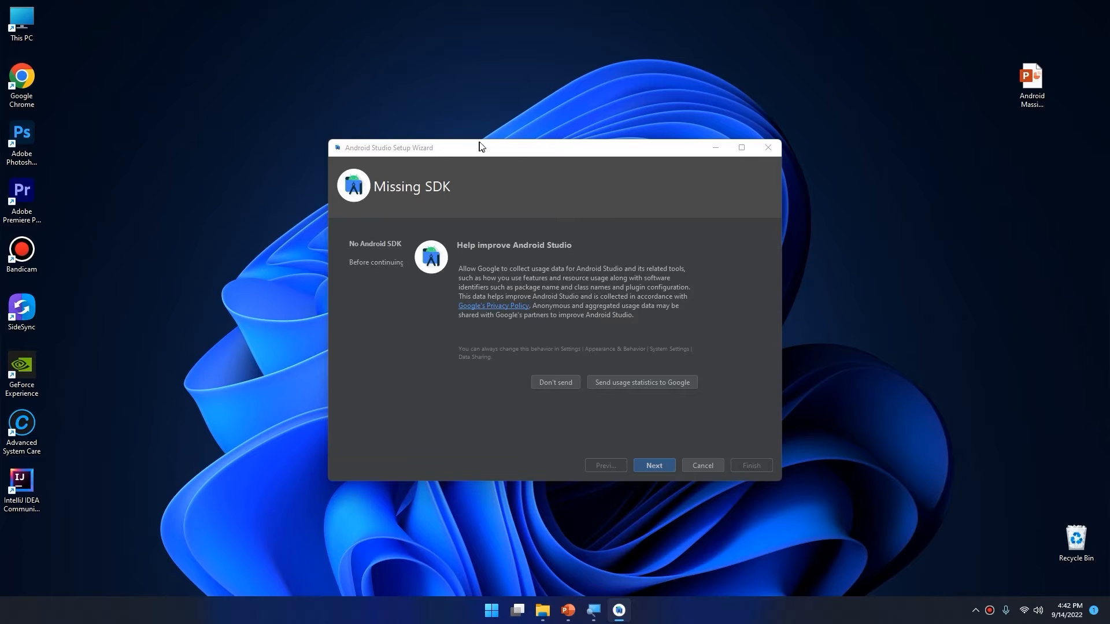
pyautogui.moveTo(543, 393)
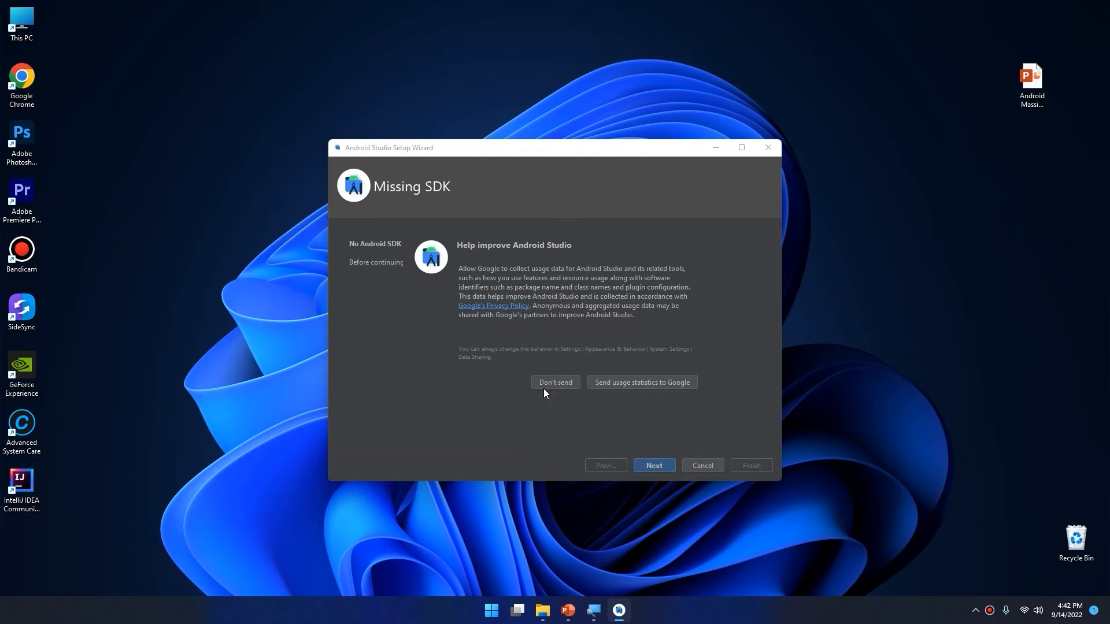
# Step: Decline sending usage statistics and continue past the Missing SDK notice
pyautogui.click(555, 383)
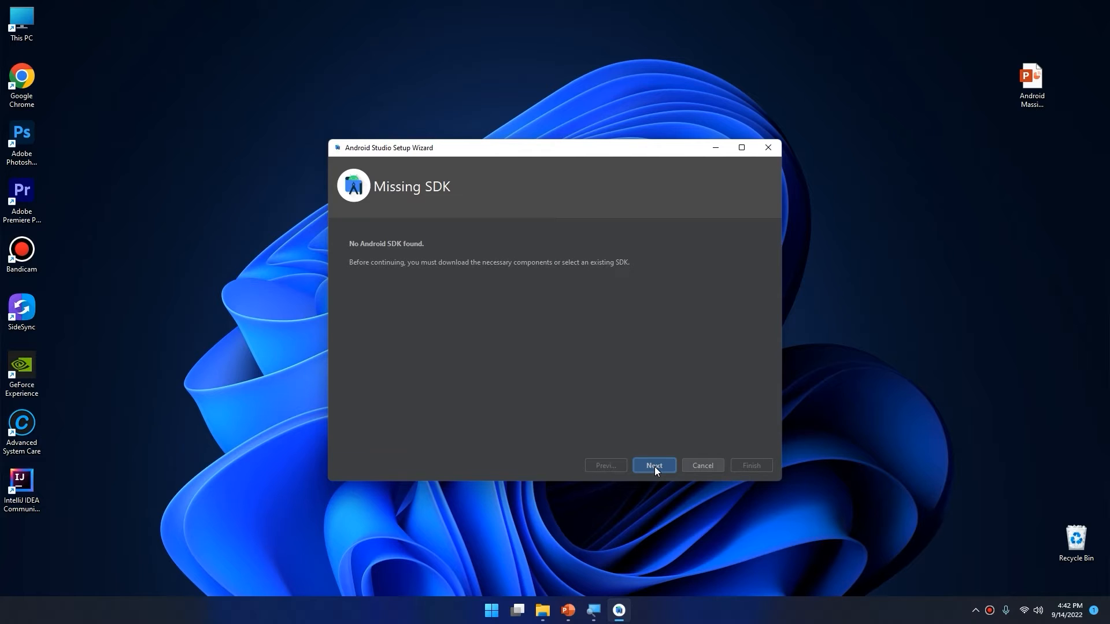
pyautogui.moveTo(444, 251)
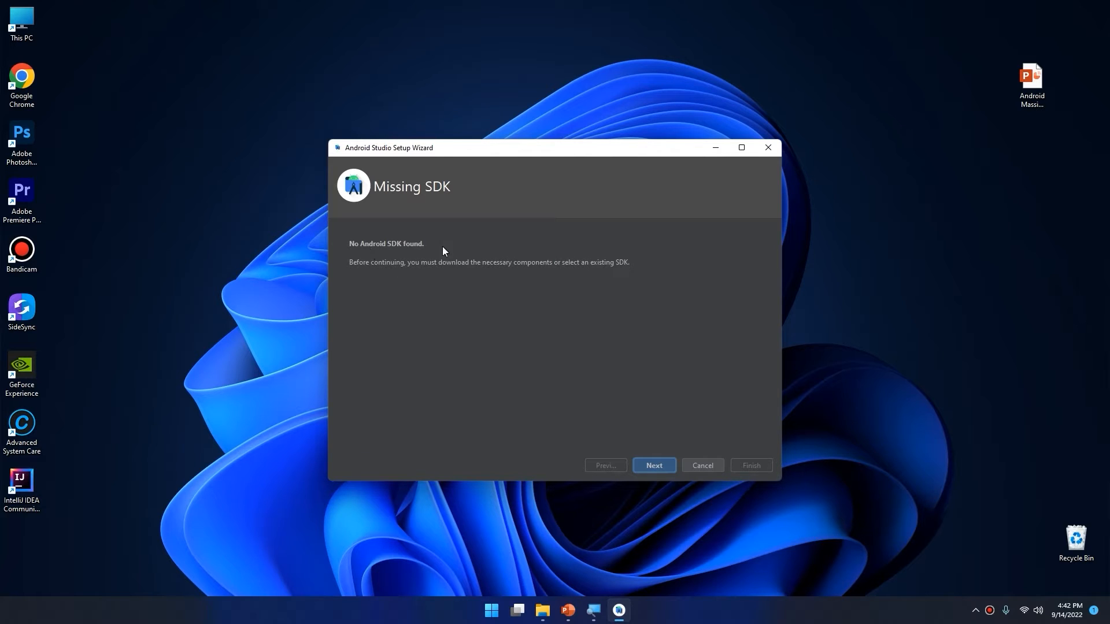
pyautogui.moveTo(355, 264)
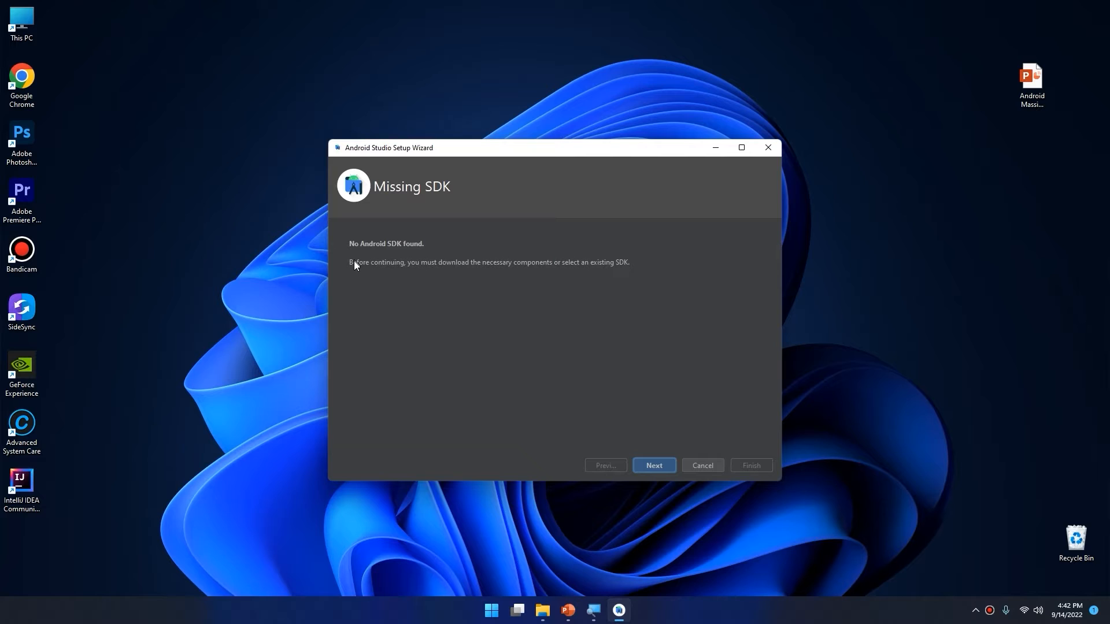
pyautogui.moveTo(458, 267)
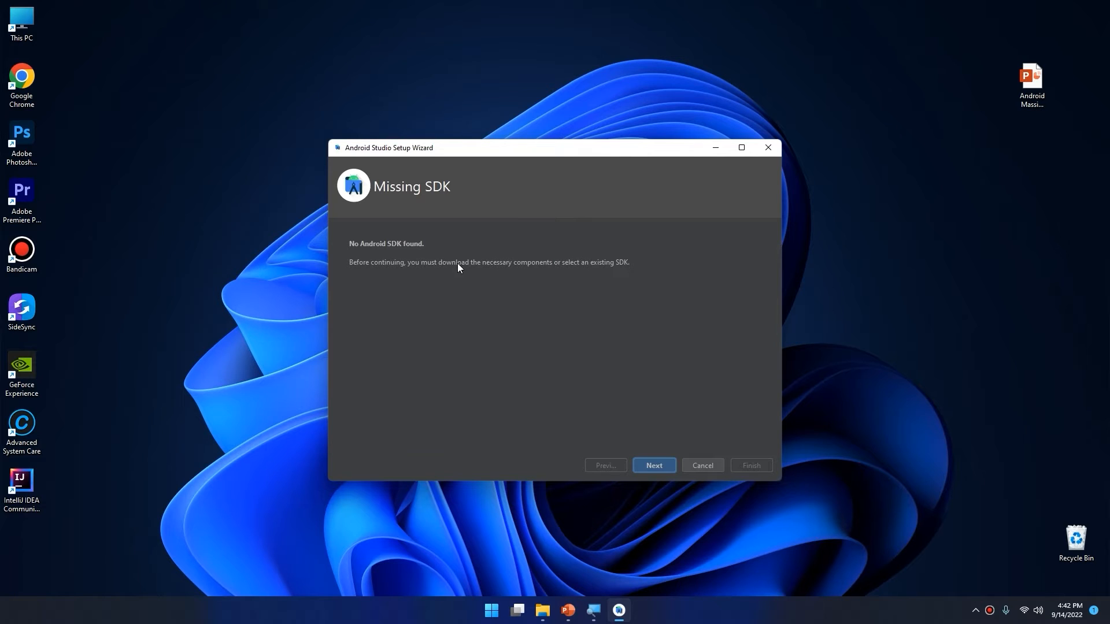
pyautogui.moveTo(561, 276)
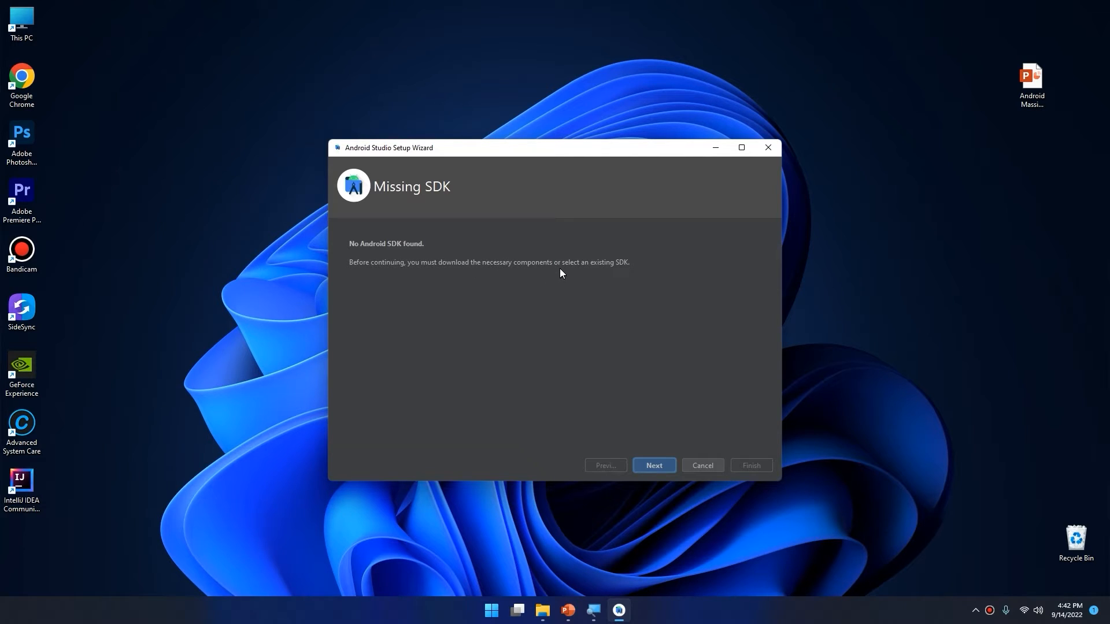
pyautogui.moveTo(652, 465)
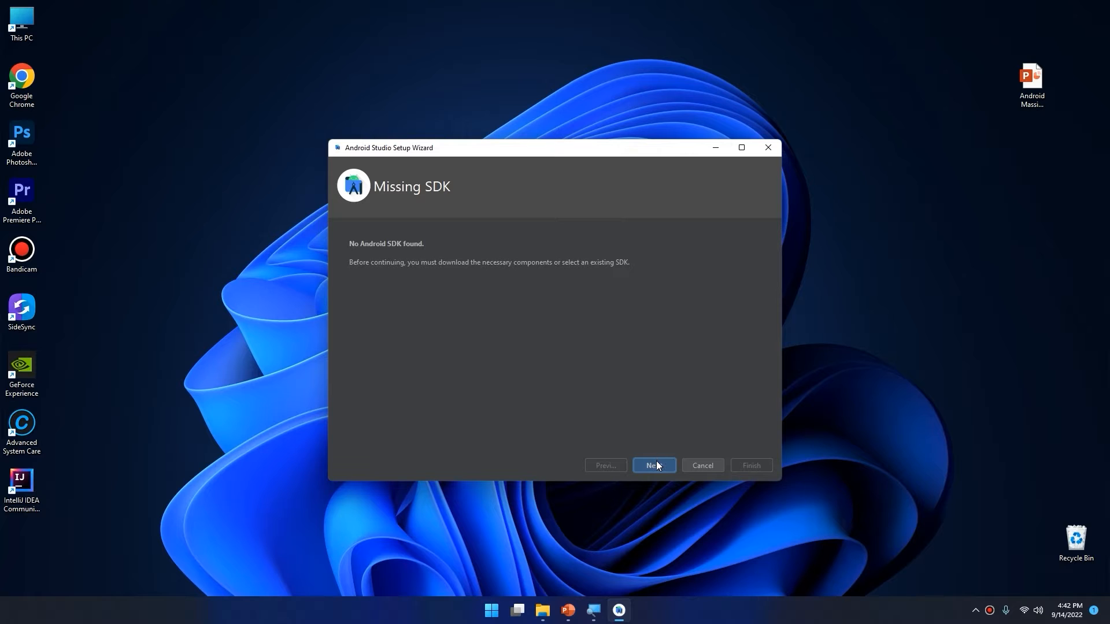
pyautogui.click(652, 464)
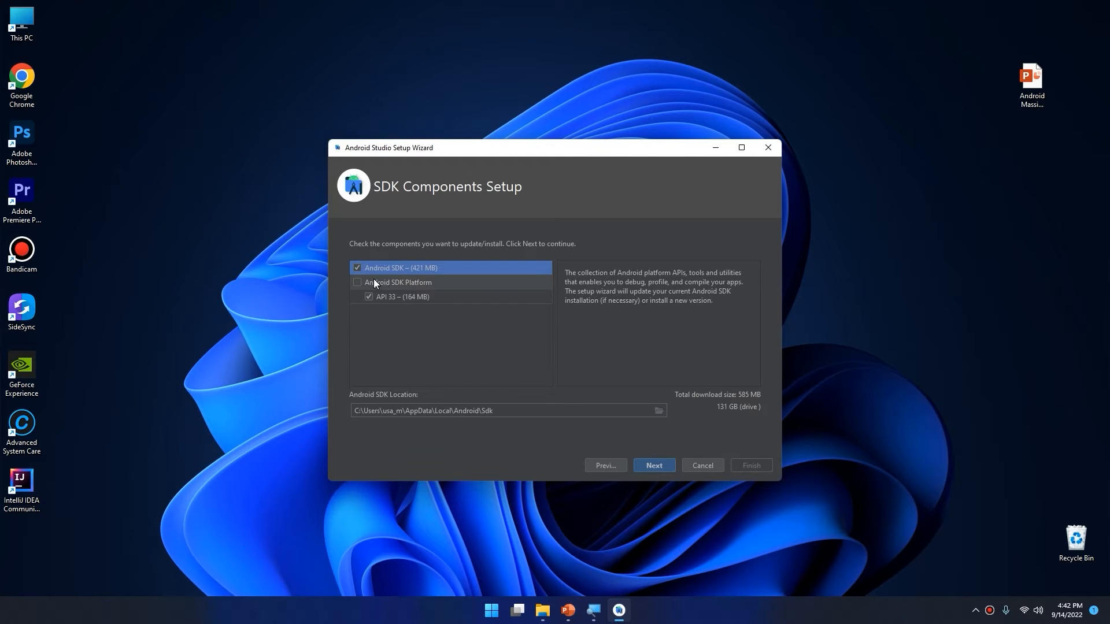
# Step: Keep Android SDK and API 33 selected and reach the 534 MB Verify Settings summary
pyautogui.click(490, 610)
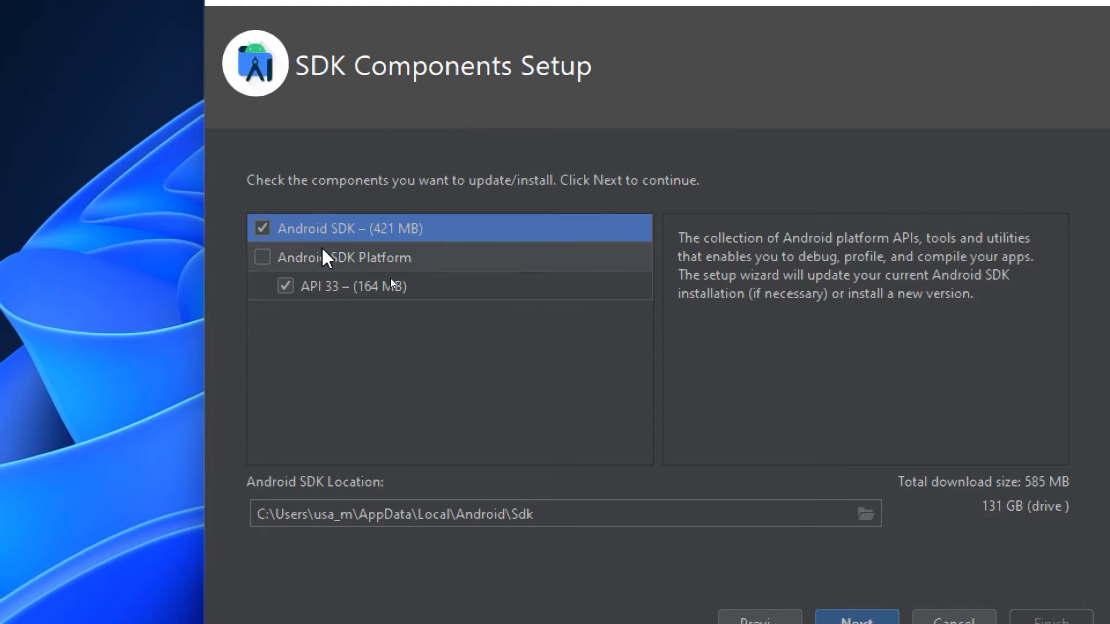
pyautogui.click(342, 256)
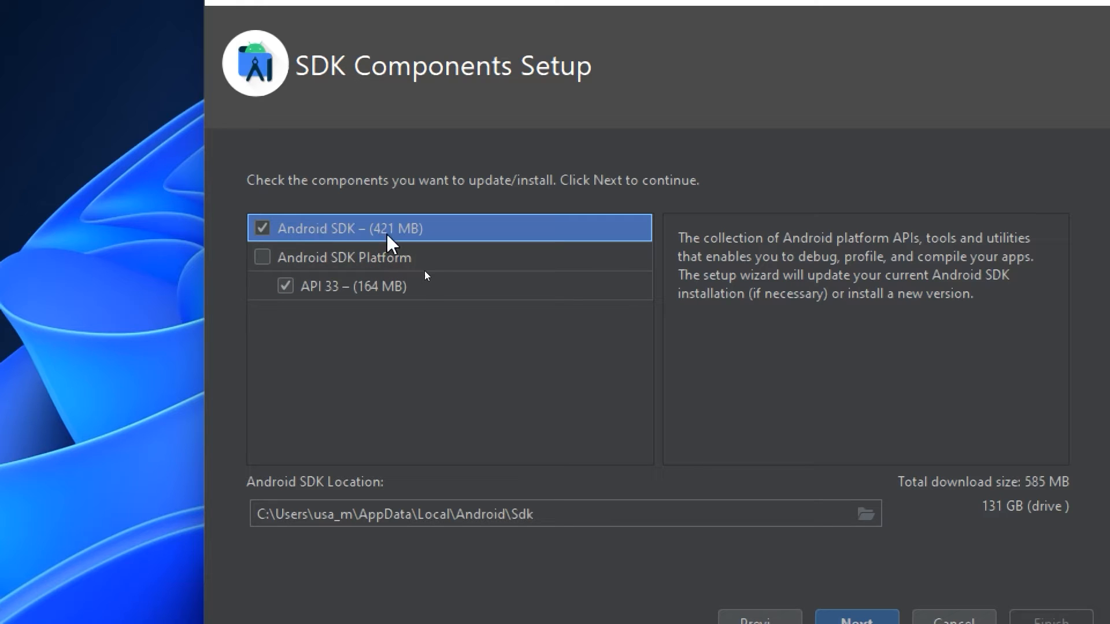
pyautogui.moveTo(421, 237)
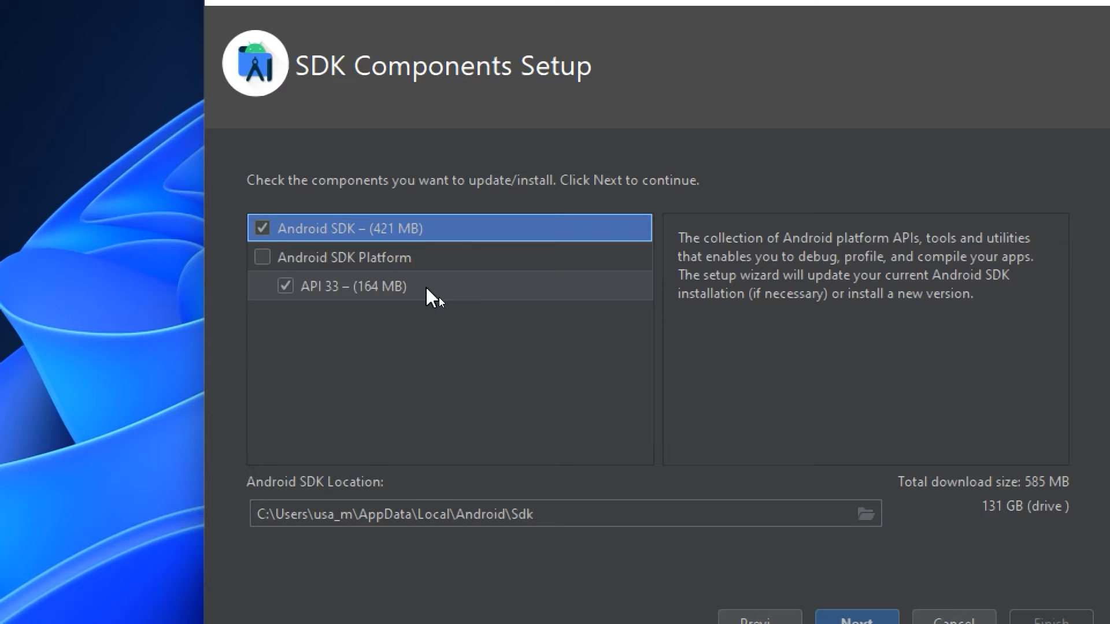
pyautogui.click(354, 285)
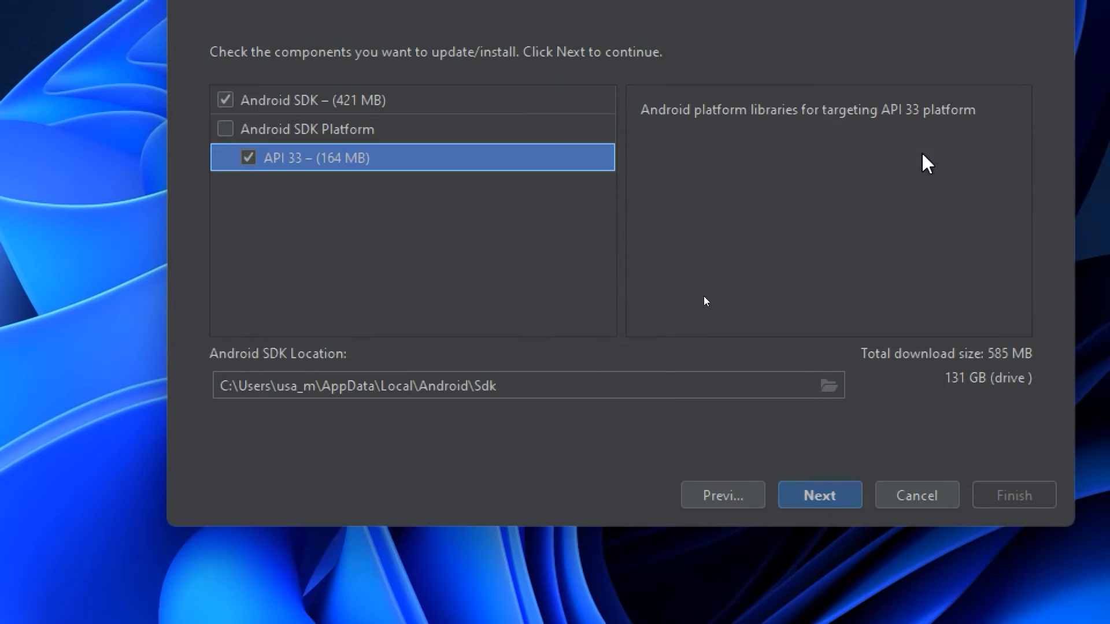
pyautogui.click(818, 495)
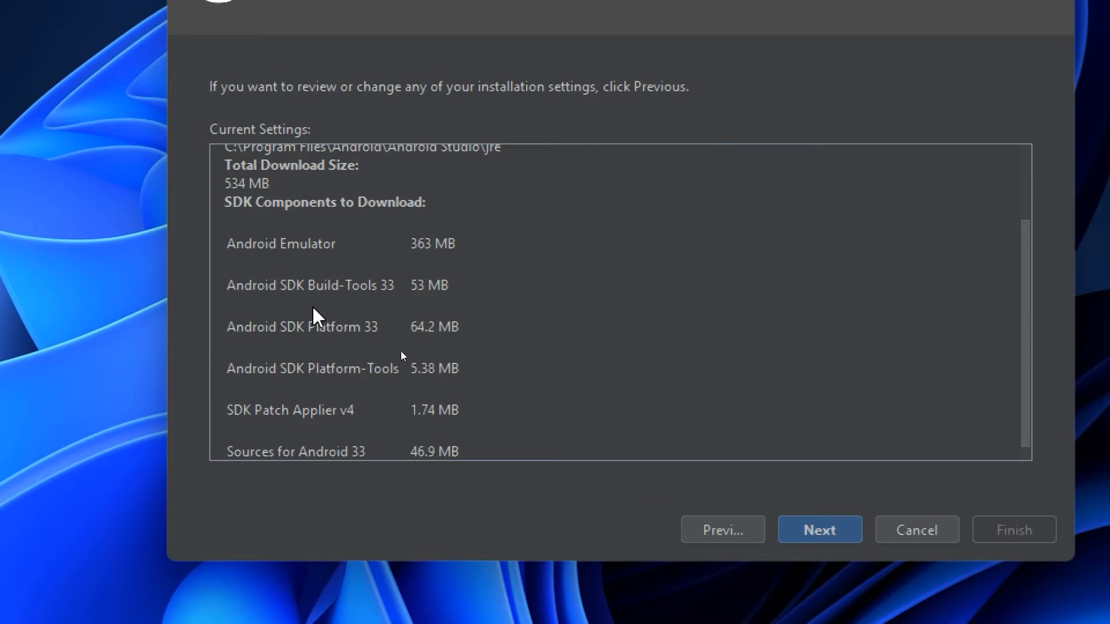
pyautogui.scroll(-3)
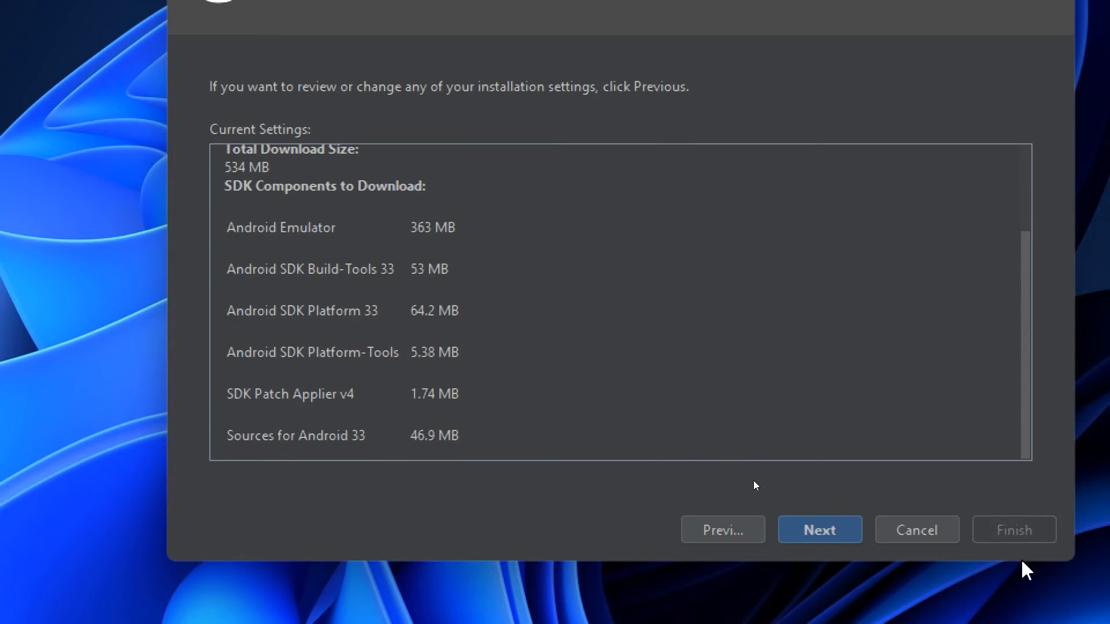
# Step: Accept the android-sdk-license and begin downloading the SDK components
pyautogui.click(819, 529)
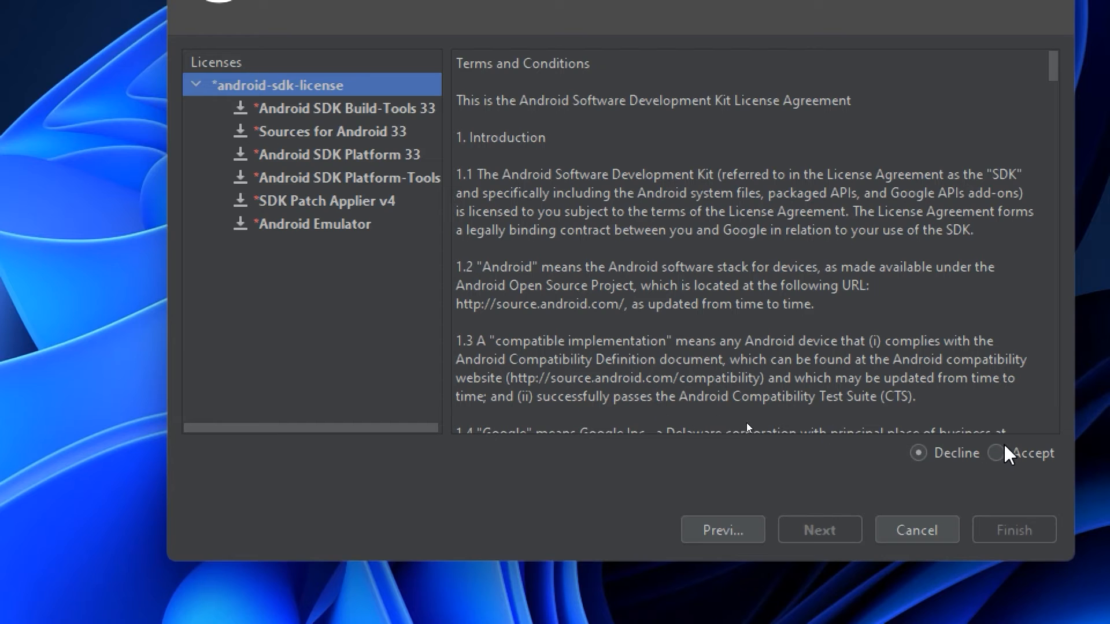
pyautogui.click(996, 453)
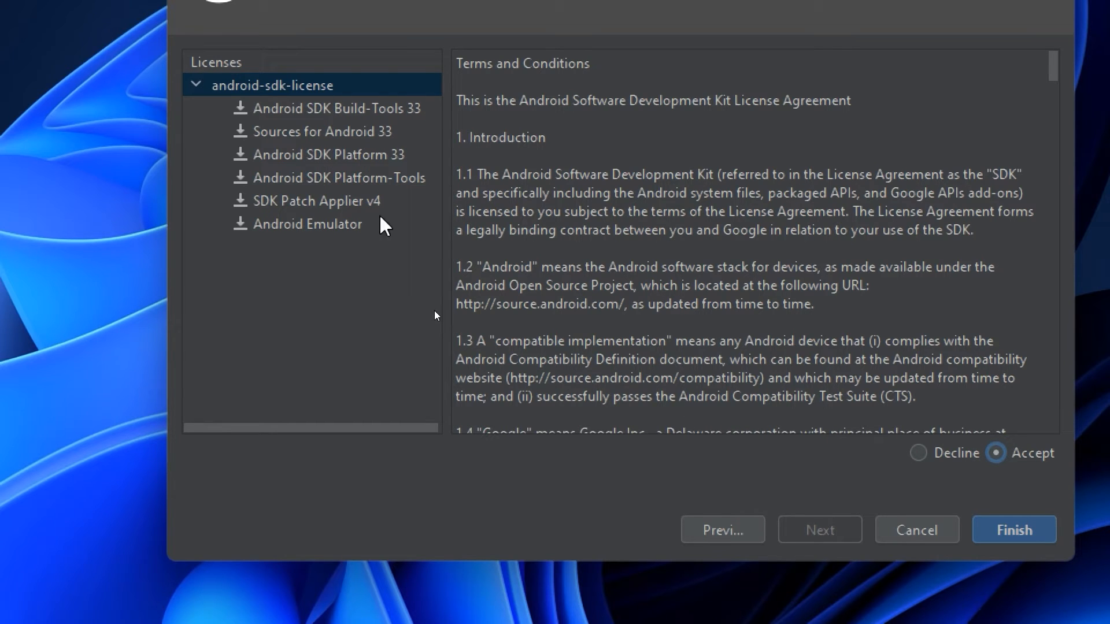
pyautogui.moveTo(357, 278)
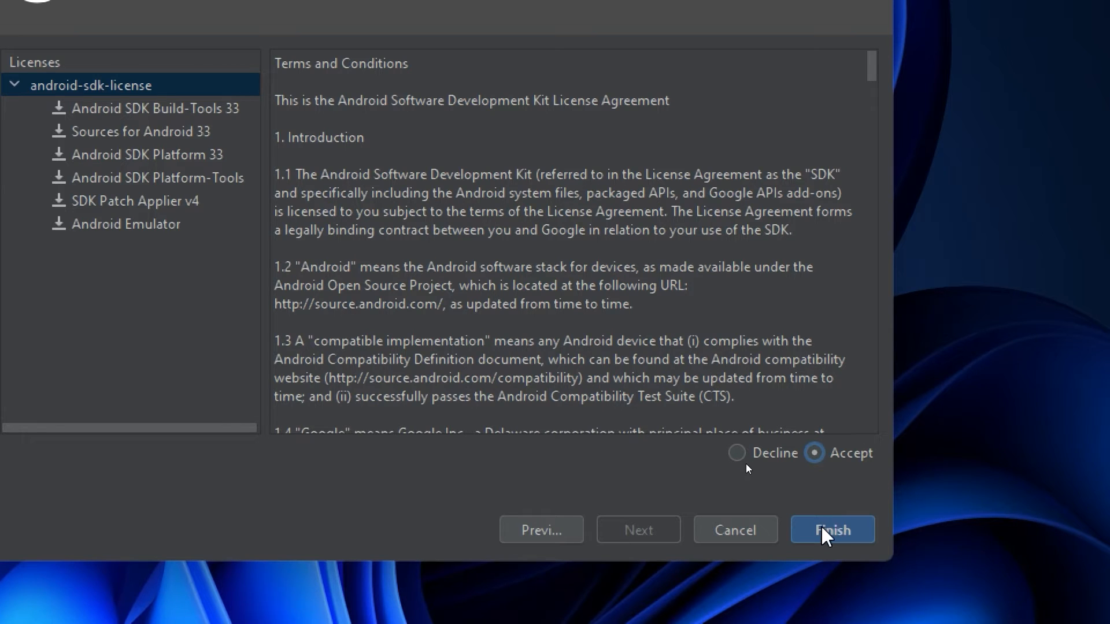
pyautogui.click(831, 529)
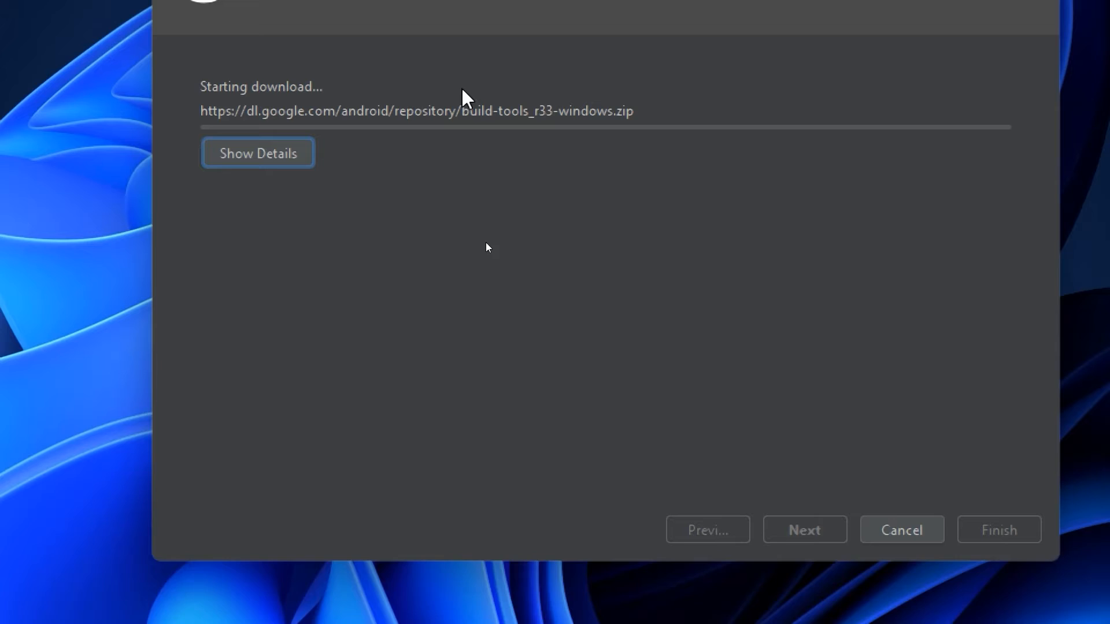
# Step: Watch the detailed download log until the SDK is up to date, then finish the wizard
pyautogui.click(256, 152)
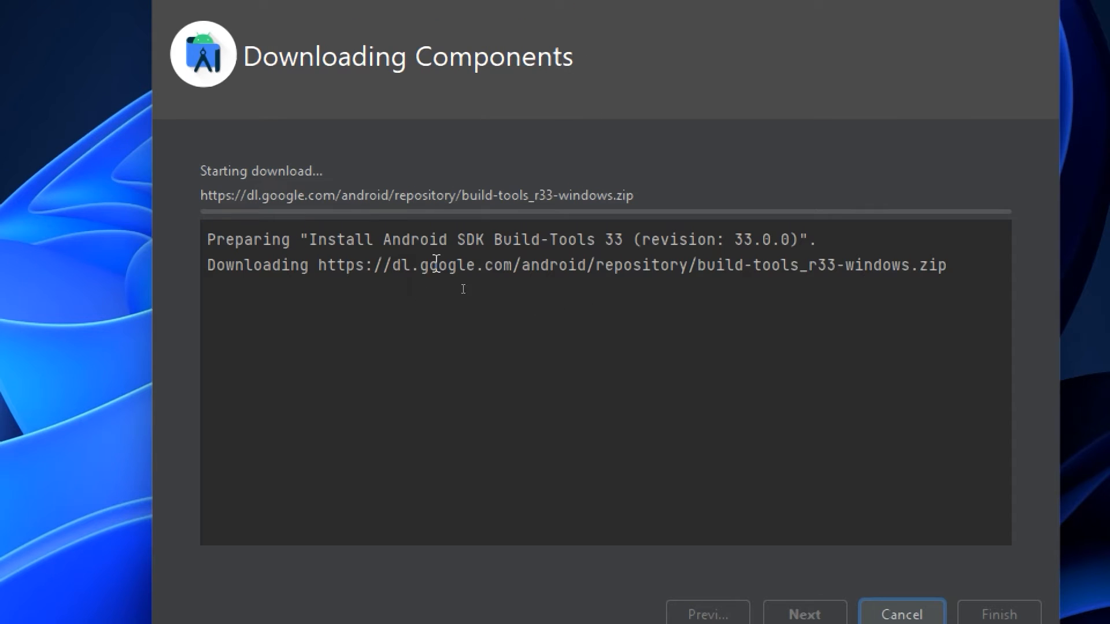
pyautogui.moveTo(553, 275)
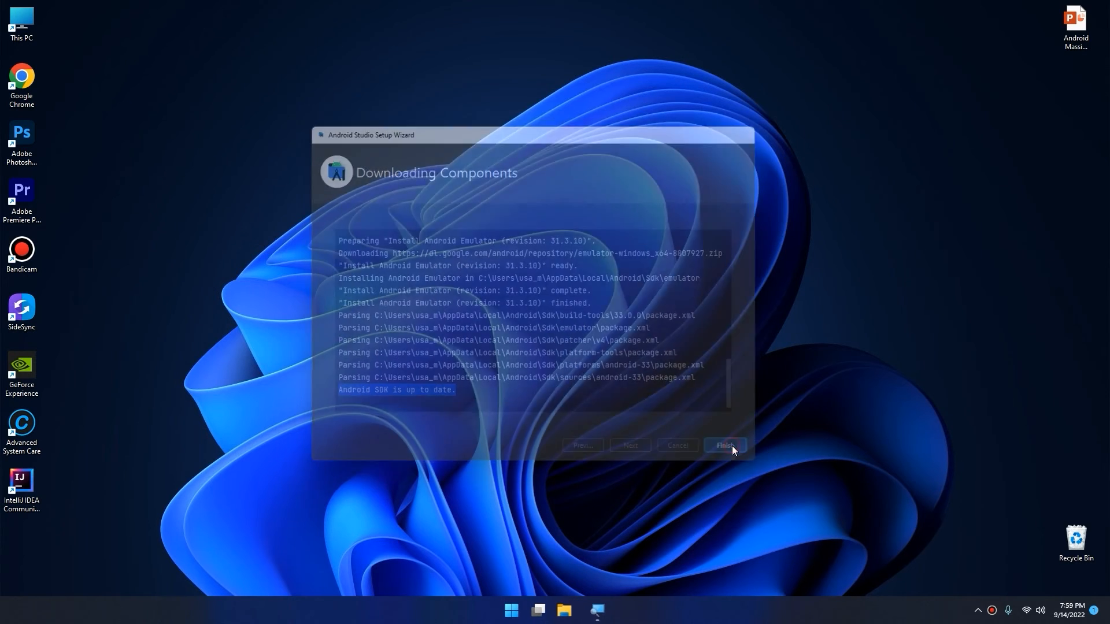
pyautogui.click(722, 445)
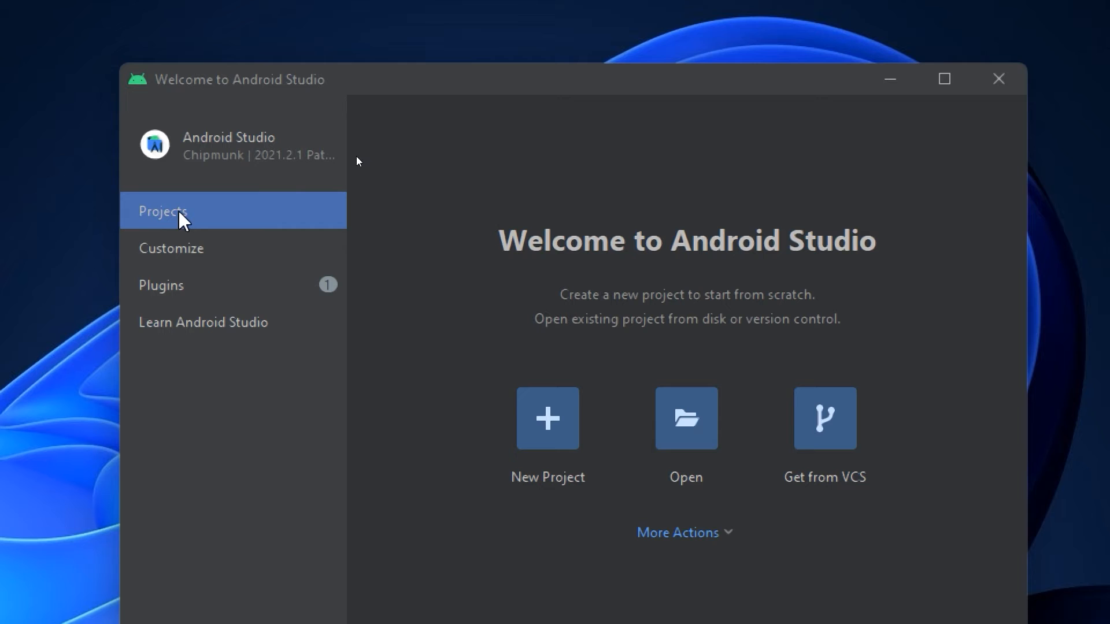
# Step: Look over the Customize and Plugins pages, then return to Projects
pyautogui.click(171, 247)
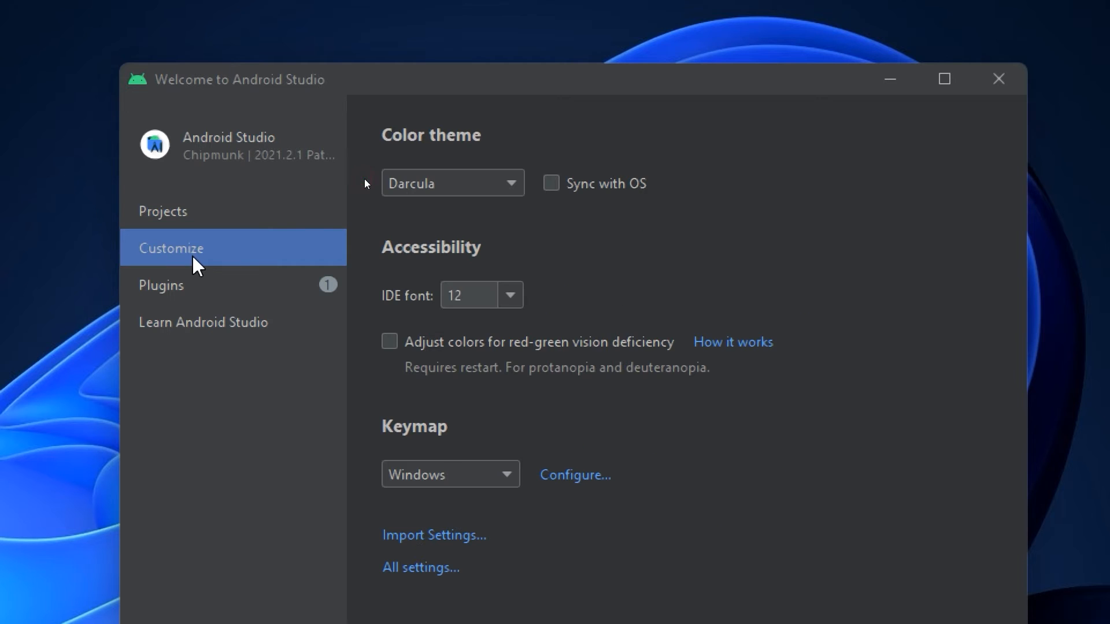
pyautogui.click(161, 286)
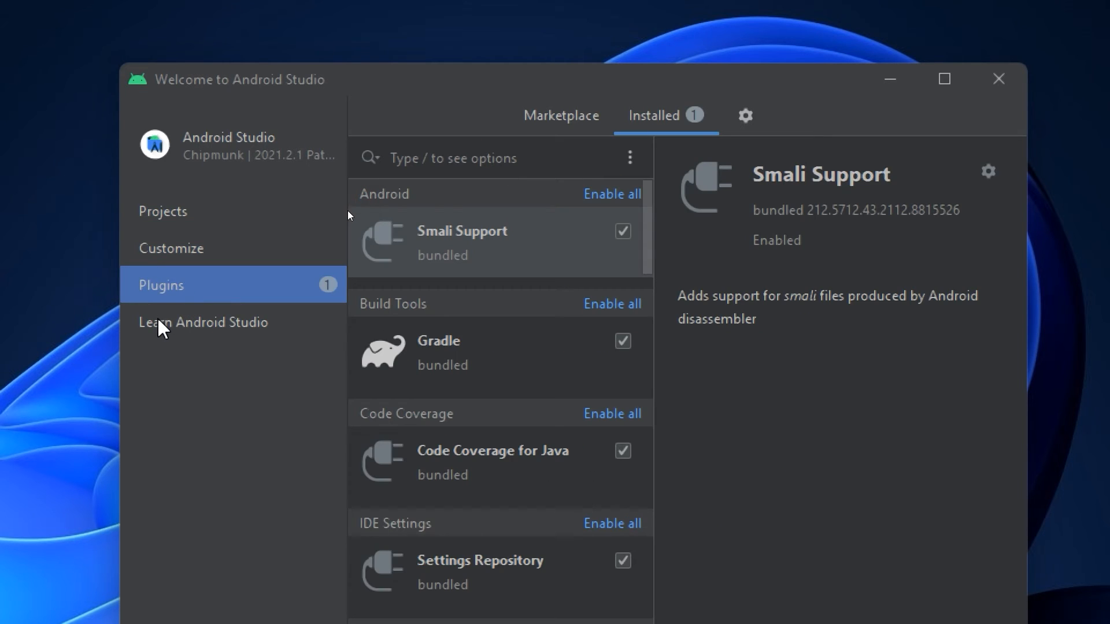
pyautogui.click(162, 211)
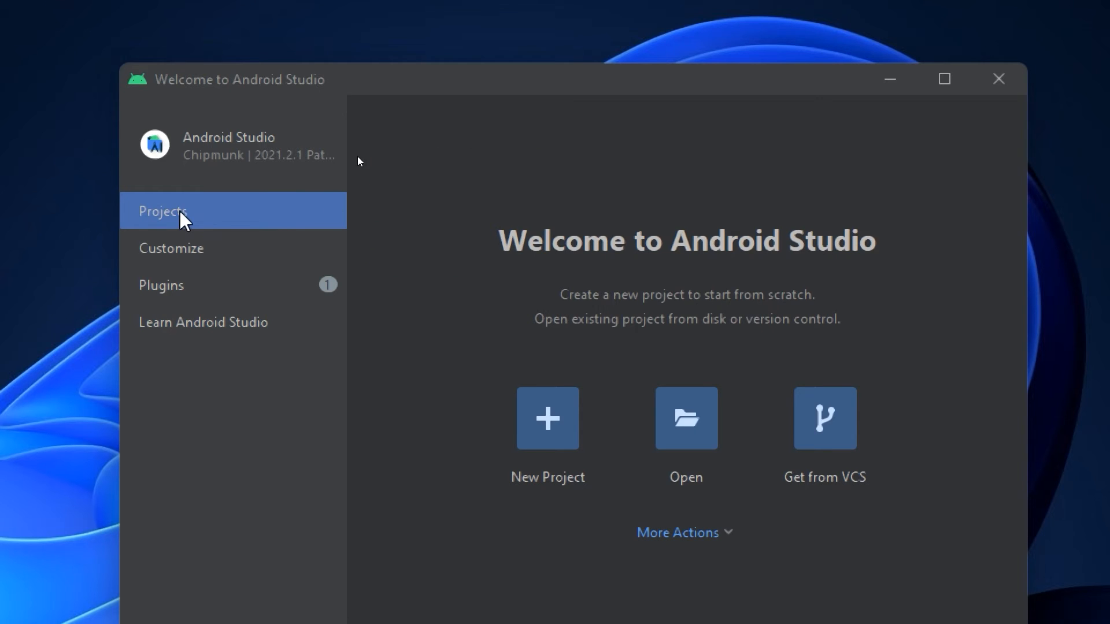
pyautogui.moveTo(579, 260)
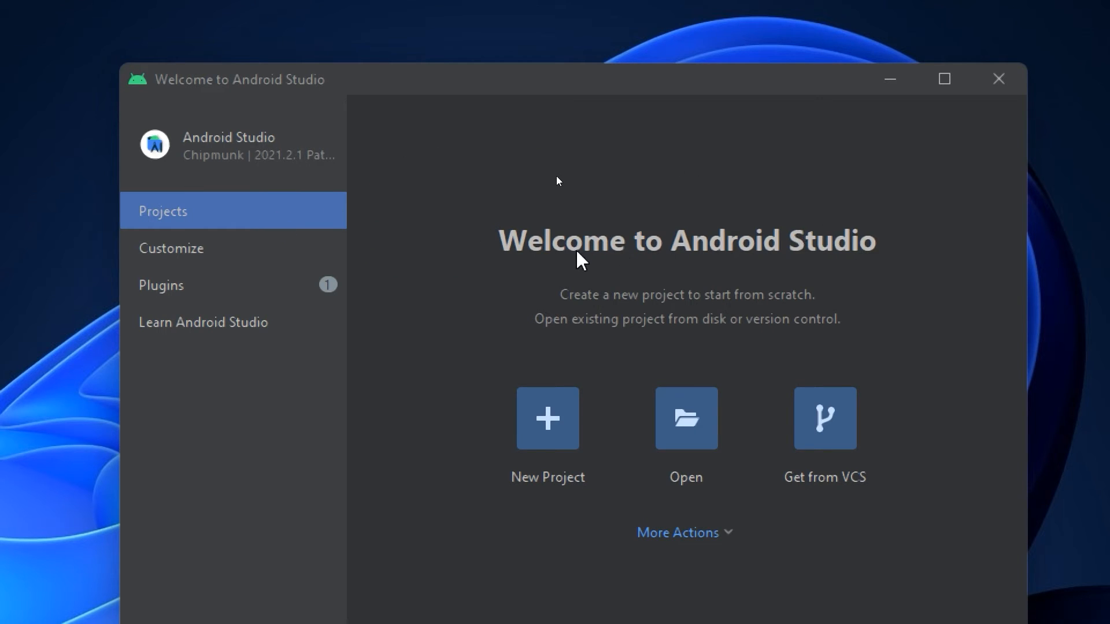
pyautogui.moveTo(817, 301)
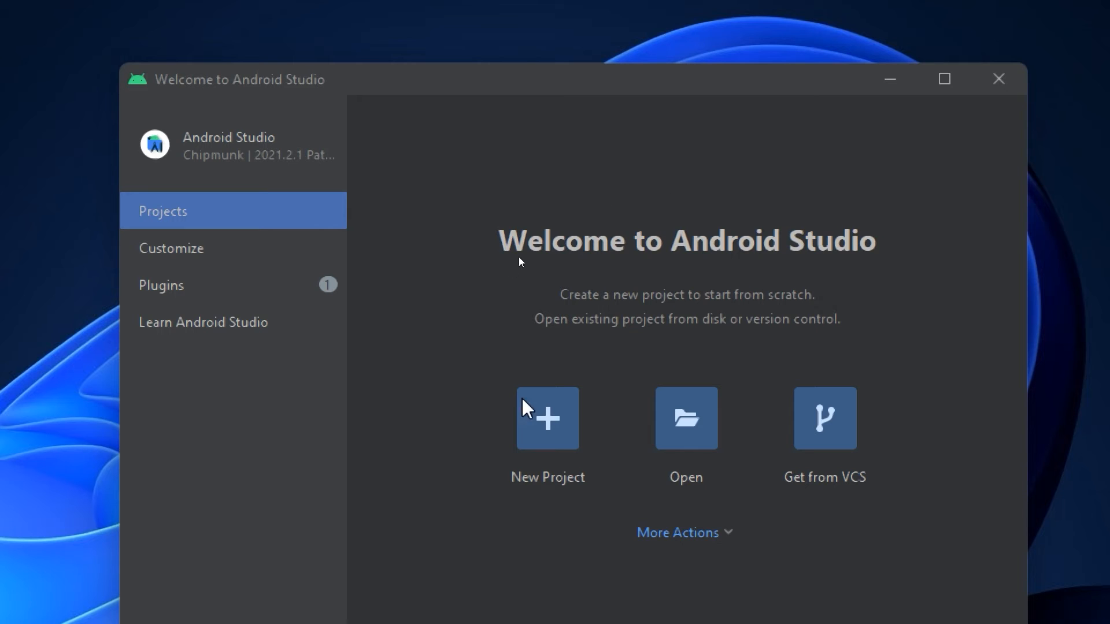
pyautogui.moveTo(553, 432)
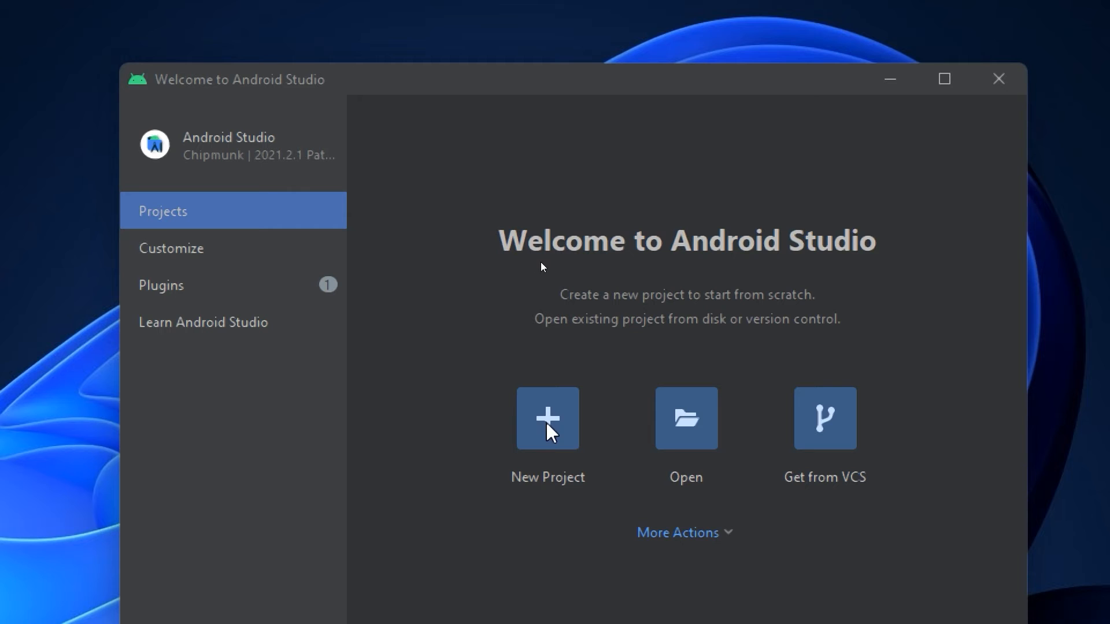
pyautogui.click(546, 417)
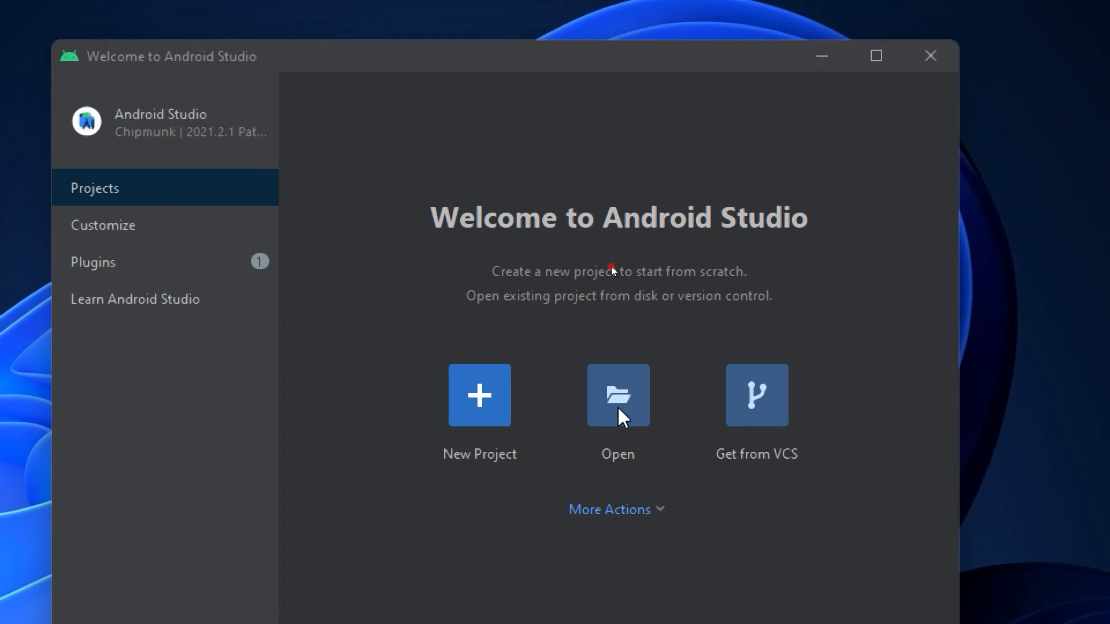
pyautogui.click(616, 395)
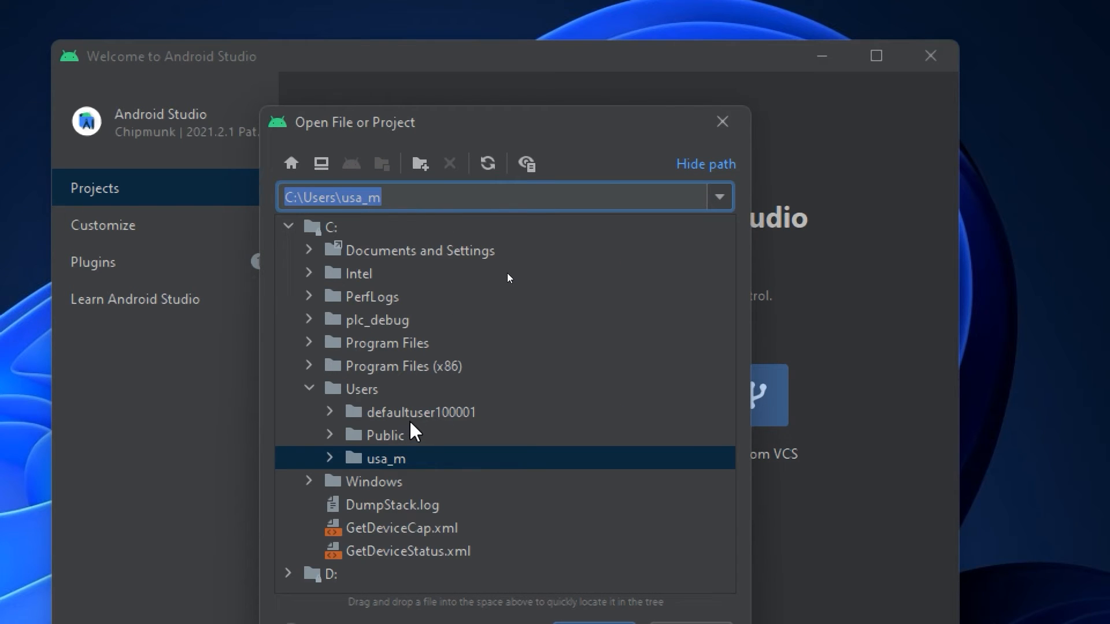
pyautogui.click(721, 122)
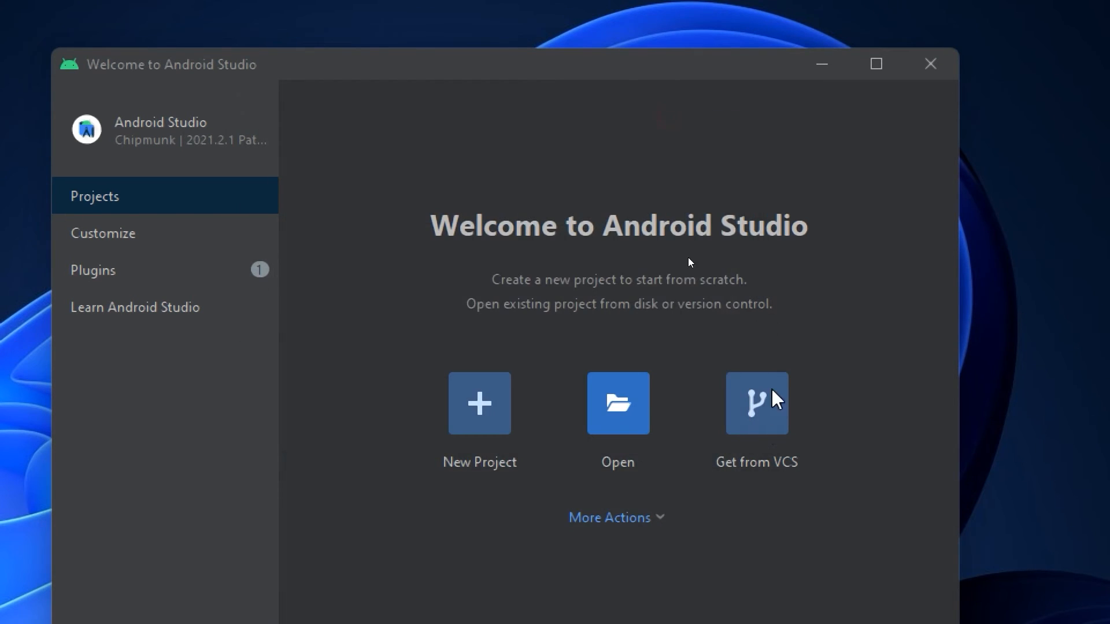
pyautogui.moveTo(789, 472)
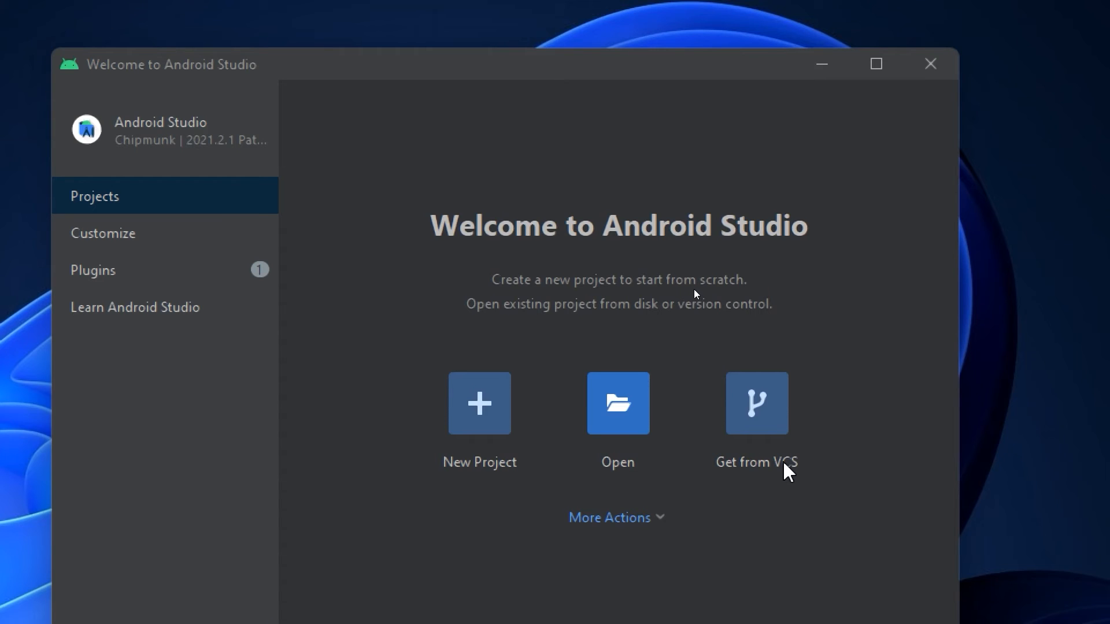
pyautogui.moveTo(805, 475)
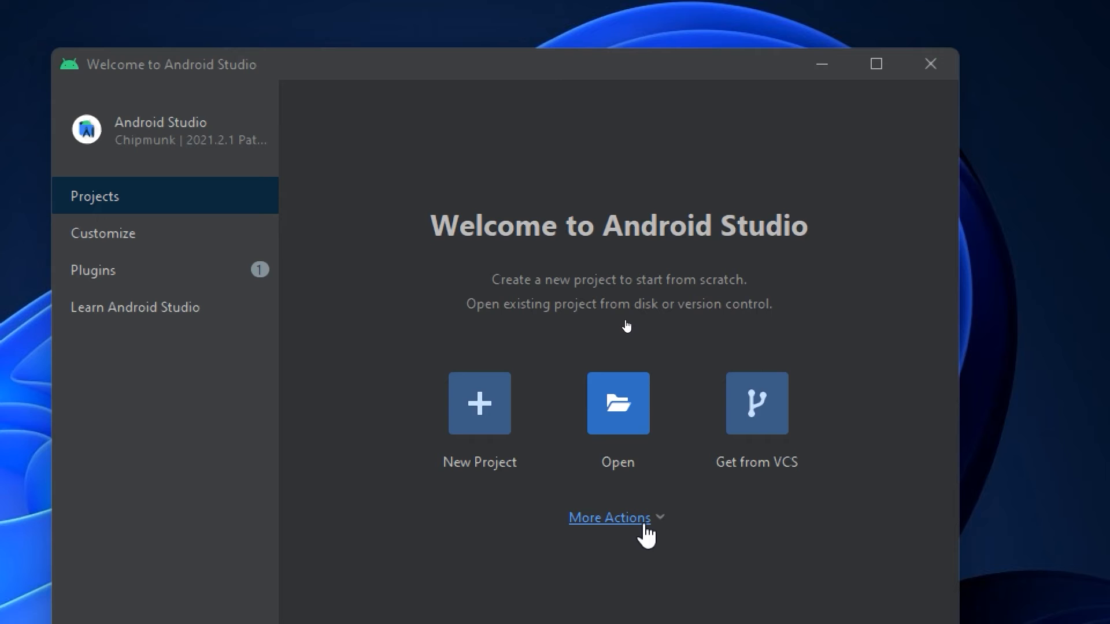
# Step: View the More Actions list, then show the Customize settings for theme, font and keymap
pyautogui.click(610, 517)
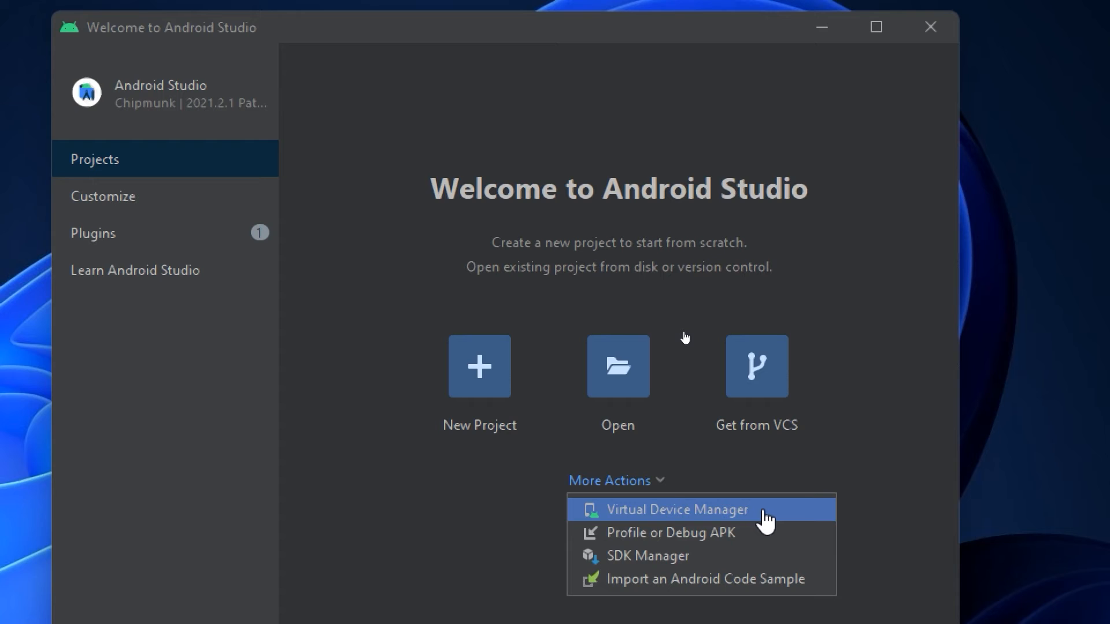
pyautogui.moveTo(627, 531)
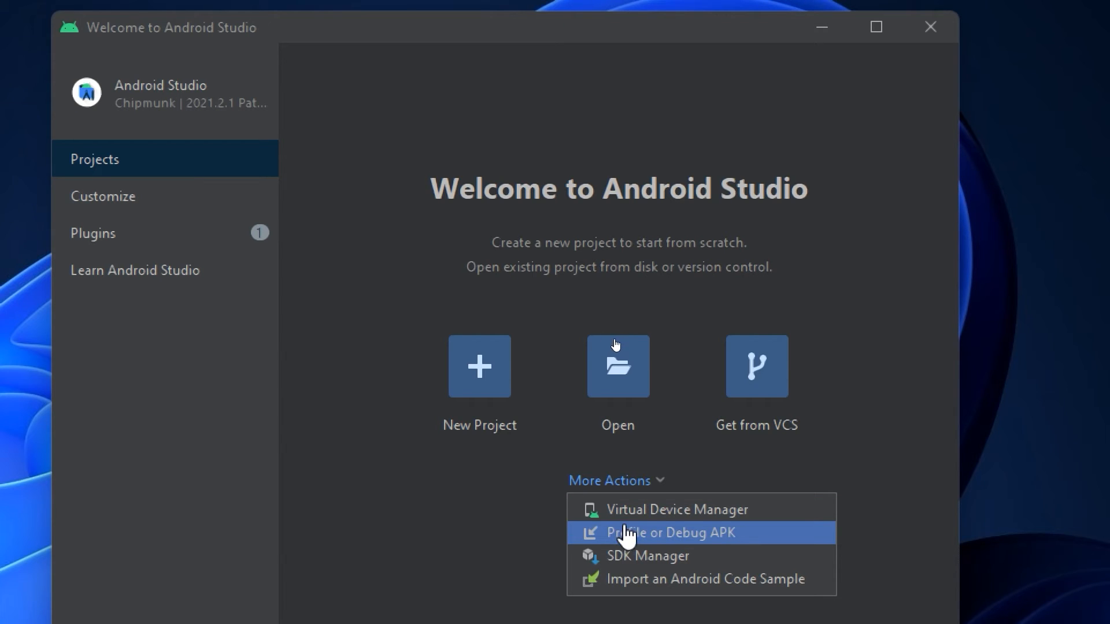
pyautogui.moveTo(757, 540)
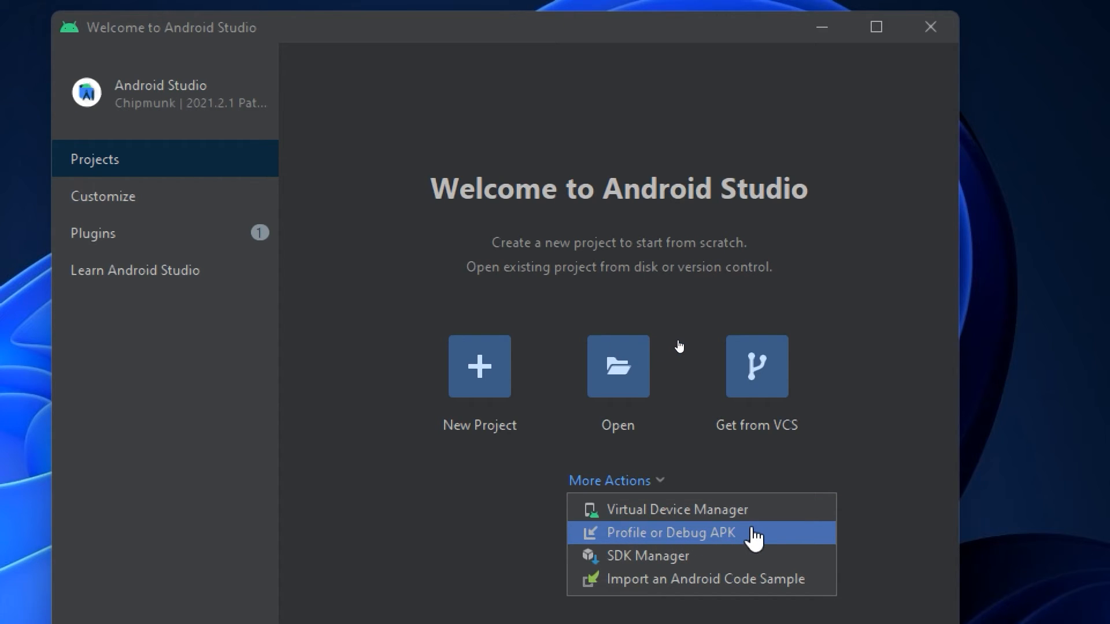
pyautogui.moveTo(713, 559)
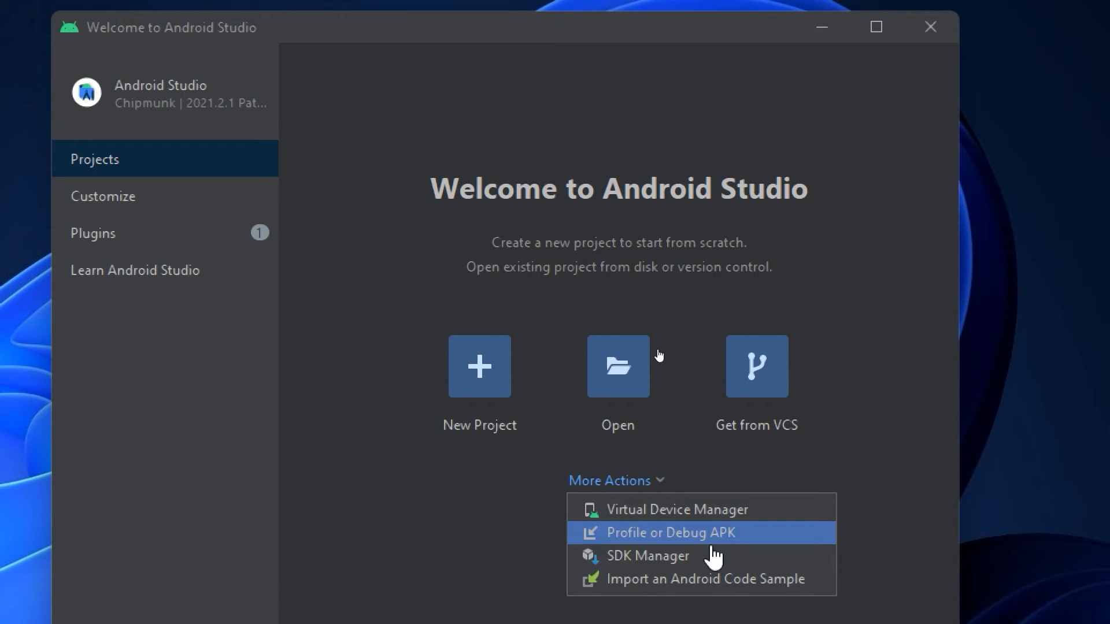
pyautogui.moveTo(683, 578)
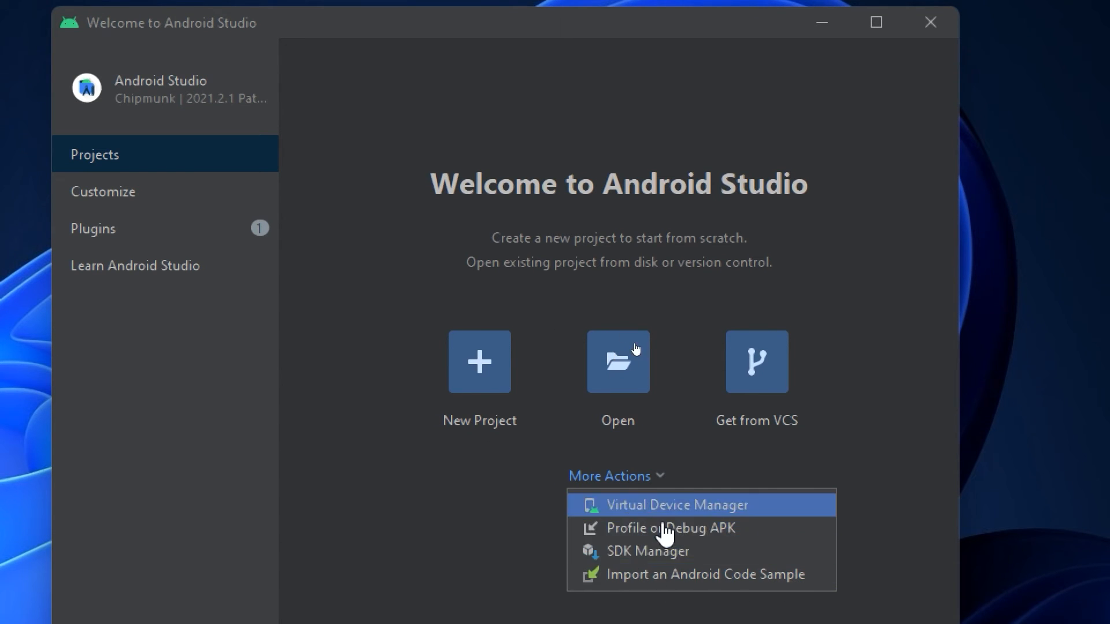
pyautogui.moveTo(278, 315)
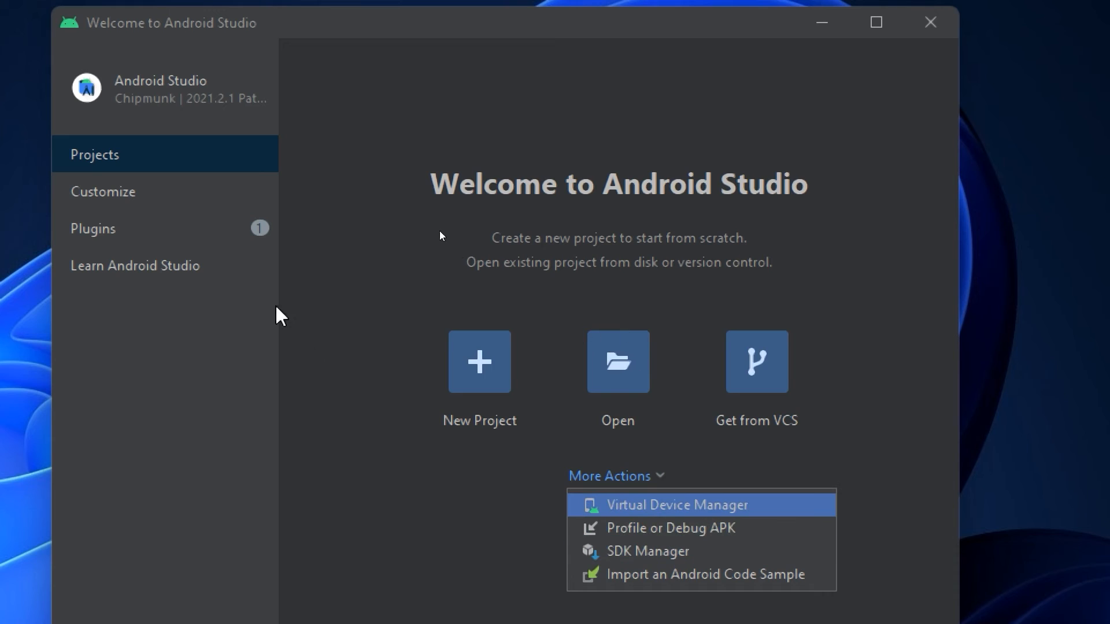
pyautogui.click(103, 191)
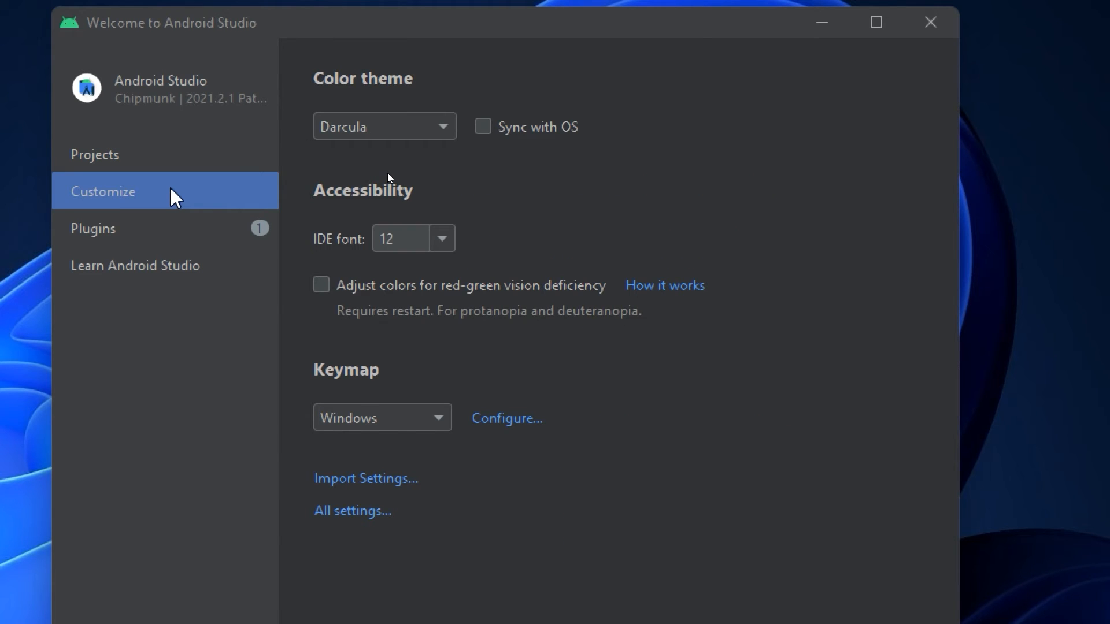
pyautogui.moveTo(127, 198)
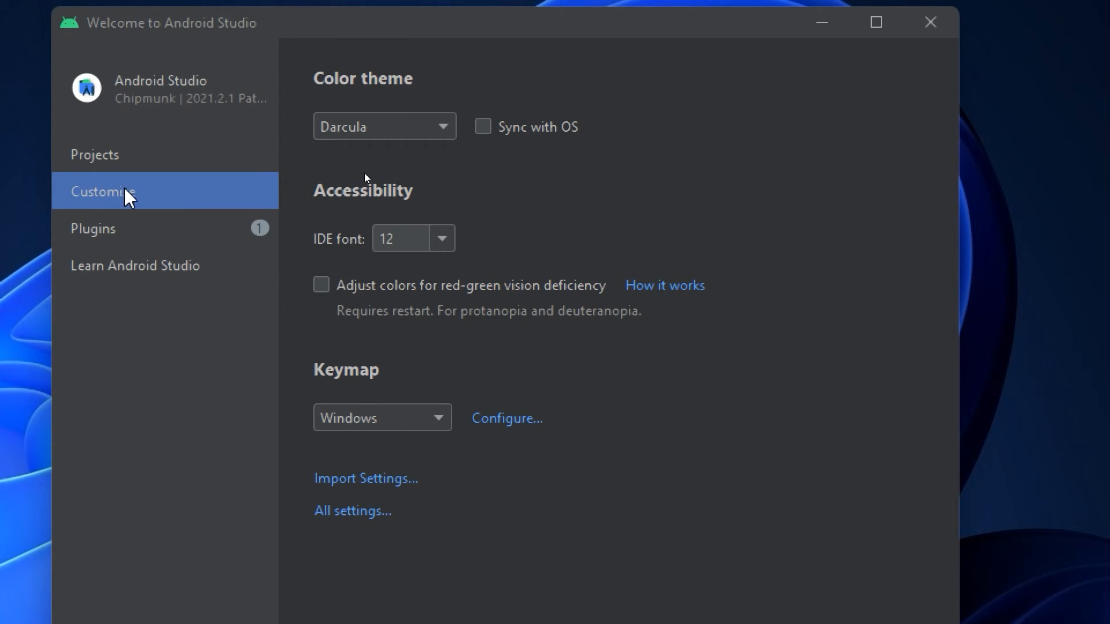
# Step: Try the IntelliJ Light, Darcula and High contrast themes, settling on IntelliJ Light
pyautogui.click(384, 126)
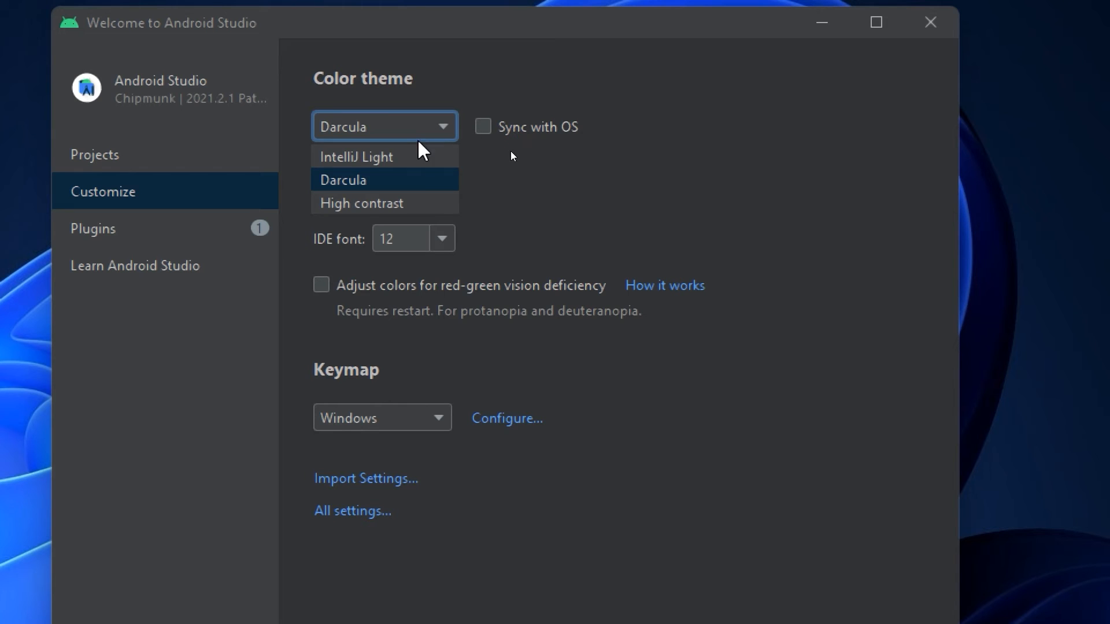
pyautogui.moveTo(382, 200)
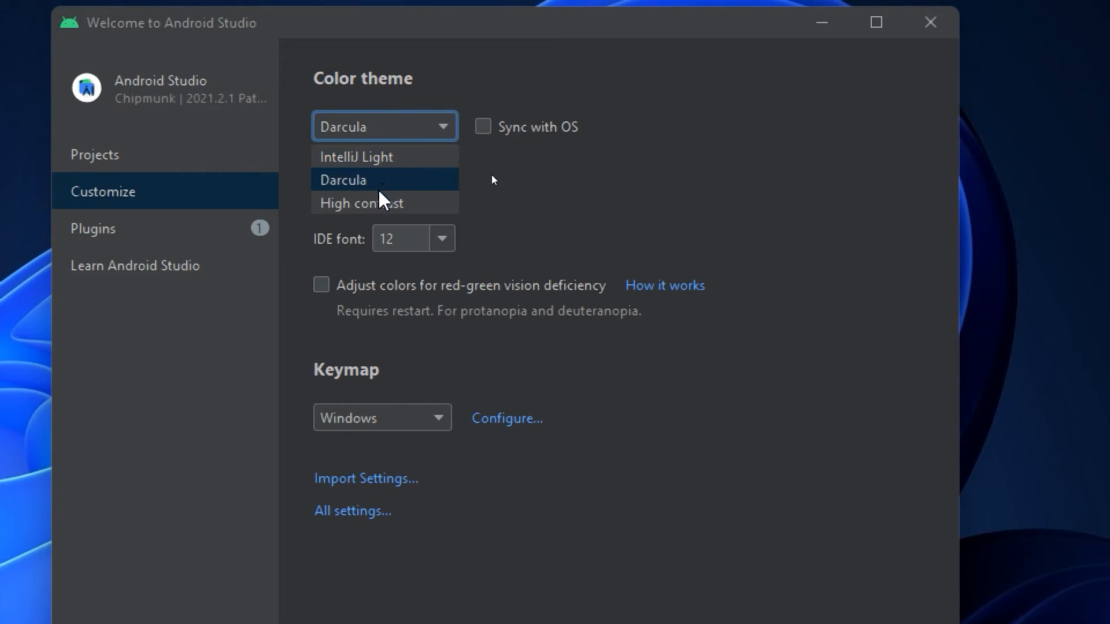
pyautogui.click(355, 156)
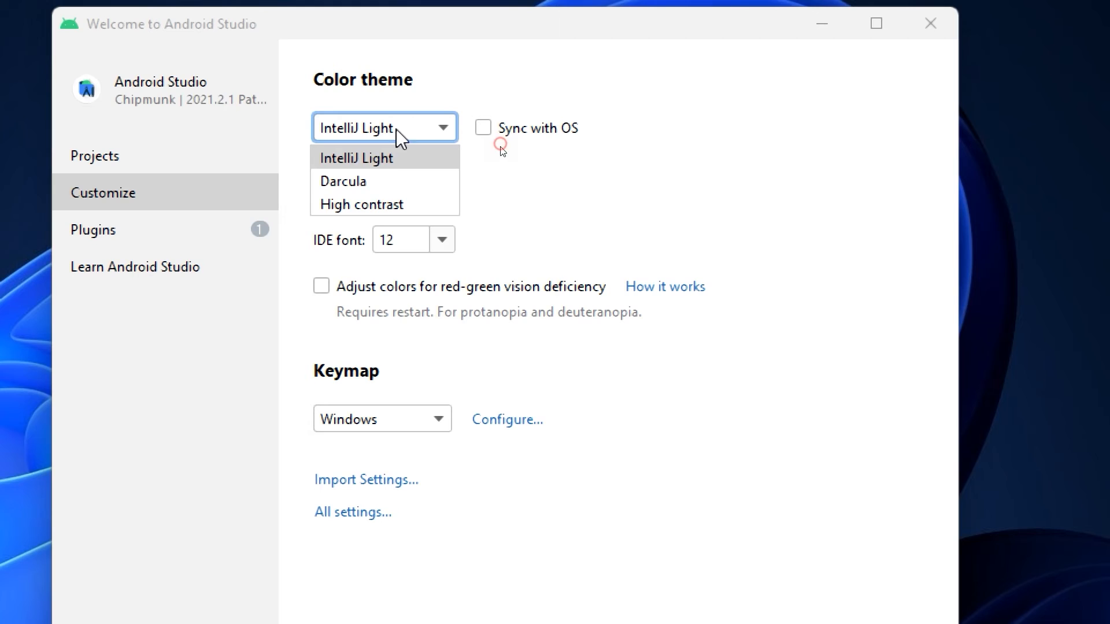
pyautogui.click(342, 180)
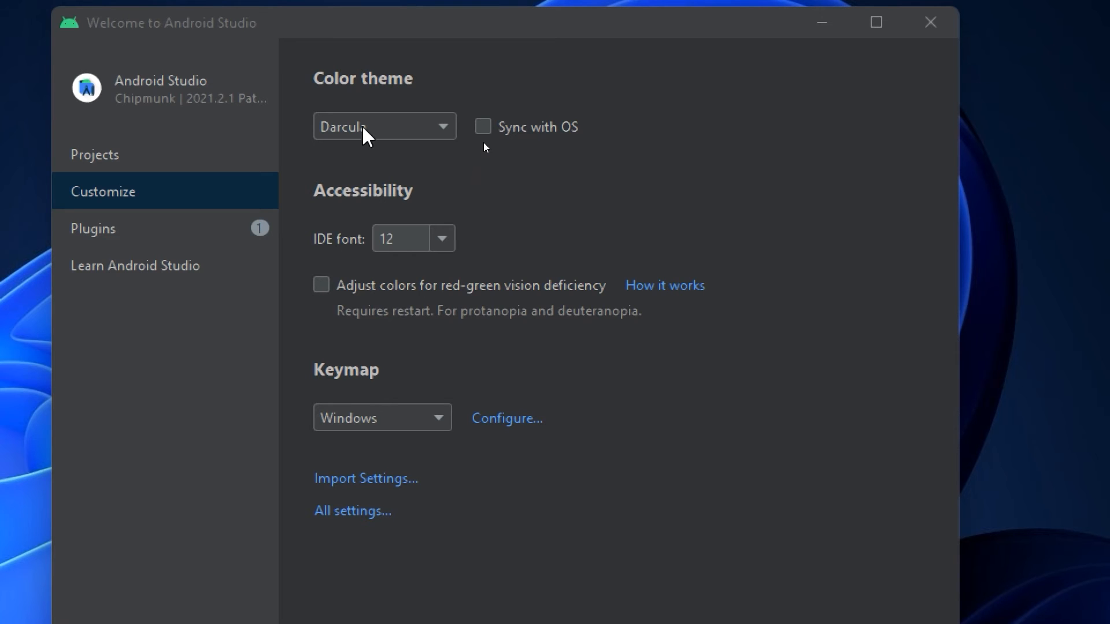
pyautogui.click(384, 126)
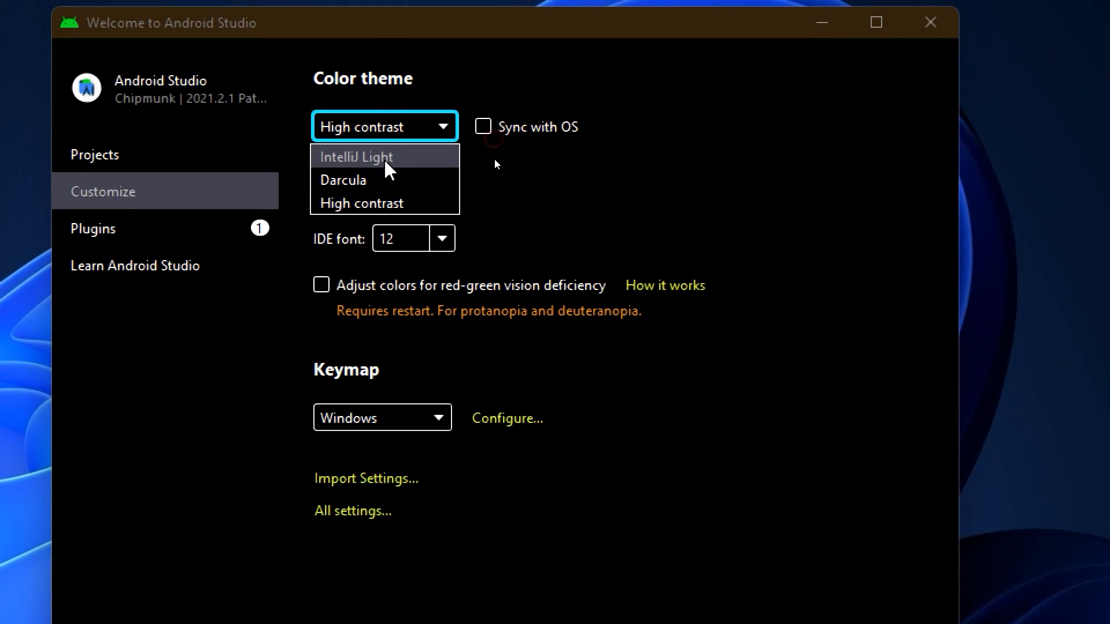
pyautogui.click(356, 156)
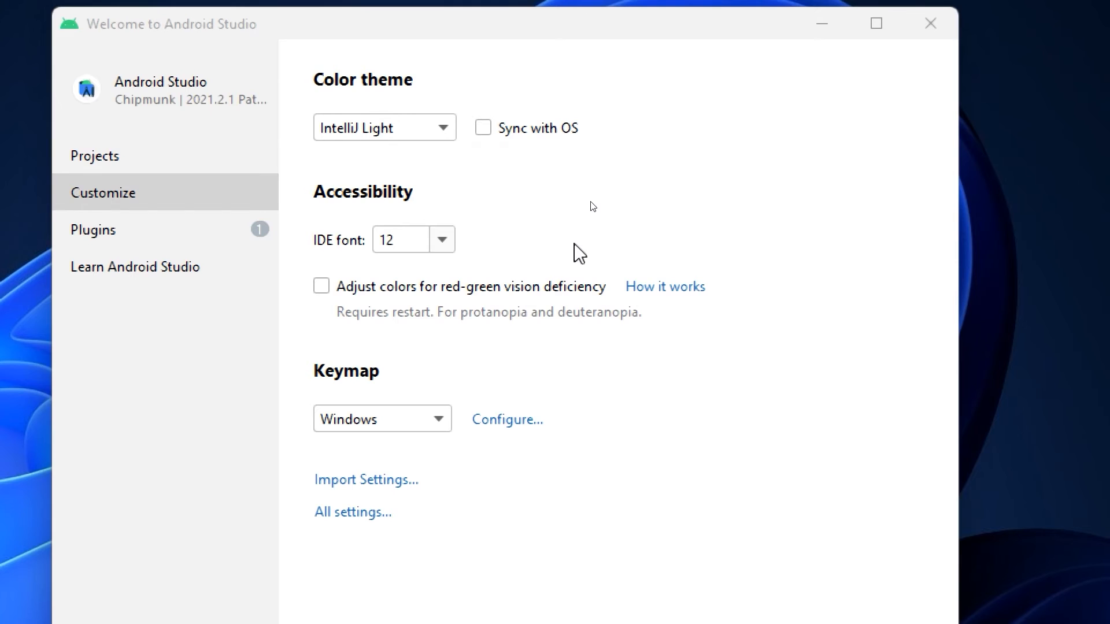
pyautogui.click(441, 238)
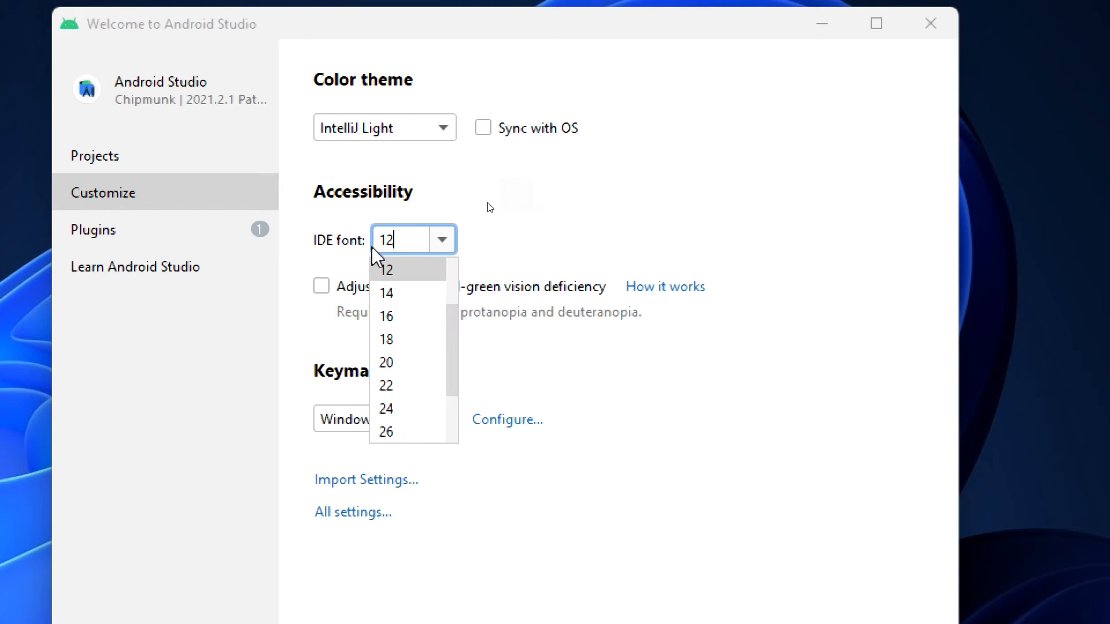
# Step: Set the IDE font size to 14, then view the installed plugins page
pyautogui.click(386, 293)
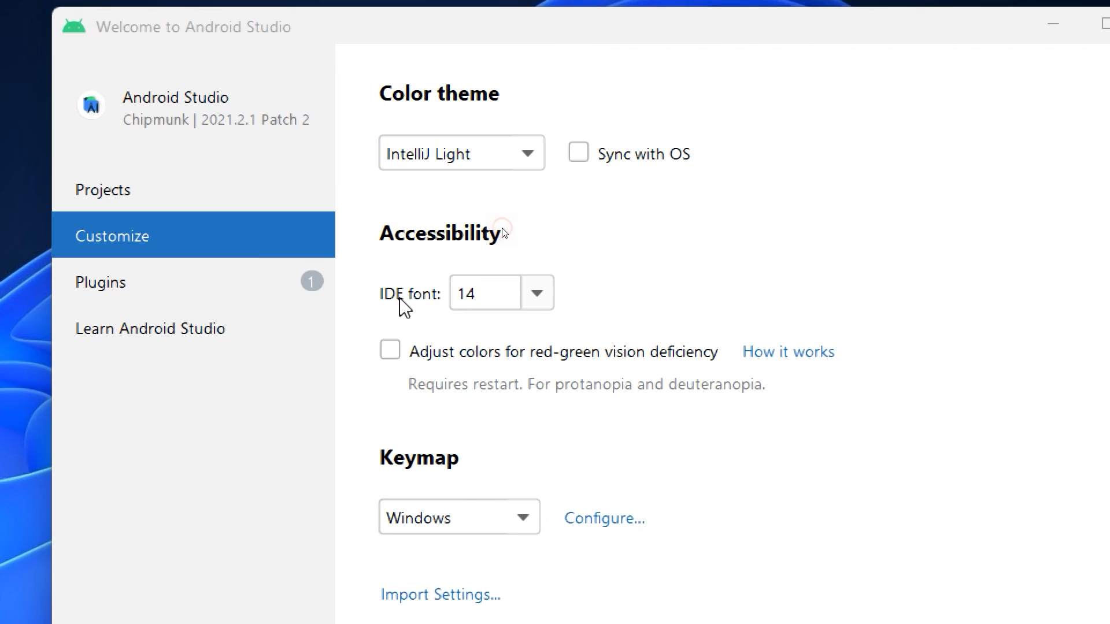
pyautogui.moveTo(551, 300)
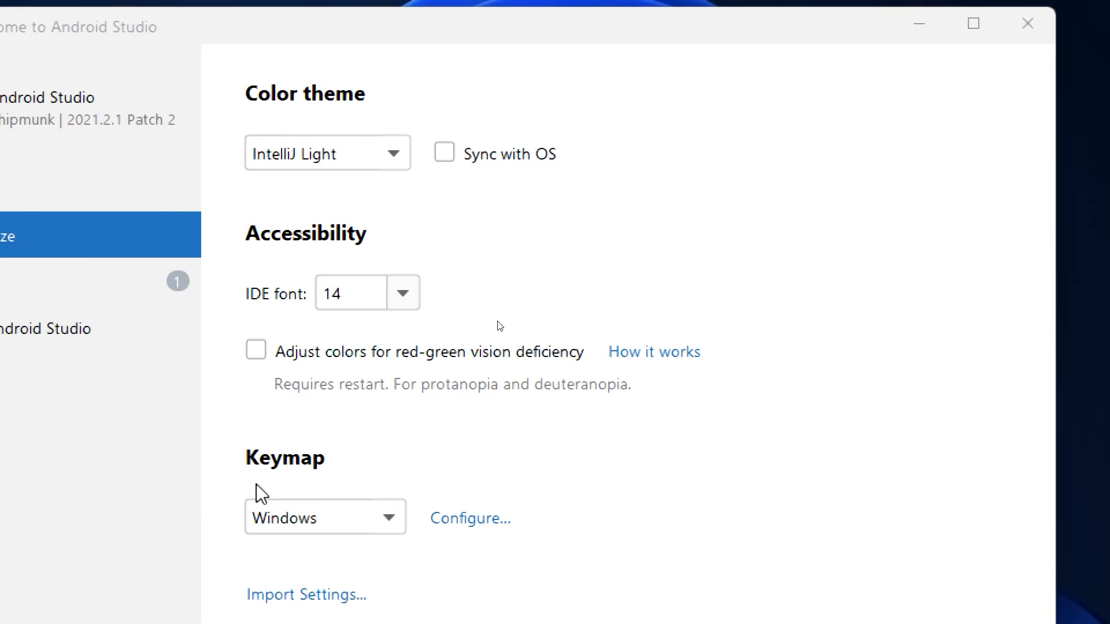
pyautogui.click(325, 516)
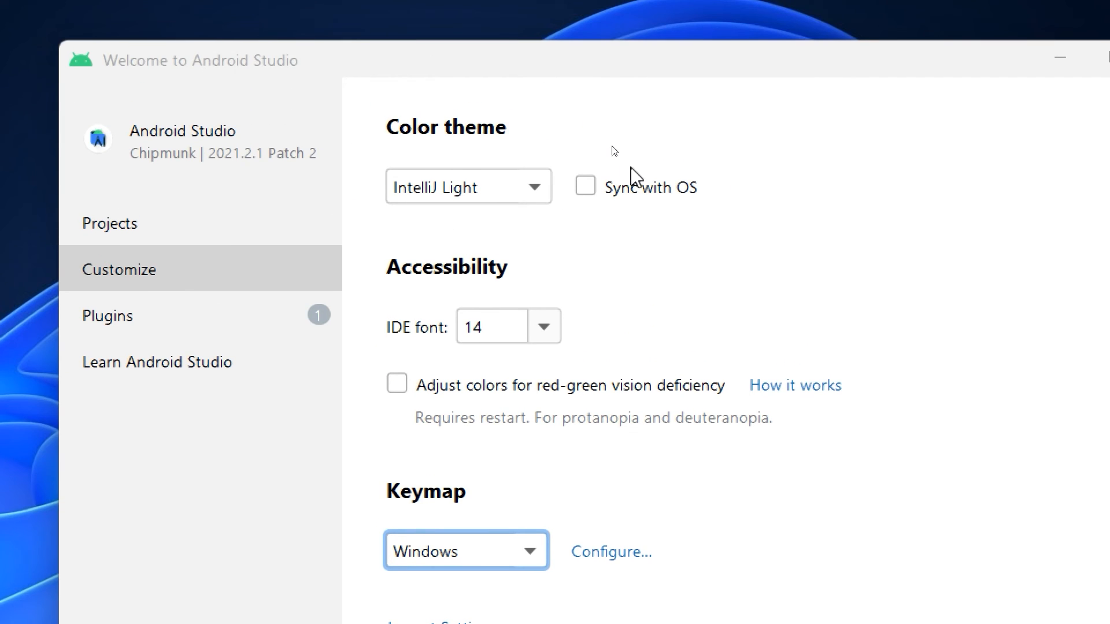
pyautogui.moveTo(502, 185)
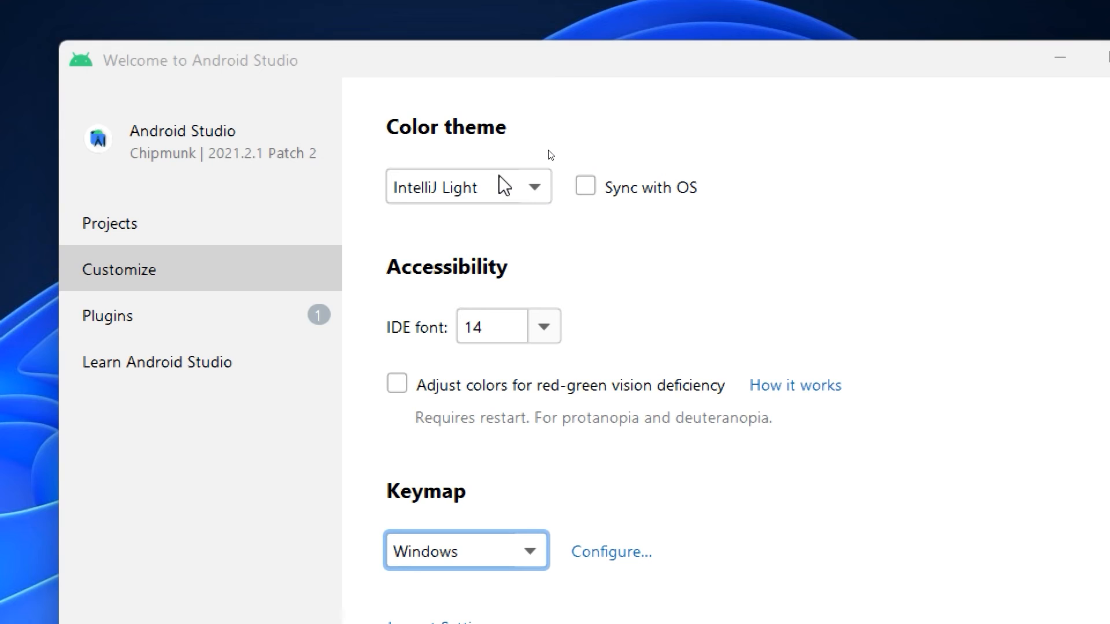
pyautogui.moveTo(206, 146)
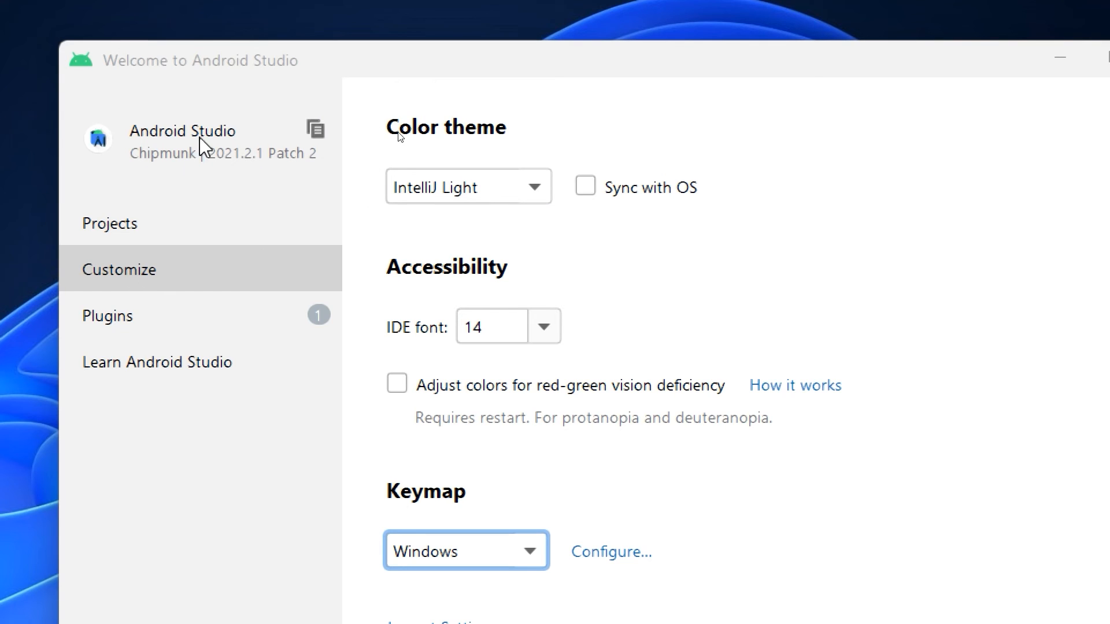
pyautogui.click(107, 316)
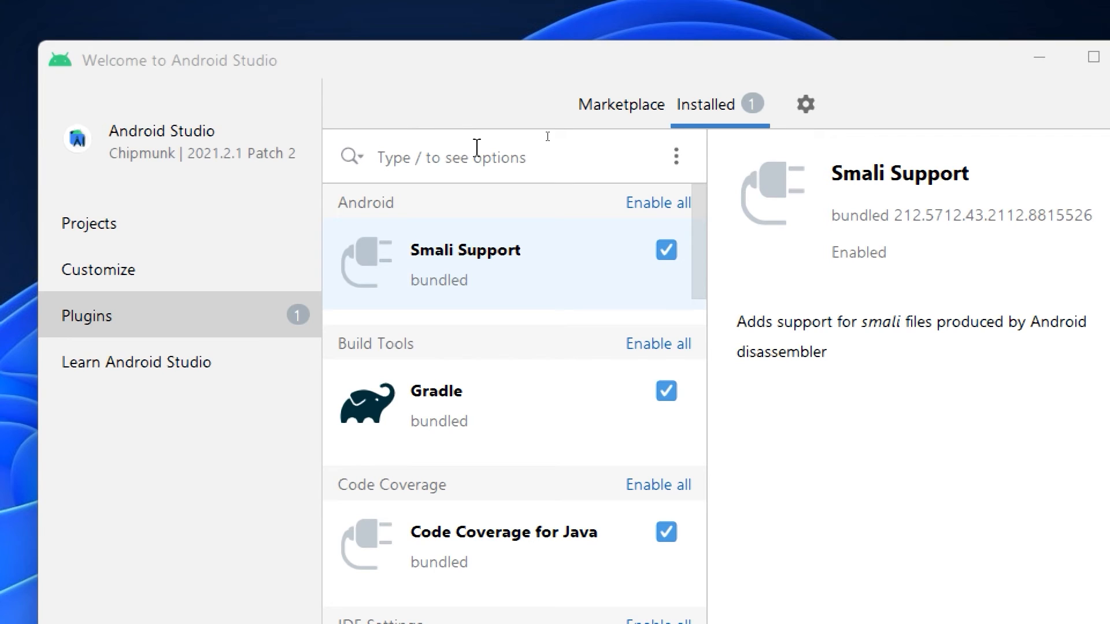
# Step: Show the Learn Android Studio page with Getting Started and Keymap Reference links
pyautogui.click(136, 361)
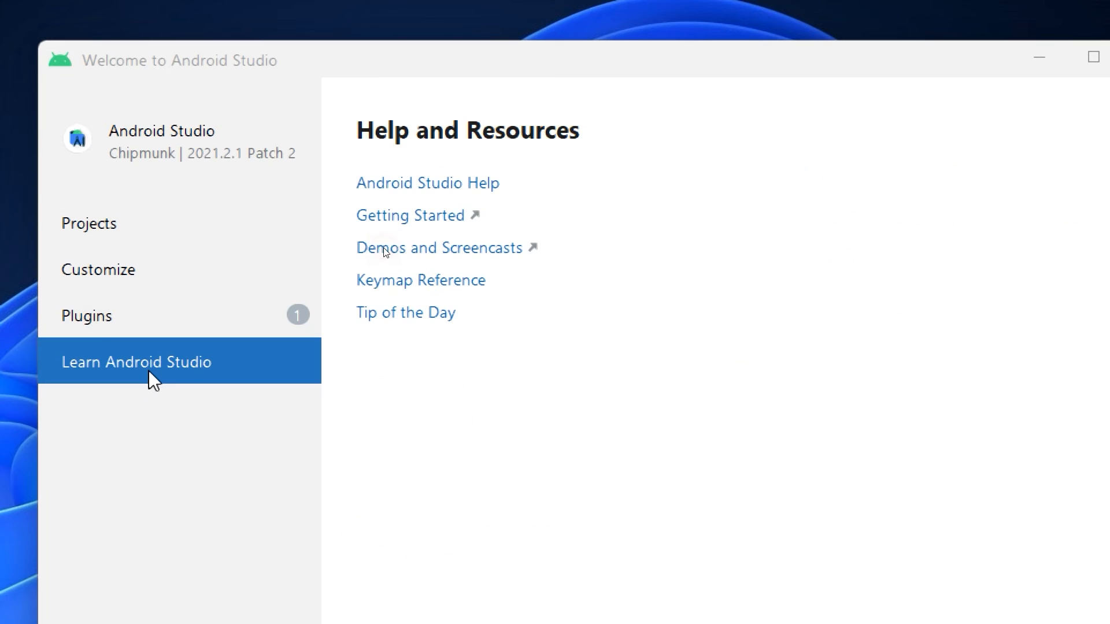
pyautogui.moveTo(426, 183)
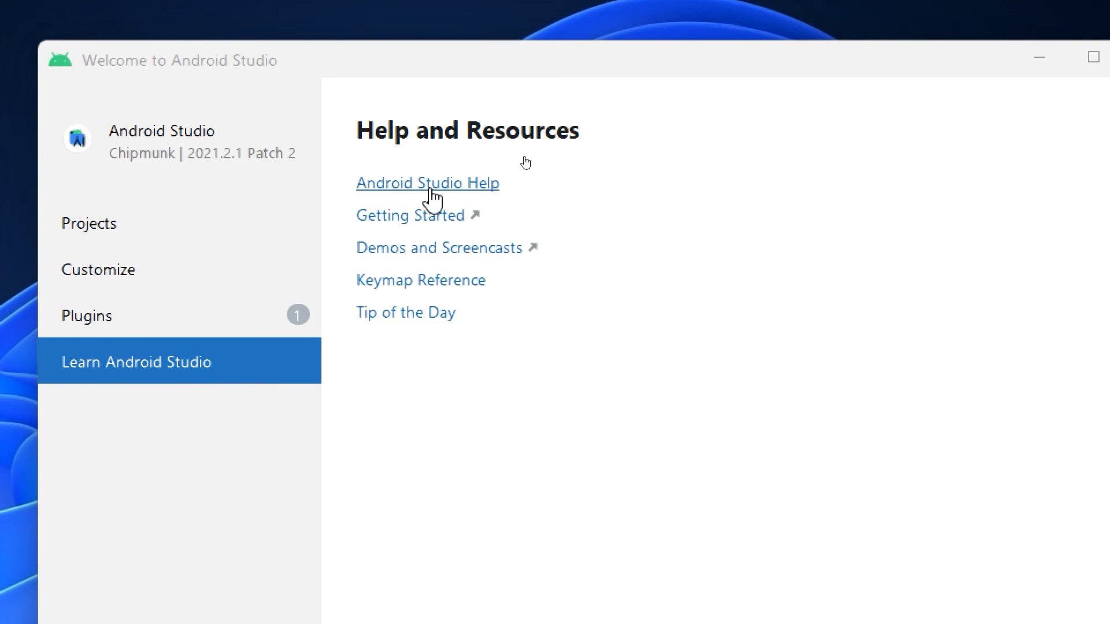
pyautogui.moveTo(484, 201)
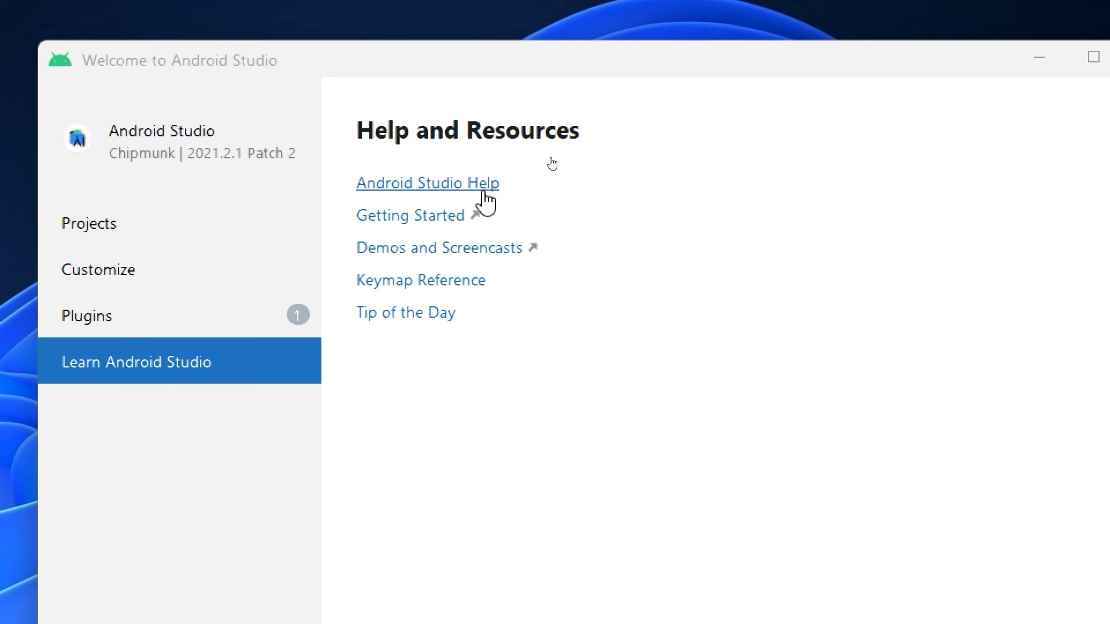
pyautogui.moveTo(302, 288)
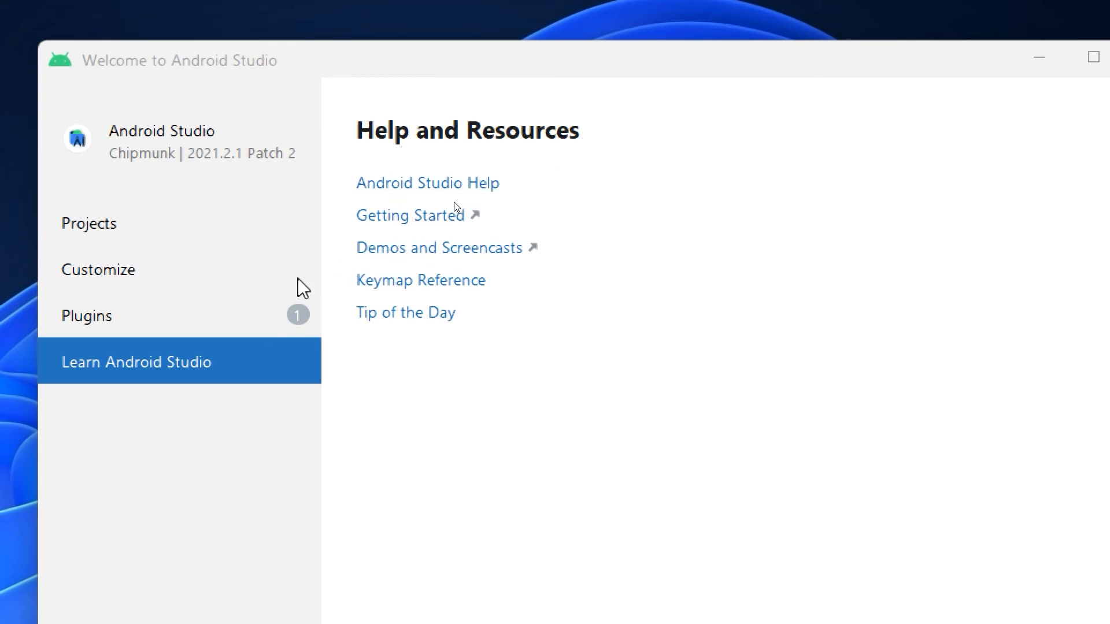
# Step: Return to the Projects page and show the More Actions list with Virtual Device Manager and SDK Manager
pyautogui.click(89, 223)
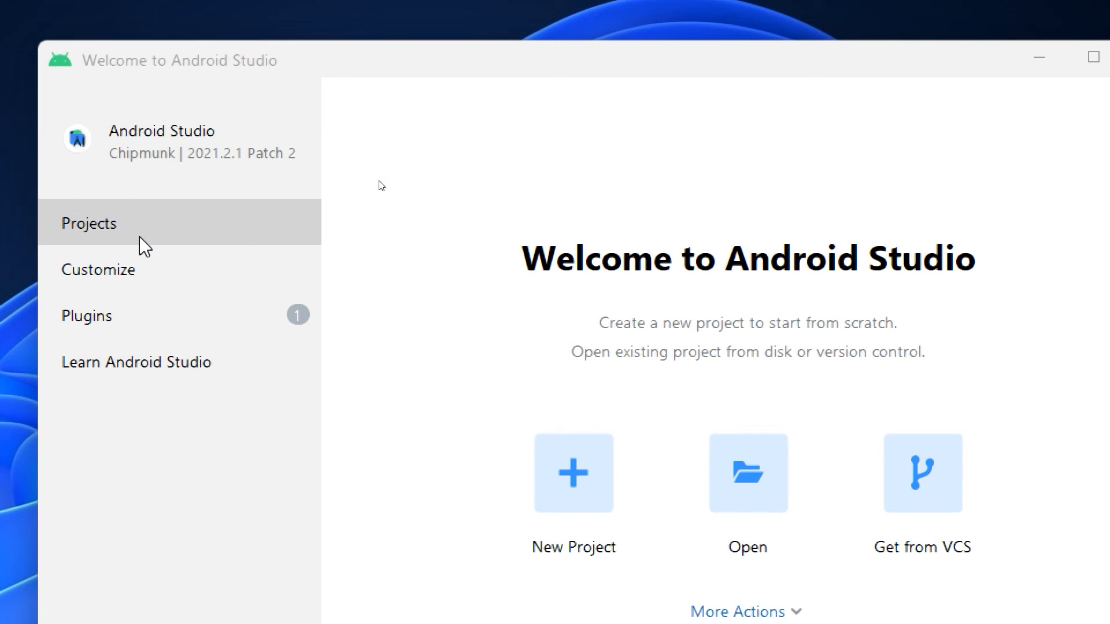
pyautogui.click(89, 223)
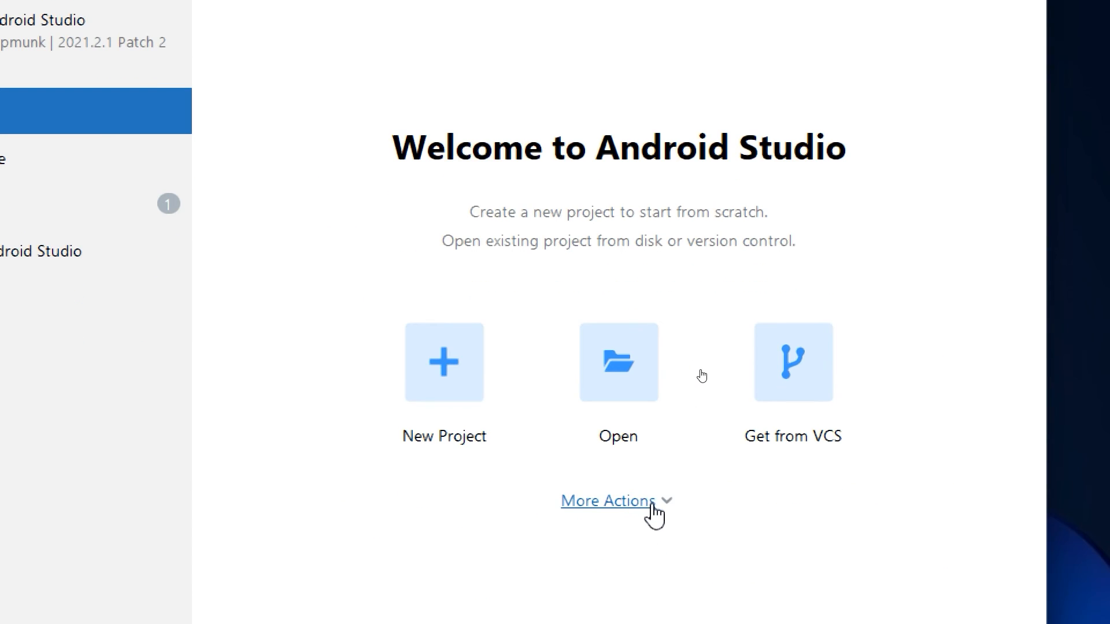
pyautogui.click(607, 500)
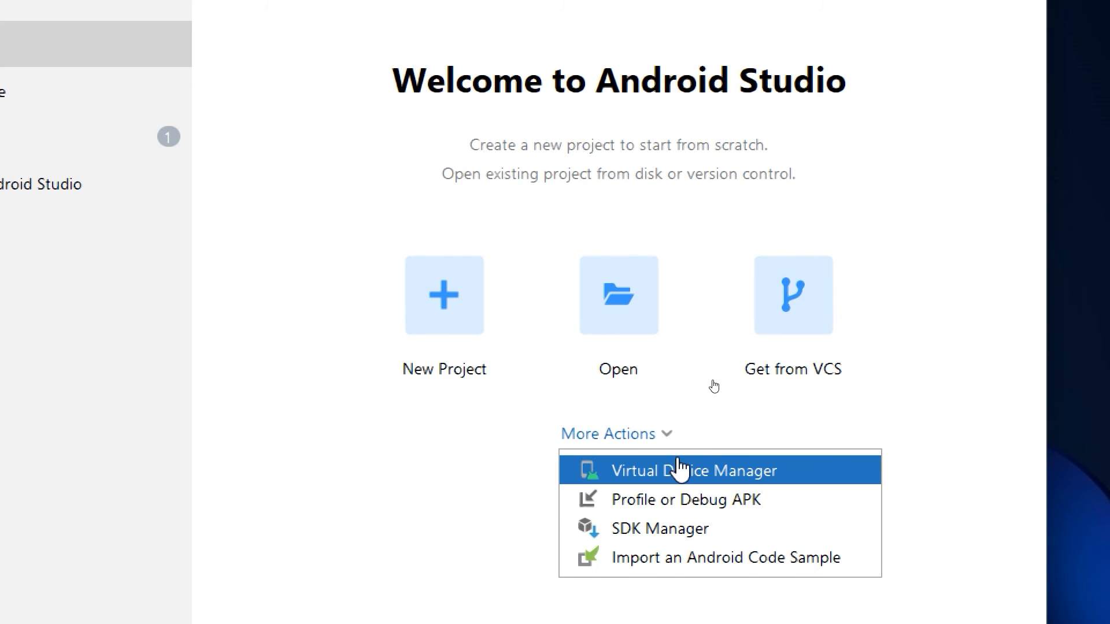
pyautogui.click(503, 611)
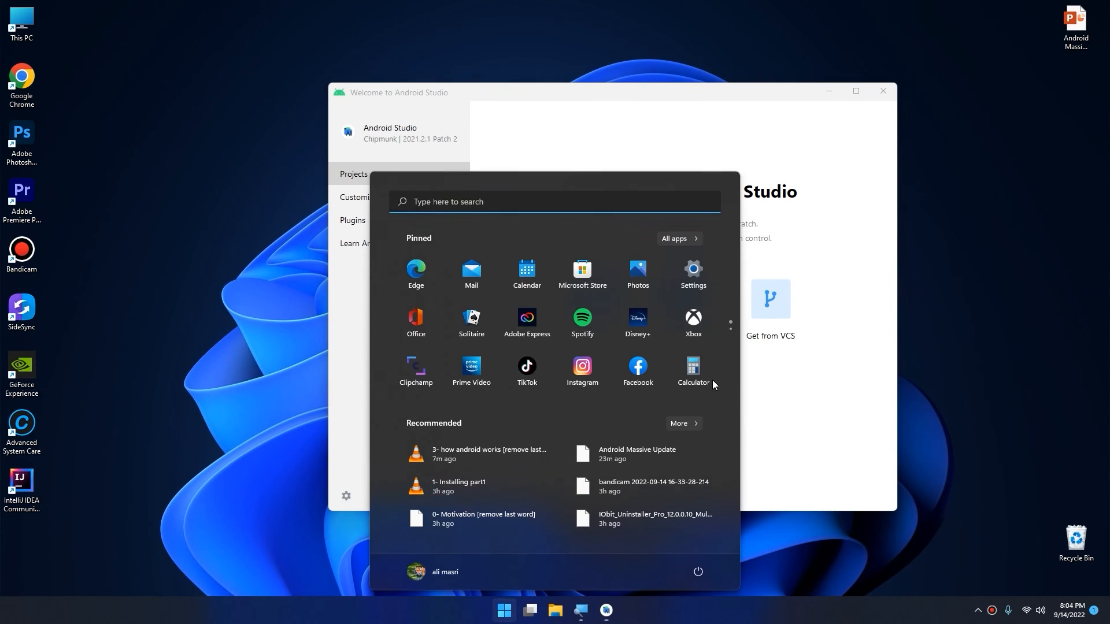
pyautogui.click(678, 368)
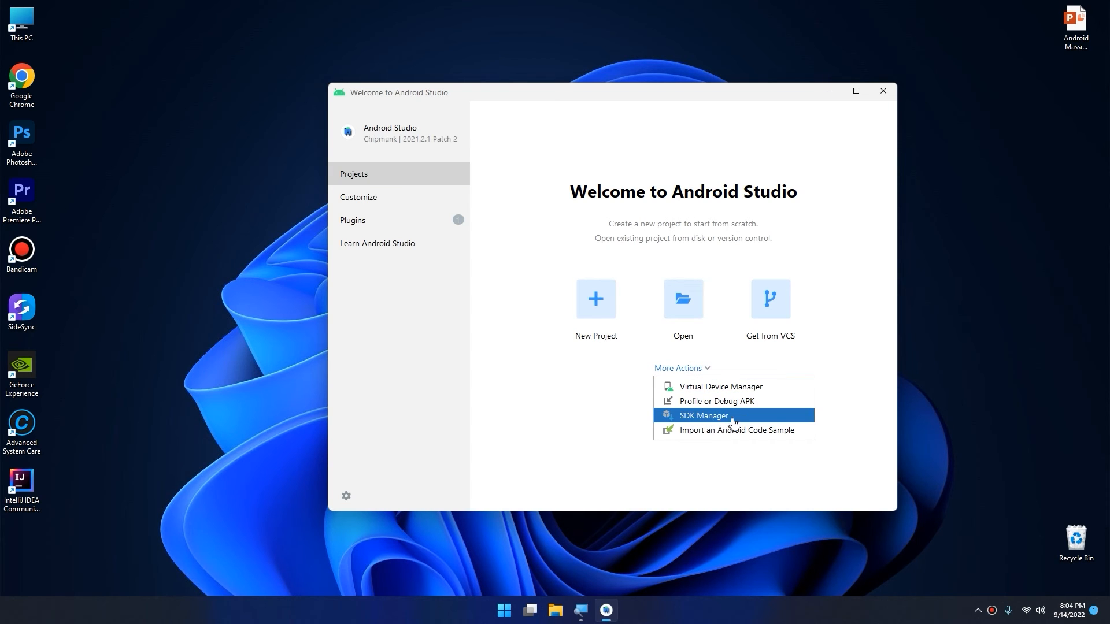
# Step: Launch SDK Manager and inspect the installed Sources for Android 33 package
pyautogui.click(703, 415)
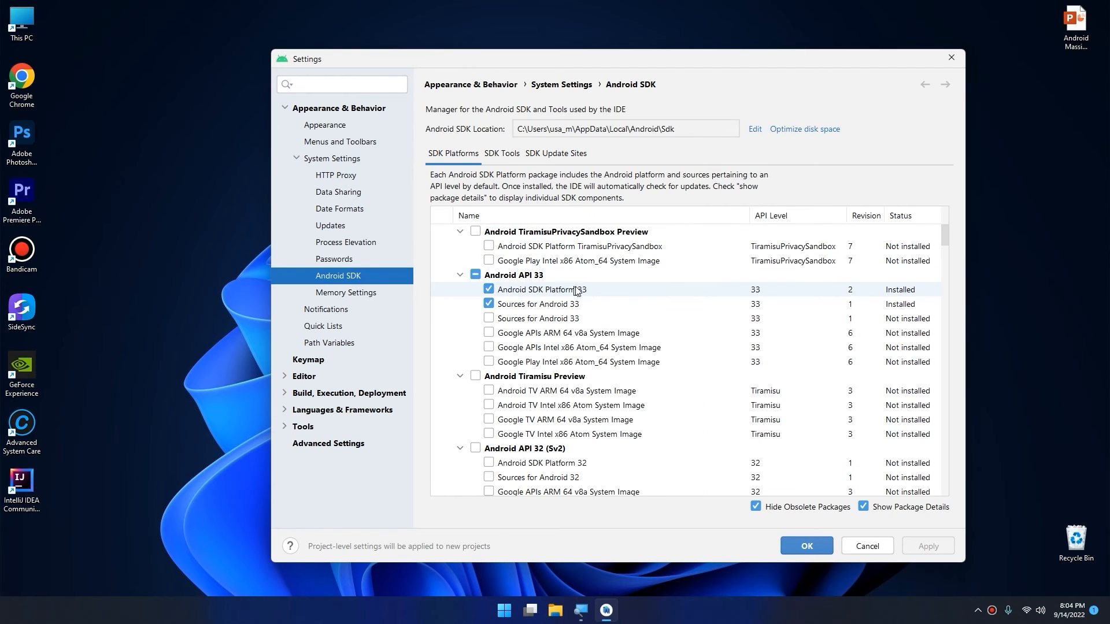
pyautogui.click(542, 304)
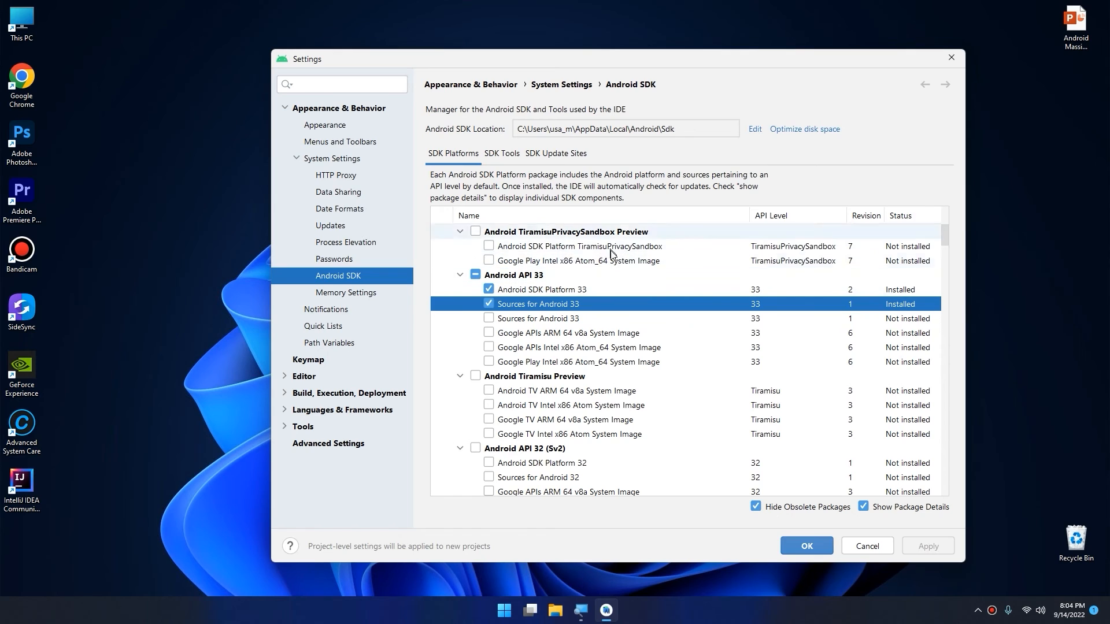
pyautogui.moveTo(679, 262)
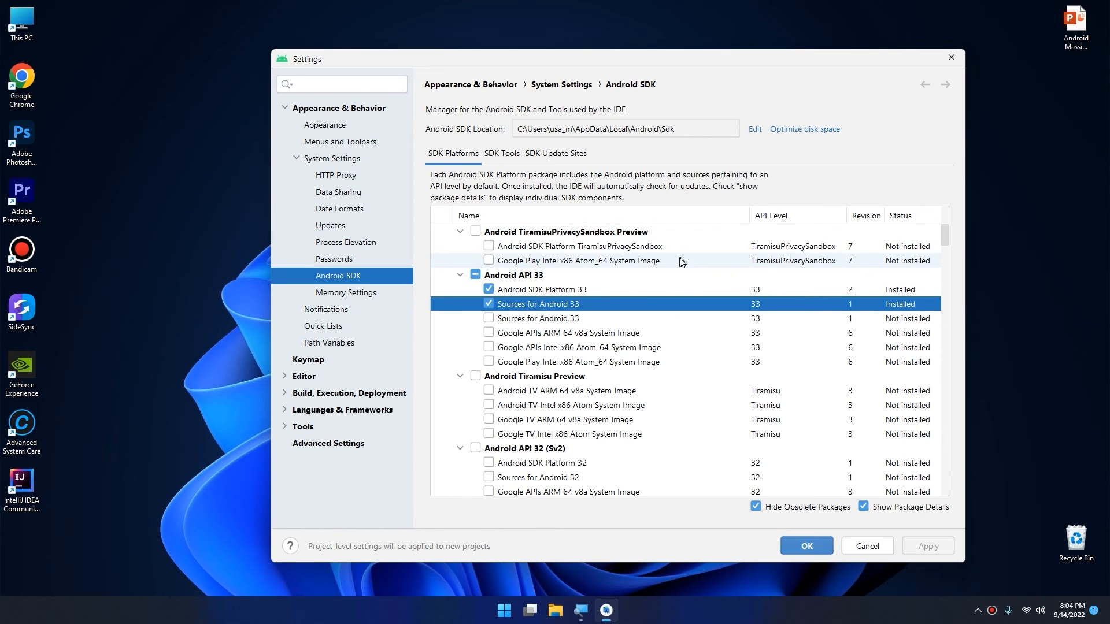
pyautogui.moveTo(599, 270)
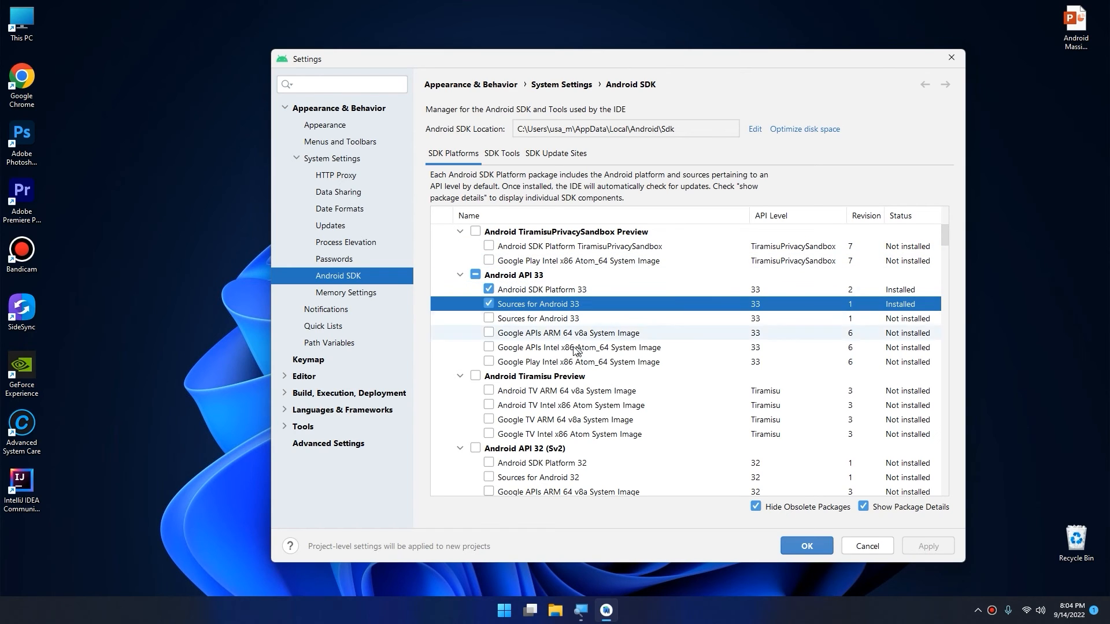
pyautogui.moveTo(537, 305)
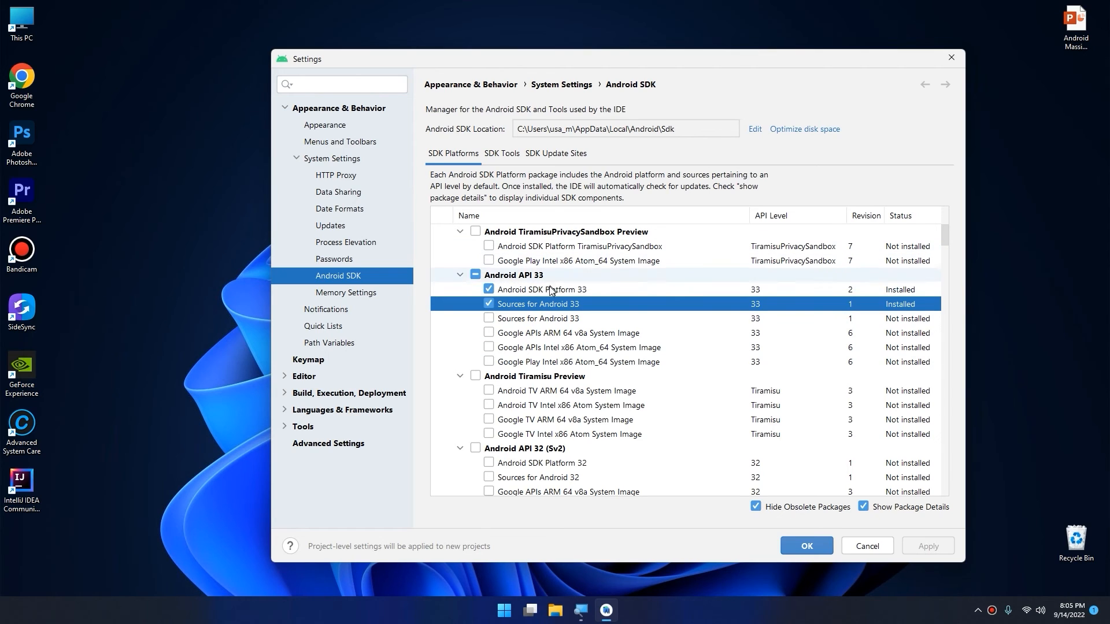
pyautogui.moveTo(821, 307)
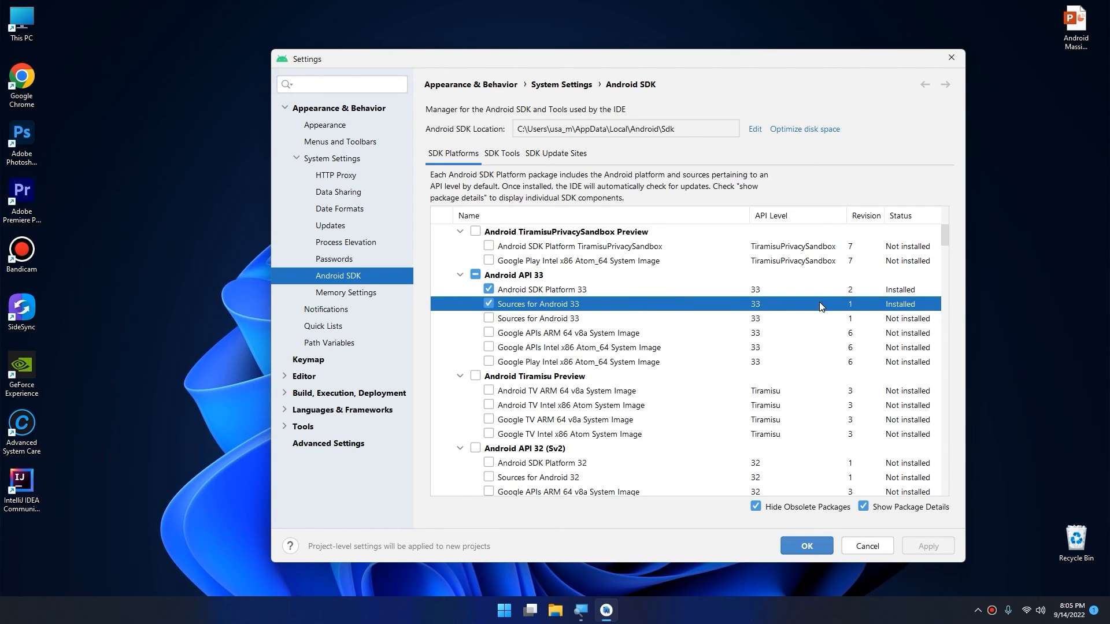
pyautogui.moveTo(718, 307)
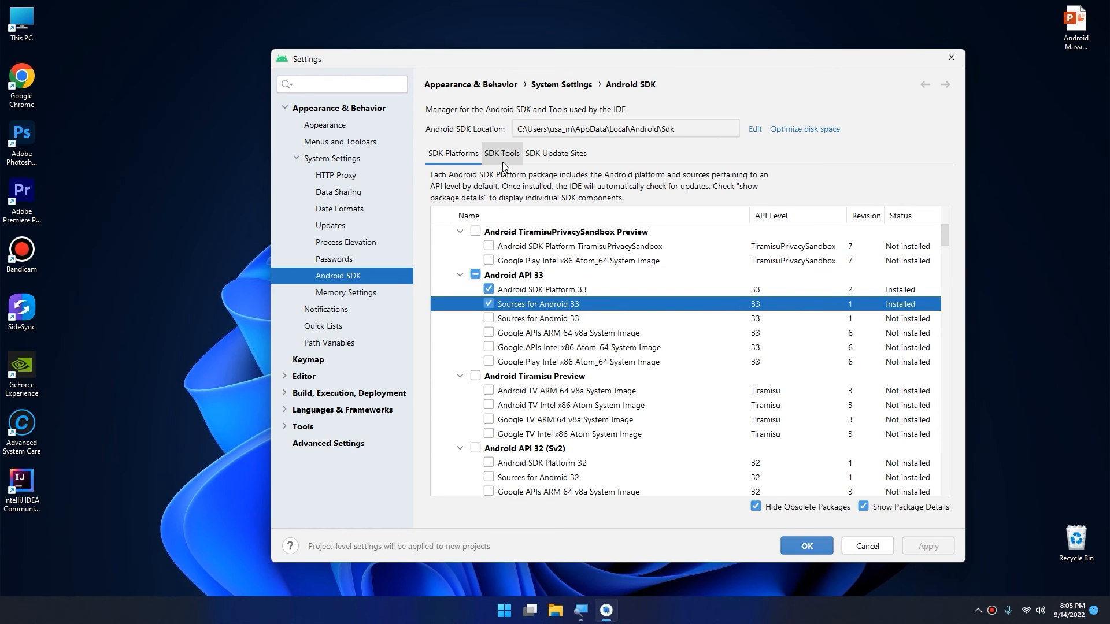
# Step: Inspect the SDK Tools list: Build-Tools 33.0.0, Android Emulator and Android SDK Platform-Tools installed
pyautogui.click(501, 154)
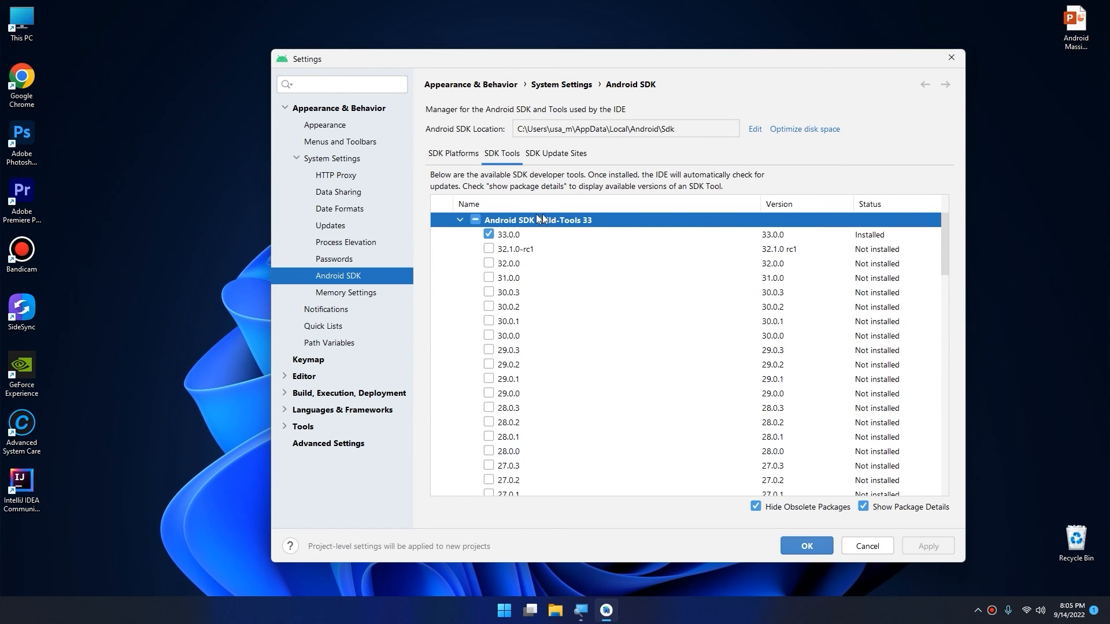
pyautogui.click(507, 235)
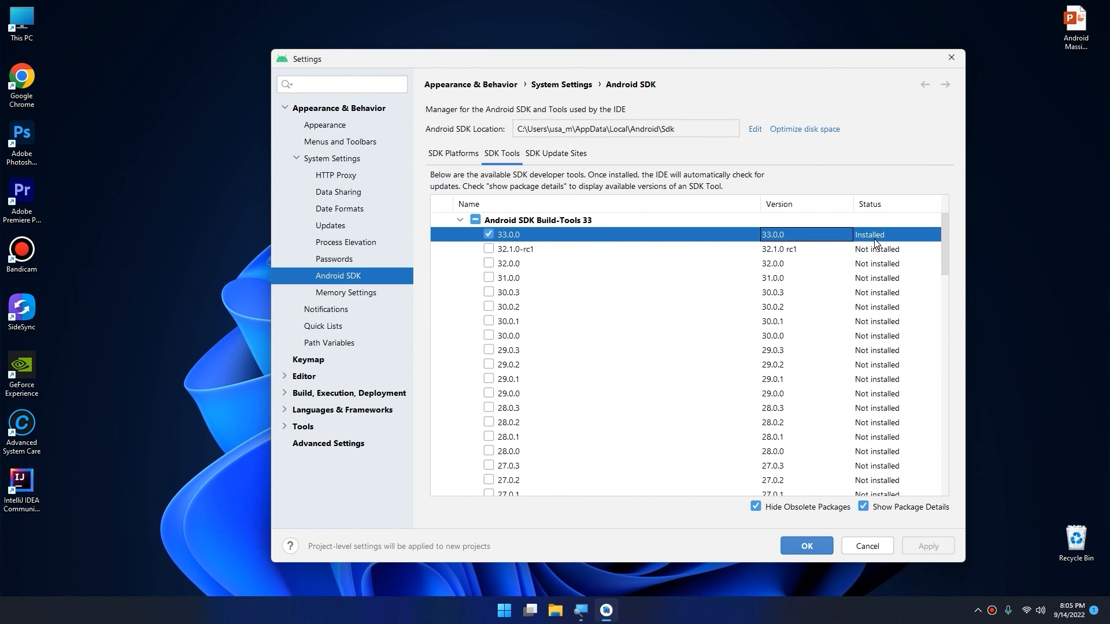
pyautogui.moveTo(550, 238)
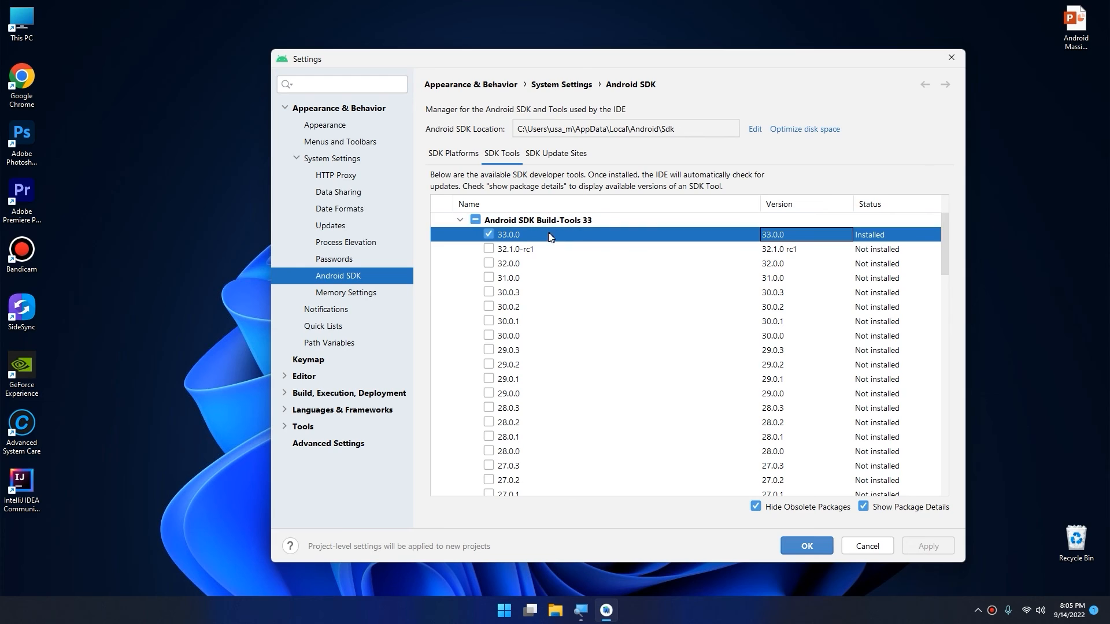
pyautogui.moveTo(872, 244)
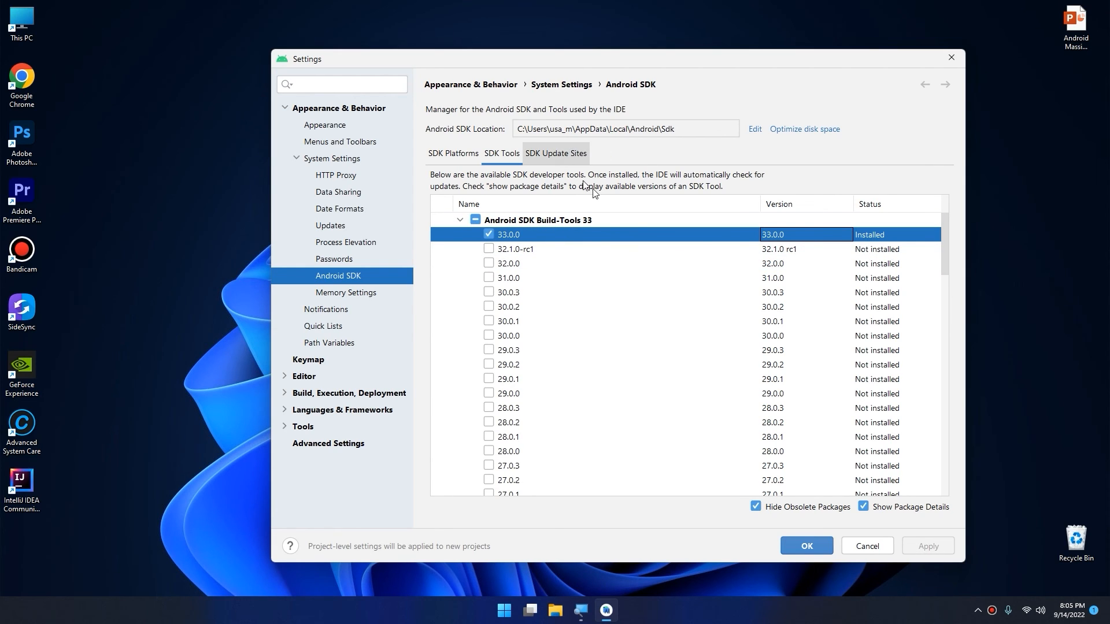
pyautogui.scroll(-3)
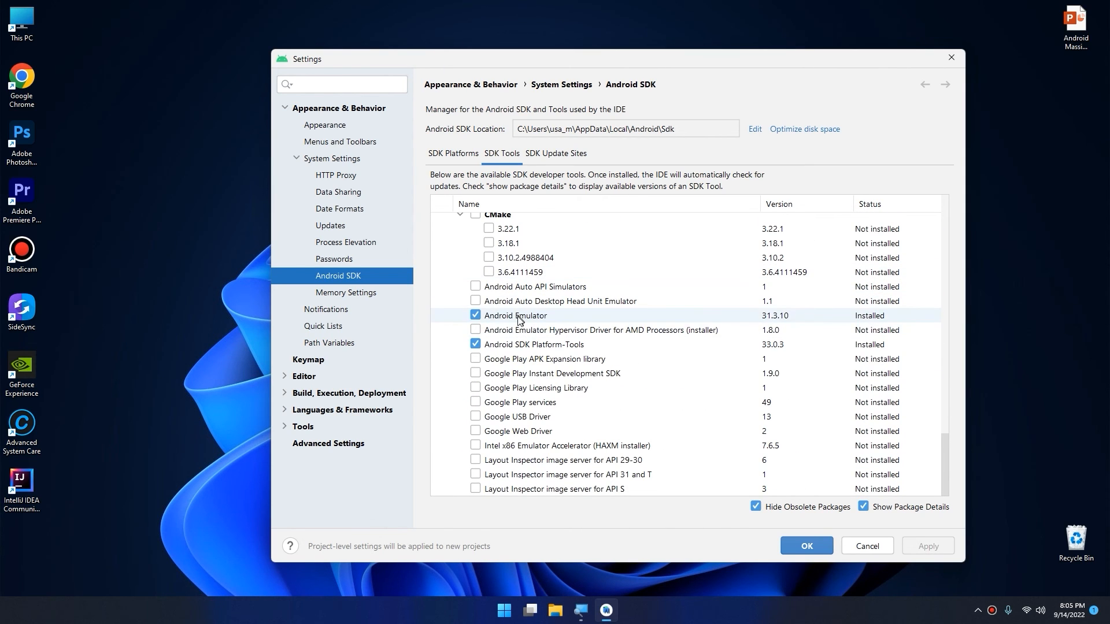
pyautogui.moveTo(511, 323)
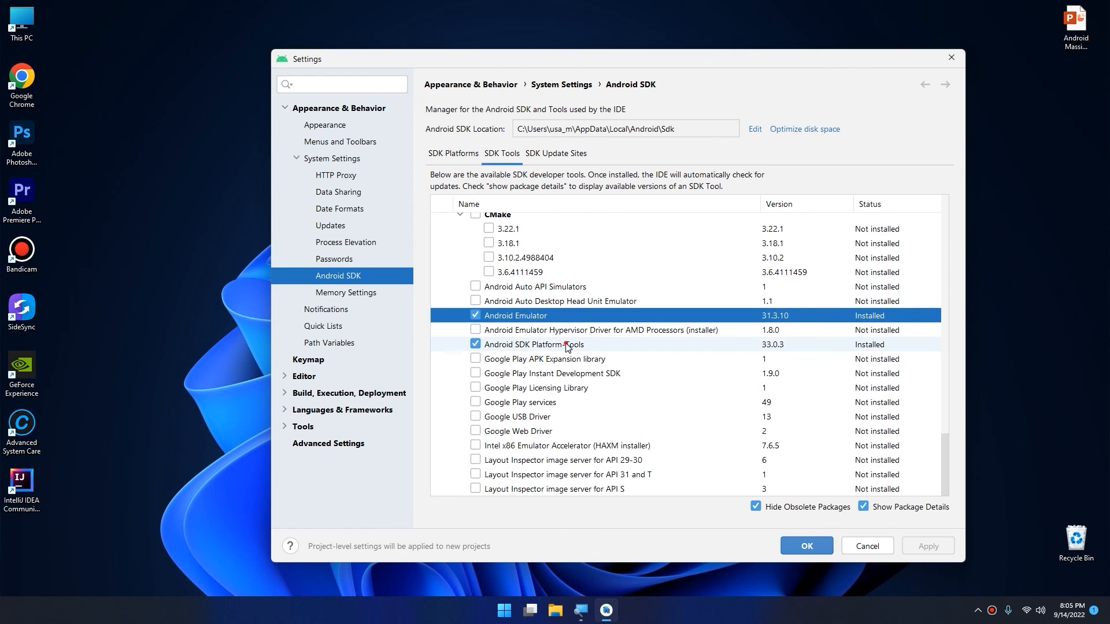
pyautogui.click(532, 345)
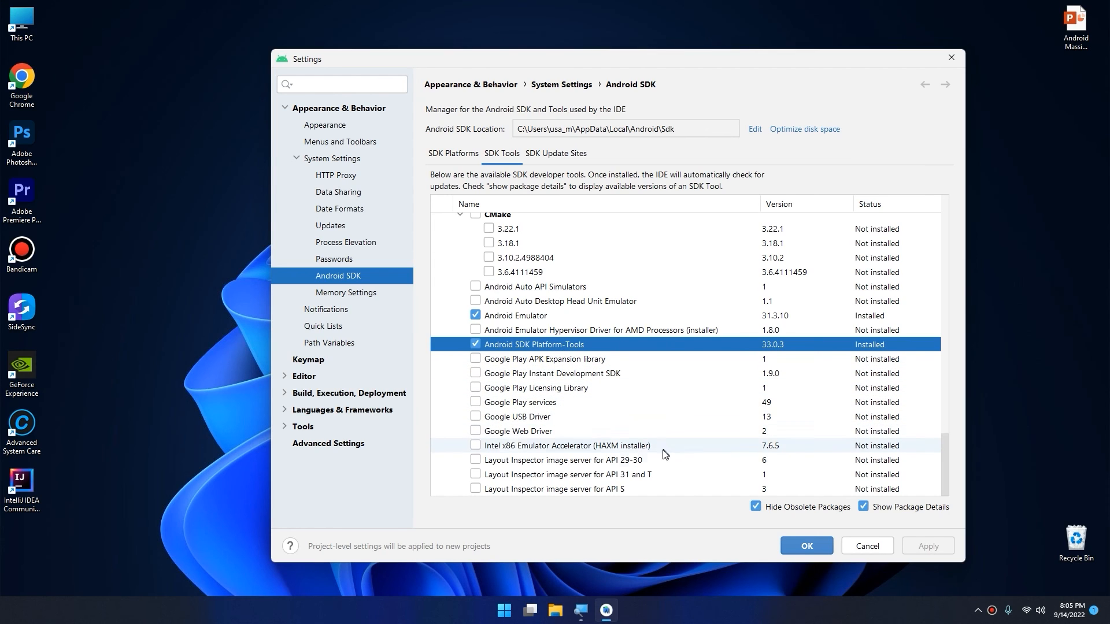
pyautogui.moveTo(882, 459)
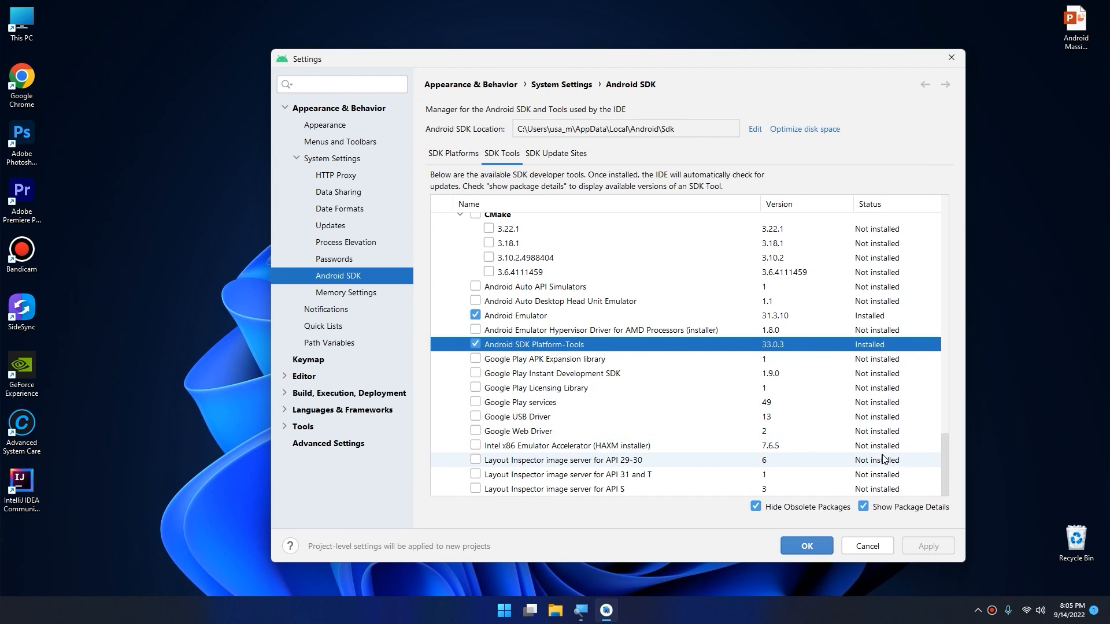
pyautogui.scroll(-3)
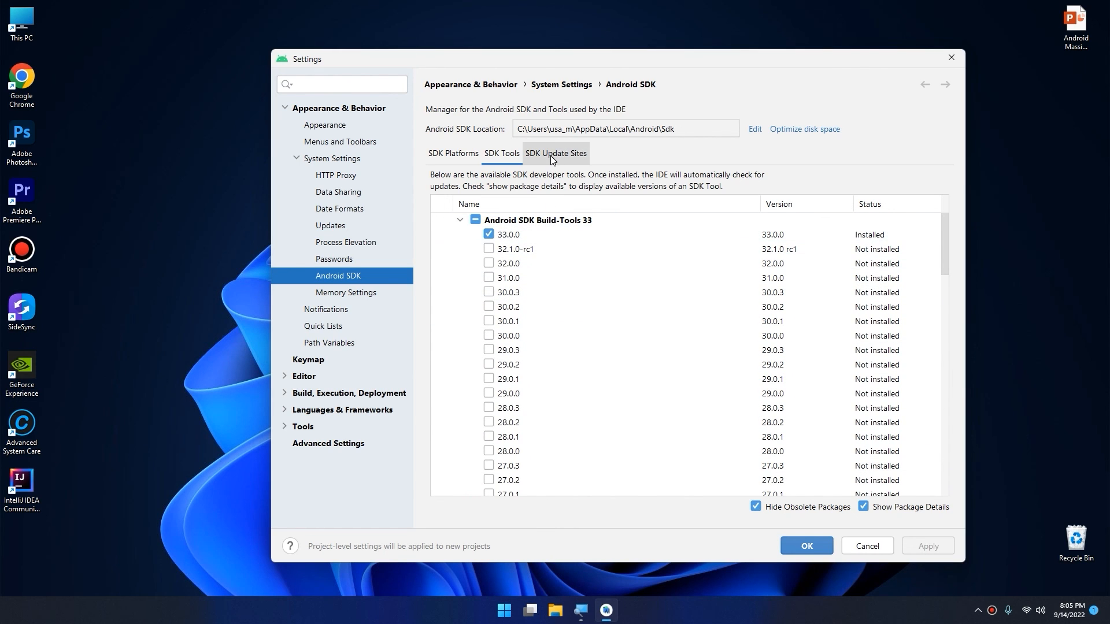
# Step: Return to the SDK Platforms list showing Android SDK Platform 33 installed
pyautogui.click(452, 153)
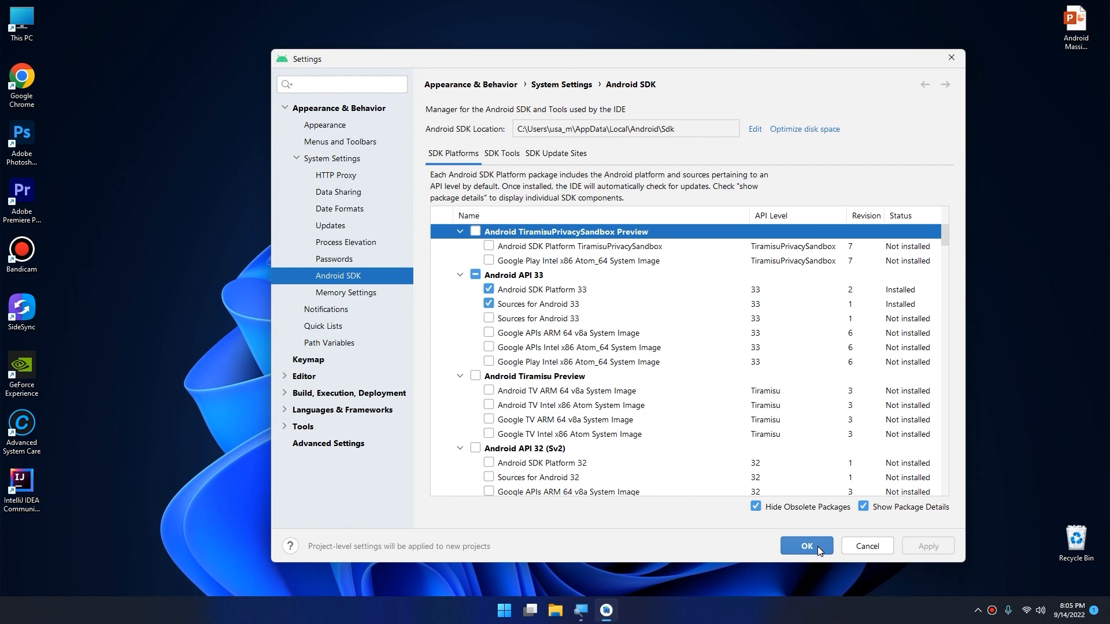
pyautogui.moveTo(819, 550)
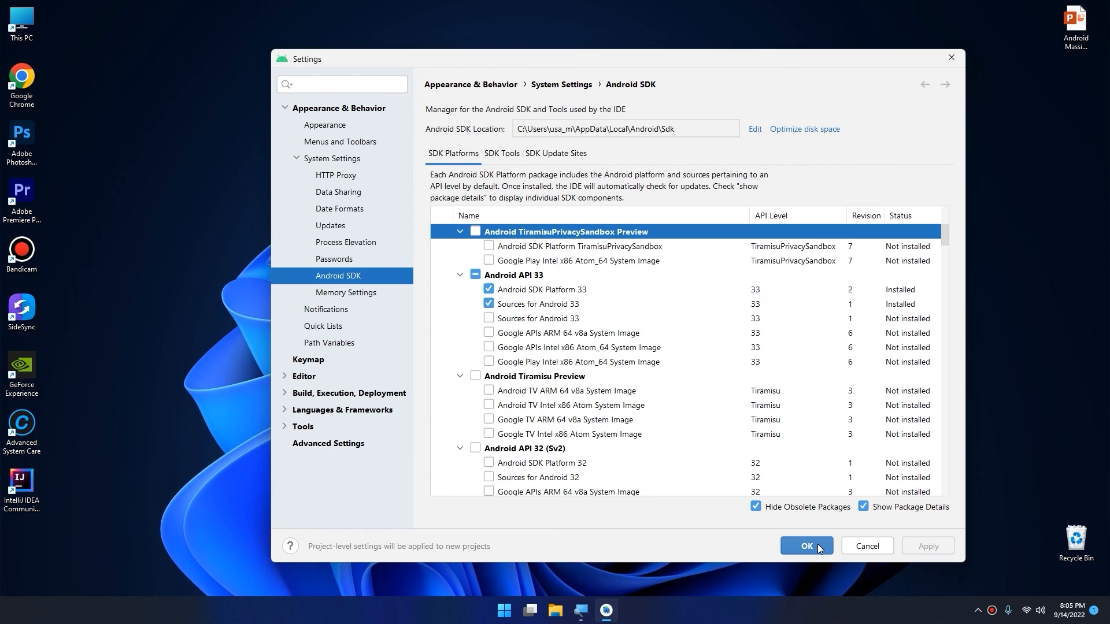
# Step: Close the SDK settings with OK and reopen the welcome screen's More Actions list
pyautogui.click(805, 545)
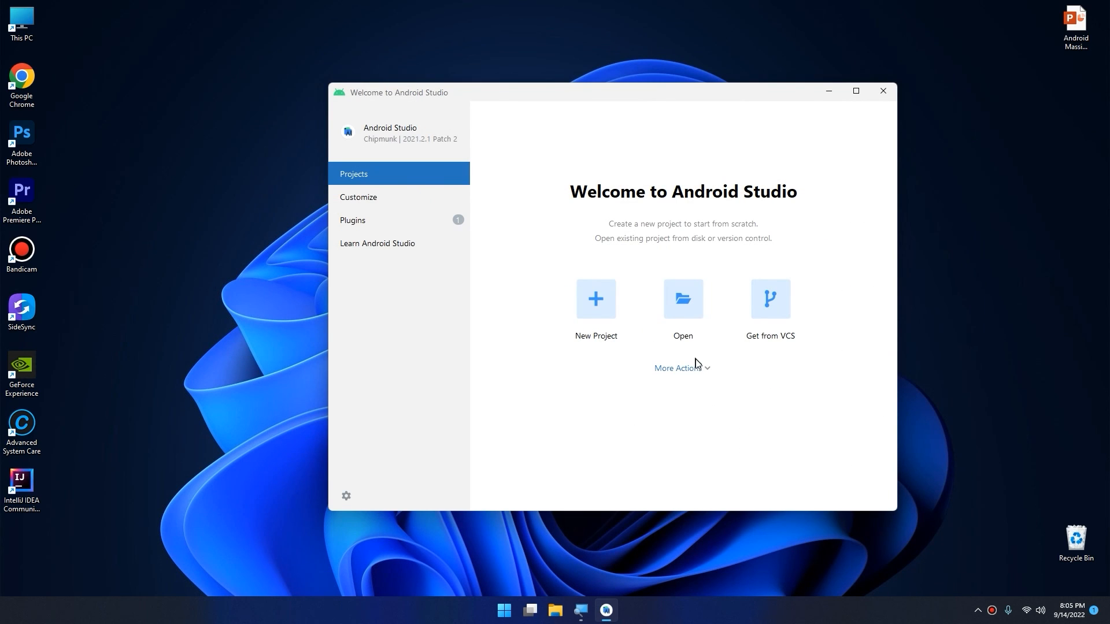
pyautogui.moveTo(677, 368)
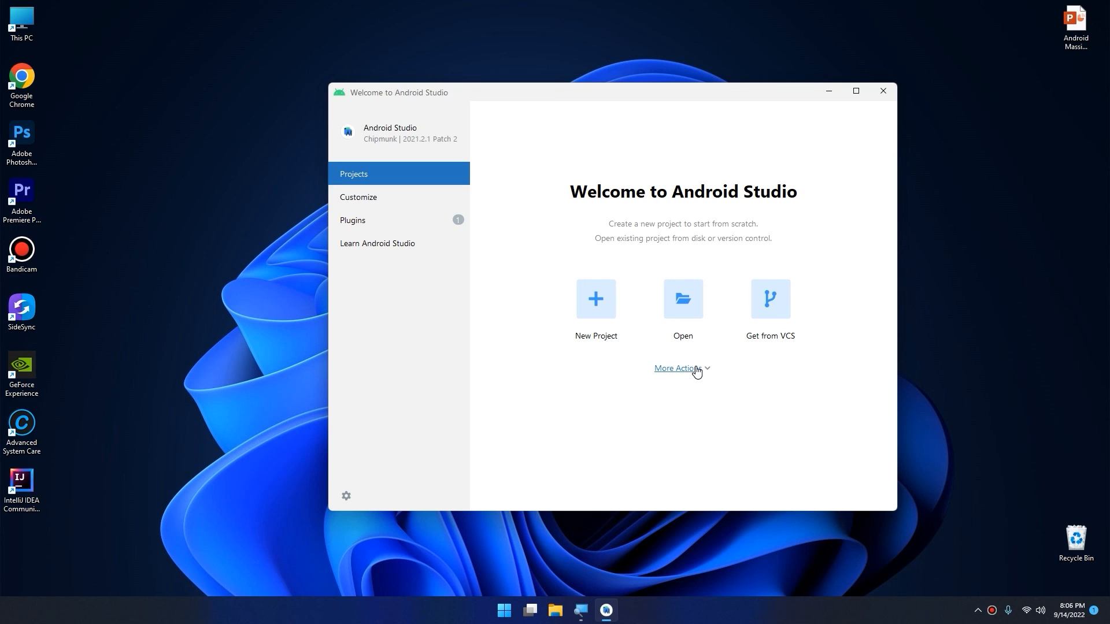
pyautogui.click(677, 368)
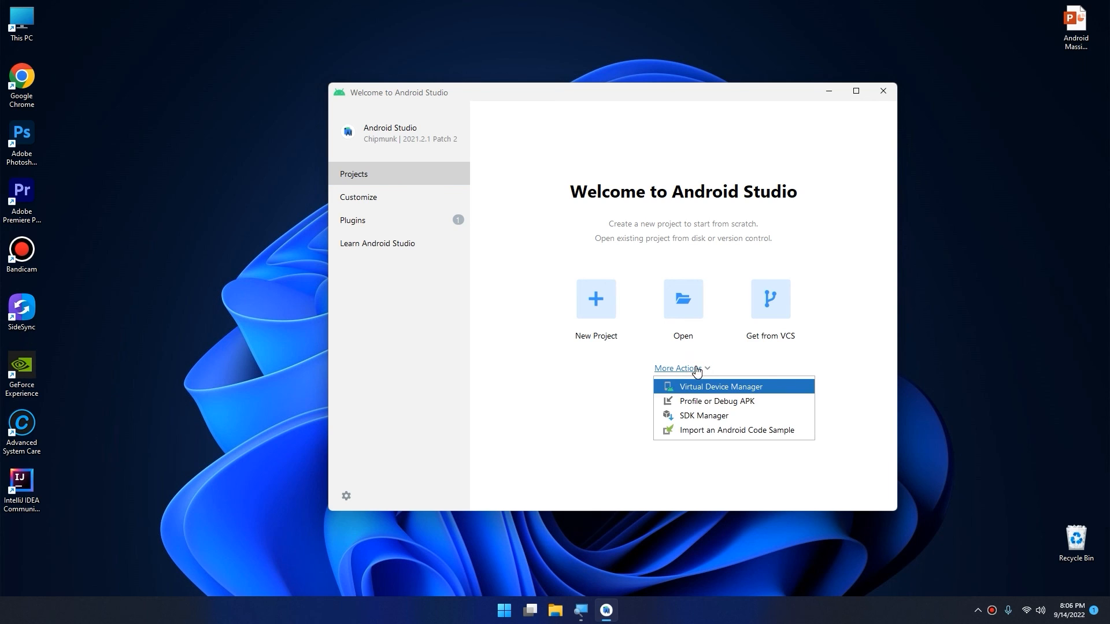
pyautogui.moveTo(695, 420)
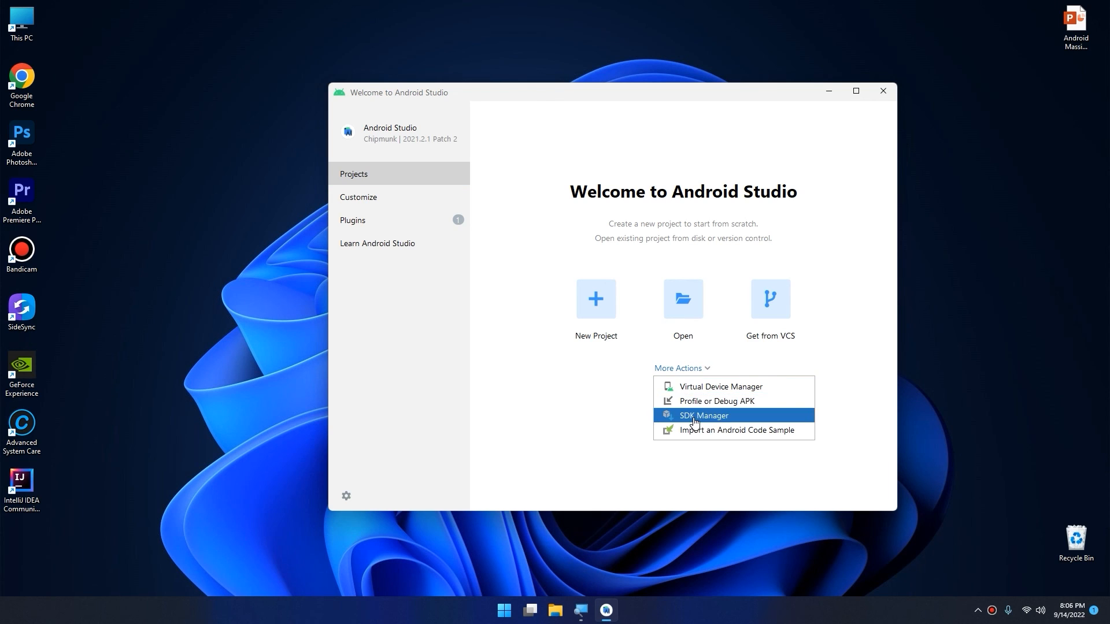
pyautogui.click(702, 415)
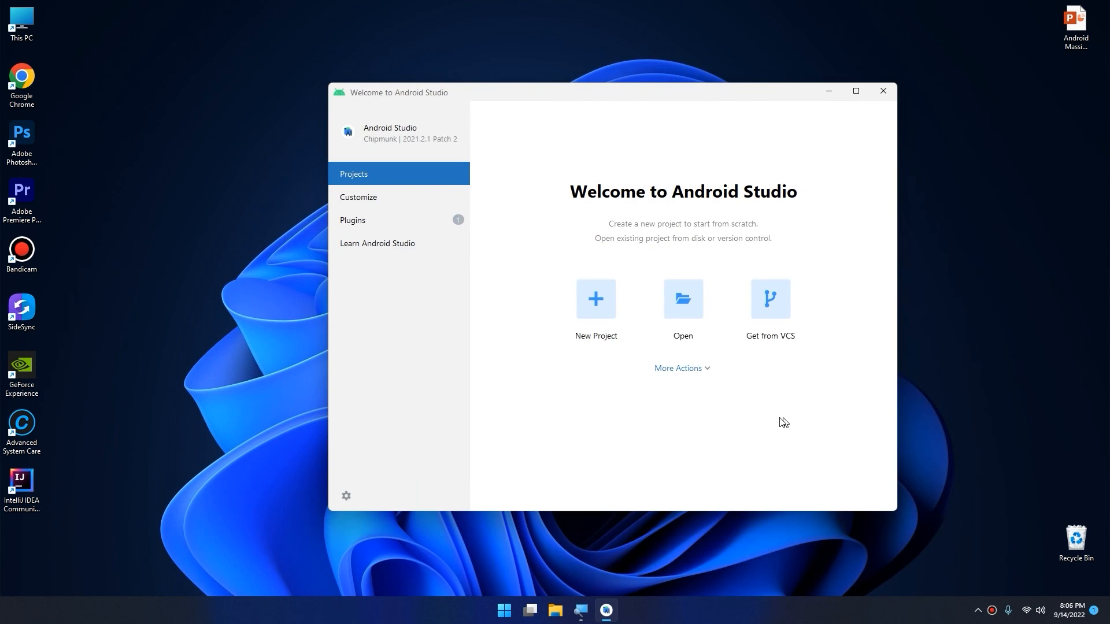
pyautogui.moveTo(911, 200)
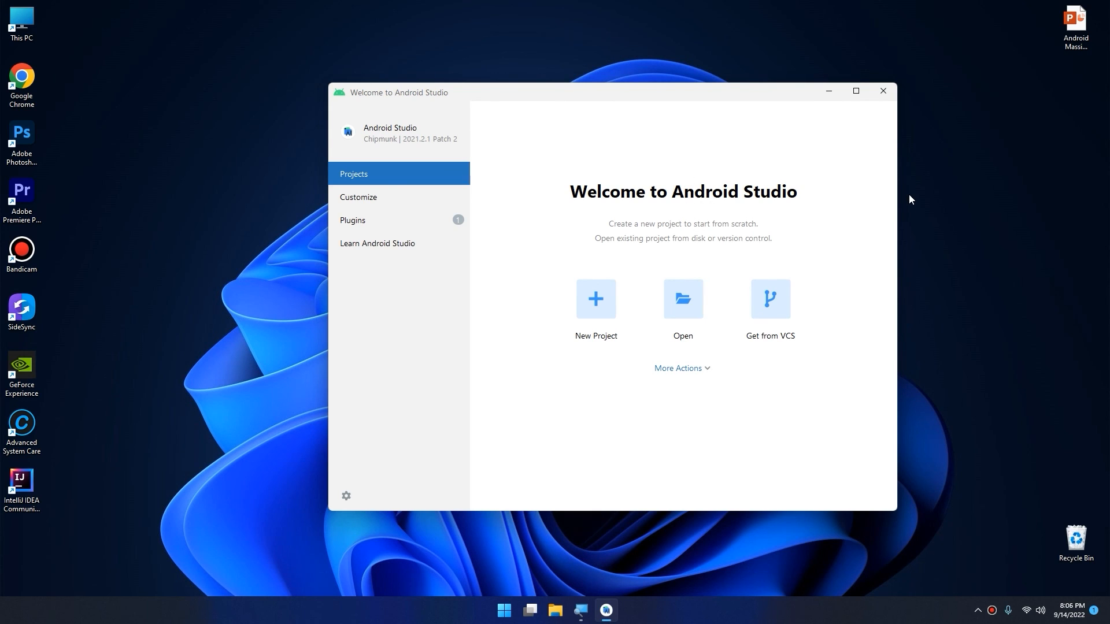
pyautogui.click(677, 368)
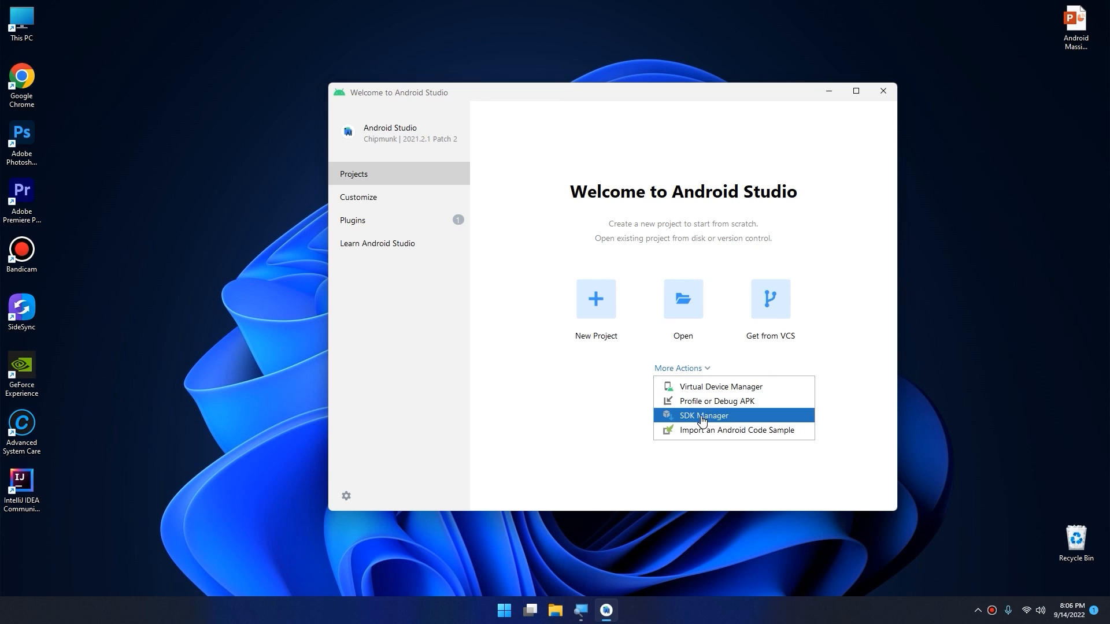
pyautogui.moveTo(724, 419)
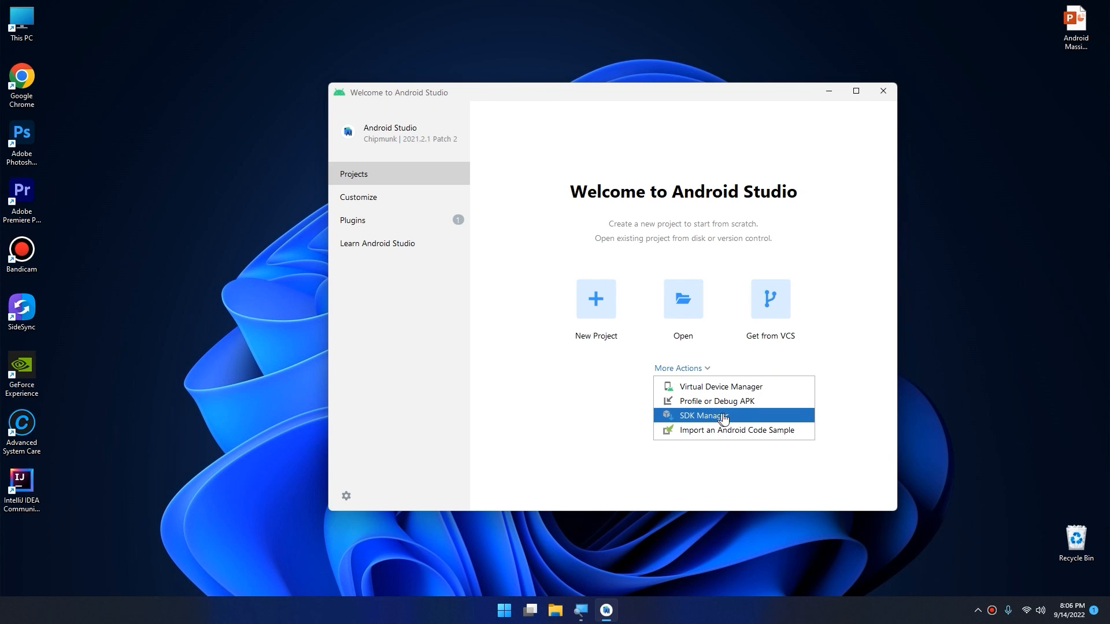